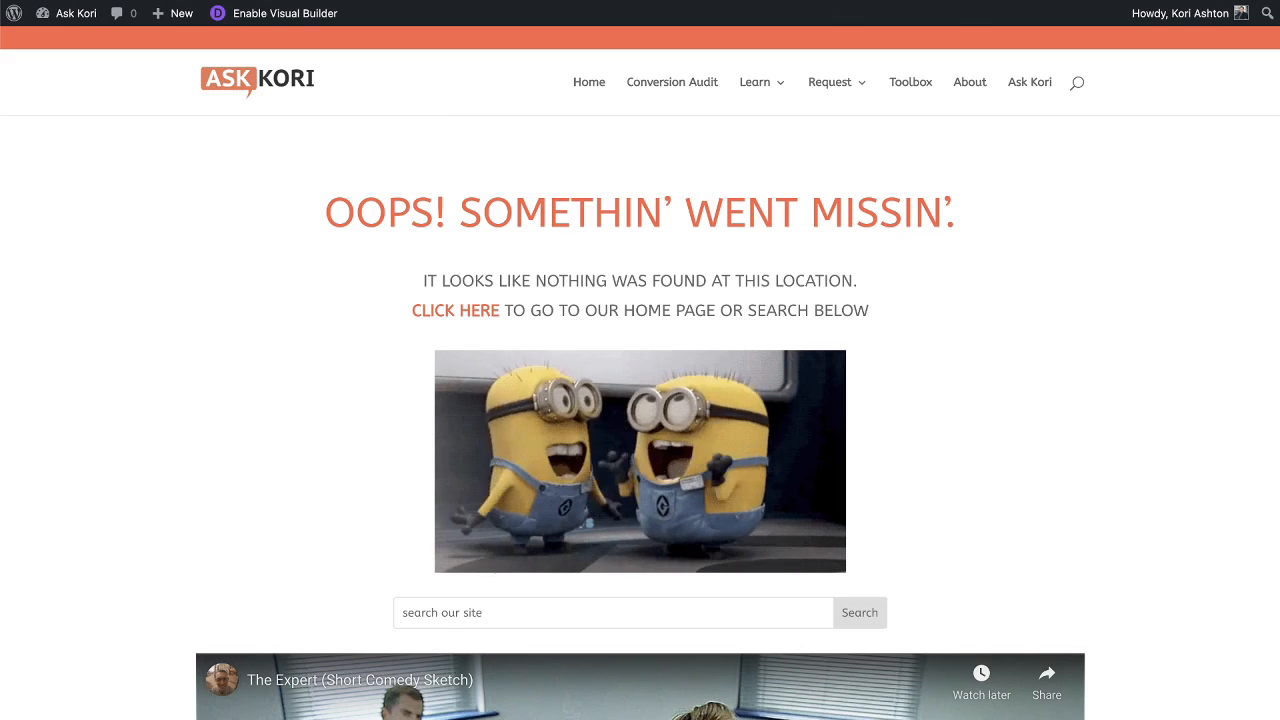
{"action": "mouse_move", "coordinate": [1010, 377]}
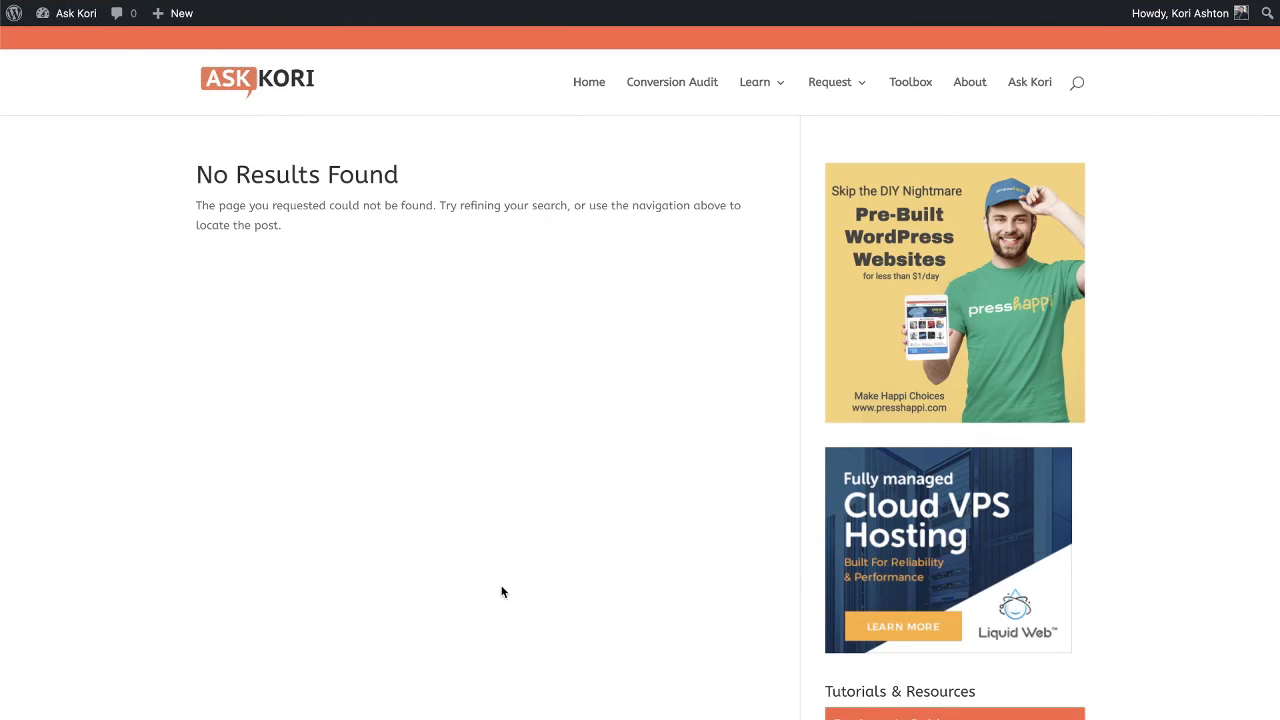
Step: Scroll the WordPress dashboard sidebar toward the Divi Theme Builder entry
{"action": "scroll", "scroll_direction": "down", "scroll_amount": 3}
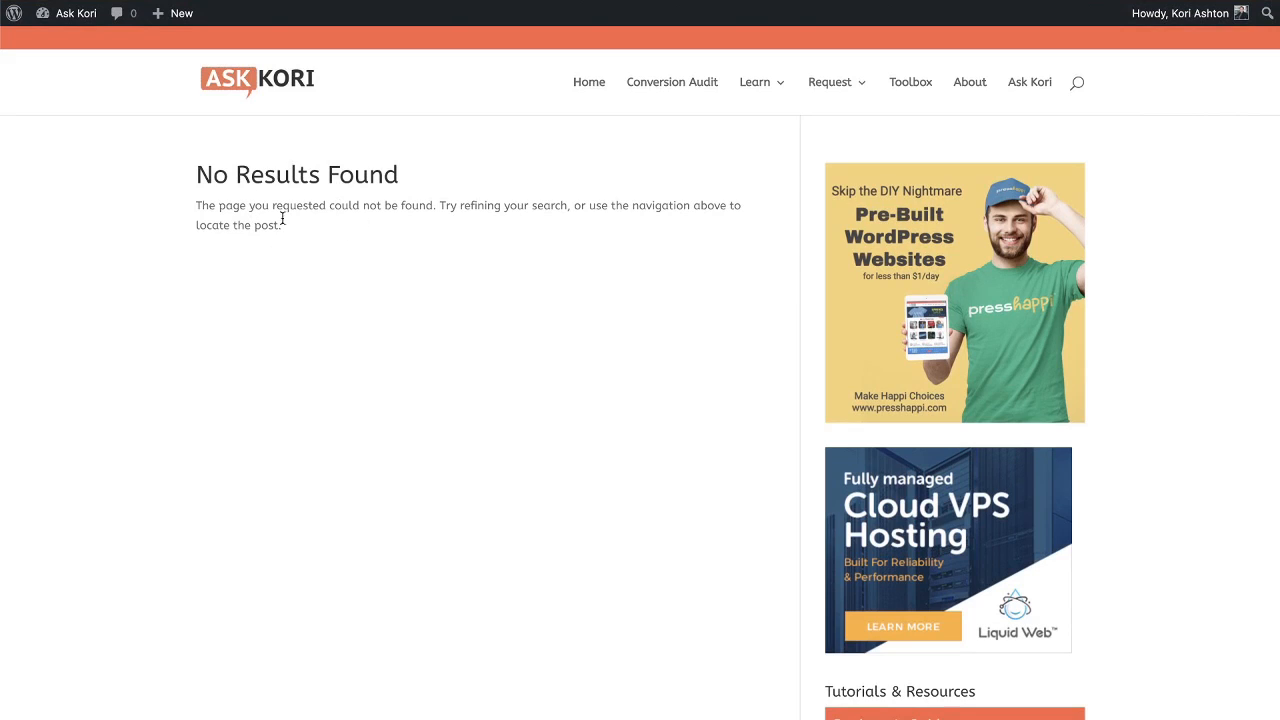
{"action": "mouse_move", "coordinate": [252, 190]}
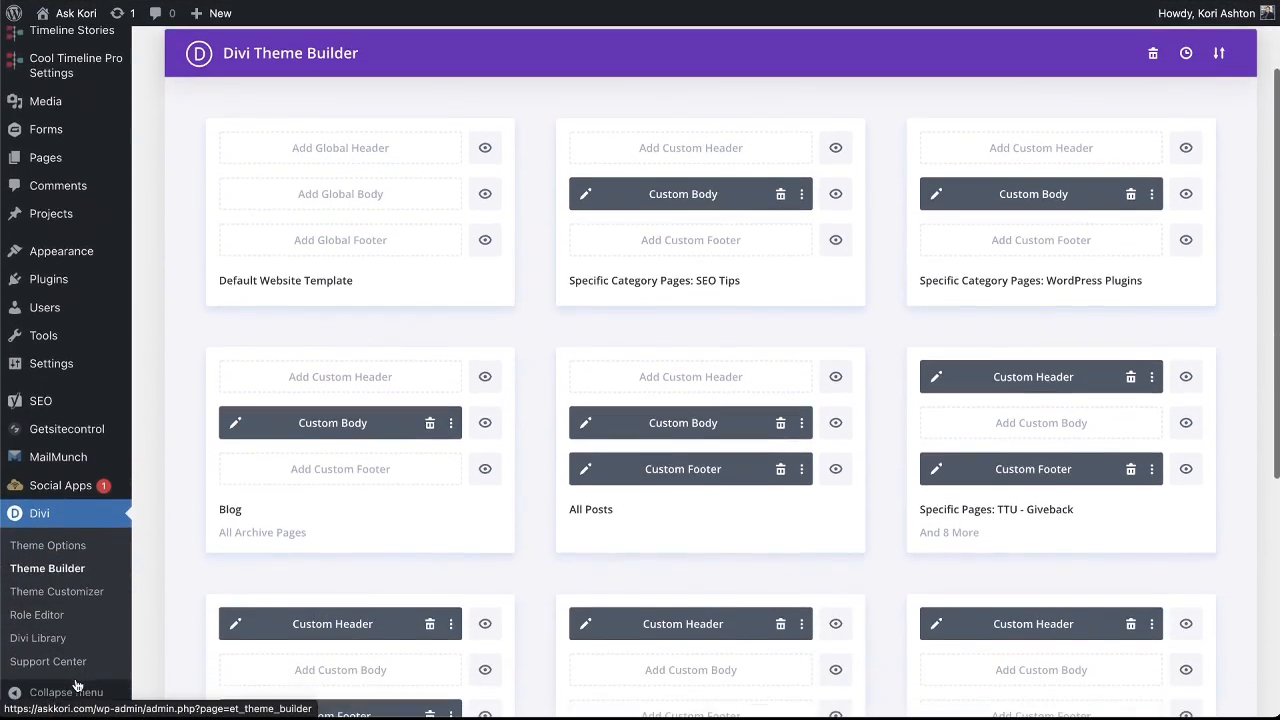
{"action": "mouse_move", "coordinate": [295, 572]}
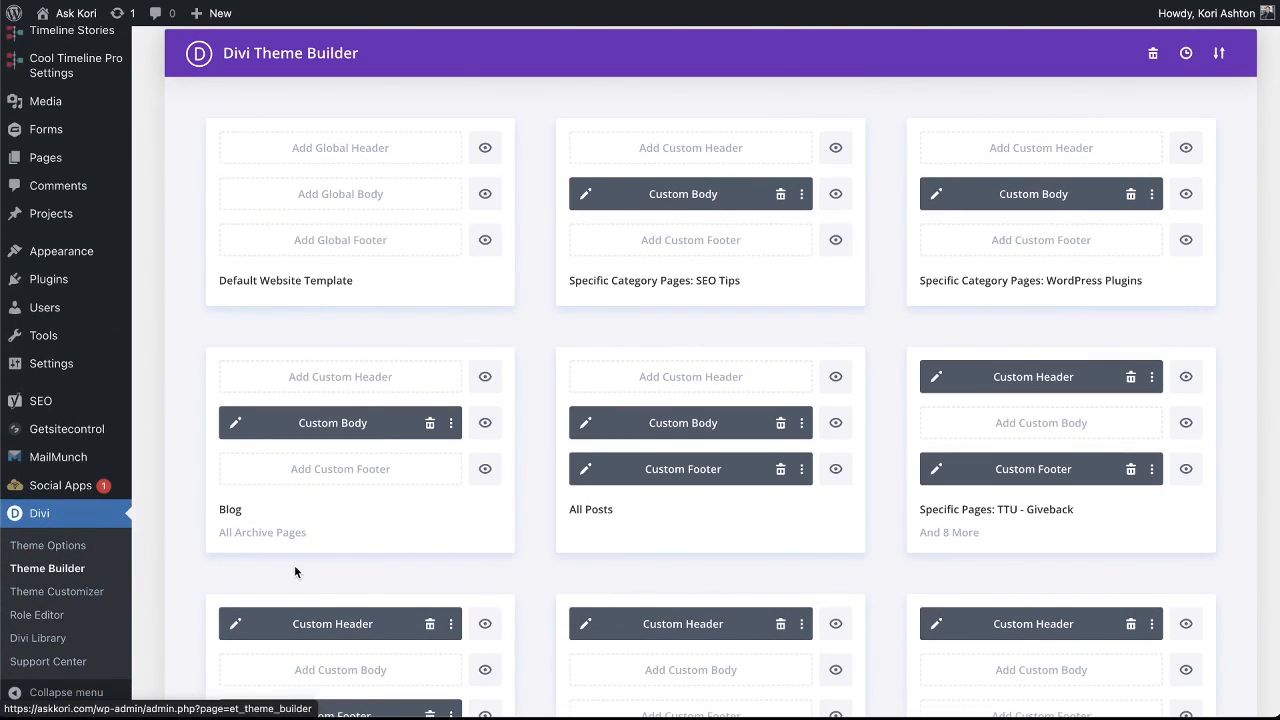
Step: Create a new Theme Builder template assigned to the 404 Page and begin its custom body
{"action": "scroll", "scroll_direction": "down", "scroll_amount": 3}
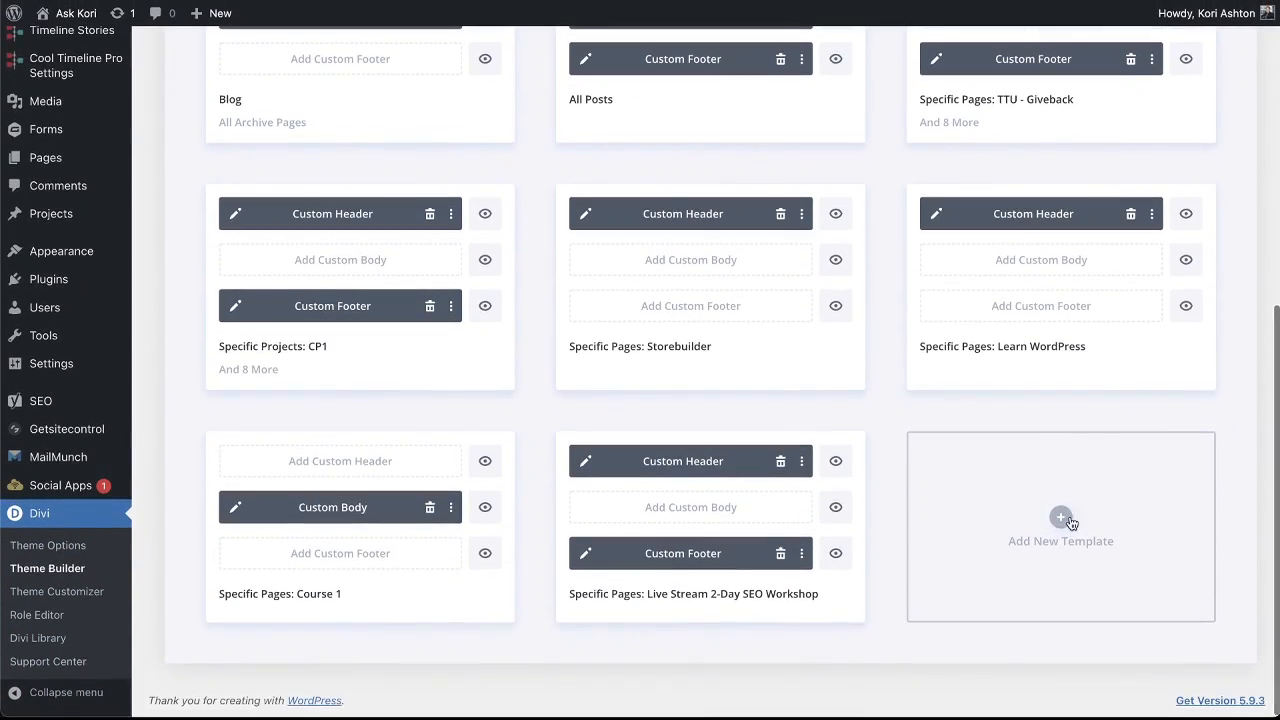
{"action": "left_click", "coordinate": [1060, 517]}
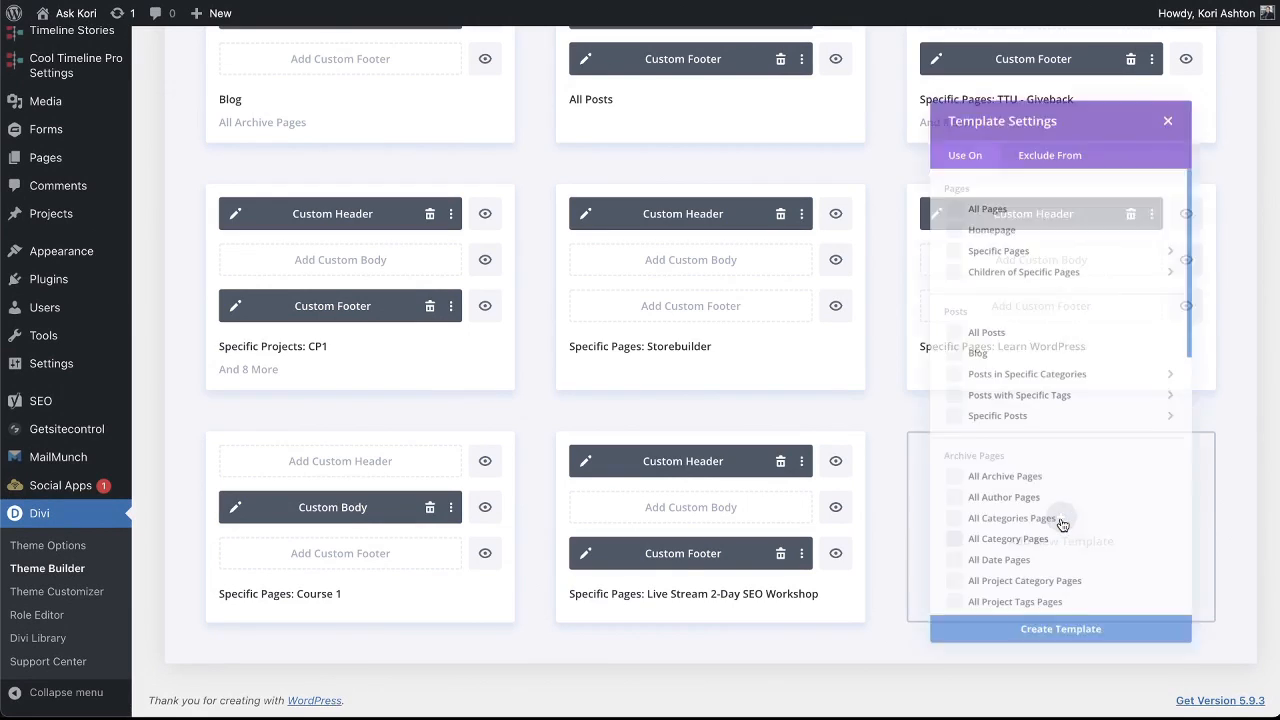
{"action": "scroll", "scroll_direction": "down", "scroll_amount": 3}
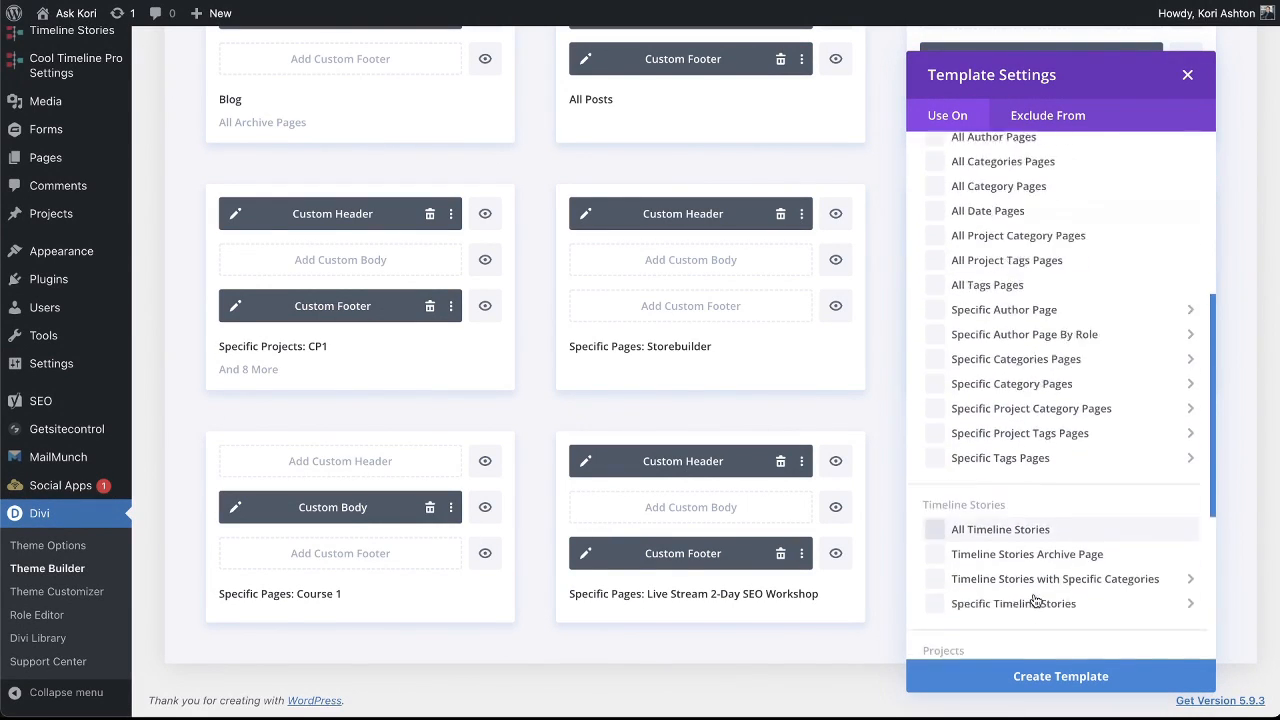
{"action": "scroll", "scroll_direction": "down", "scroll_amount": 3}
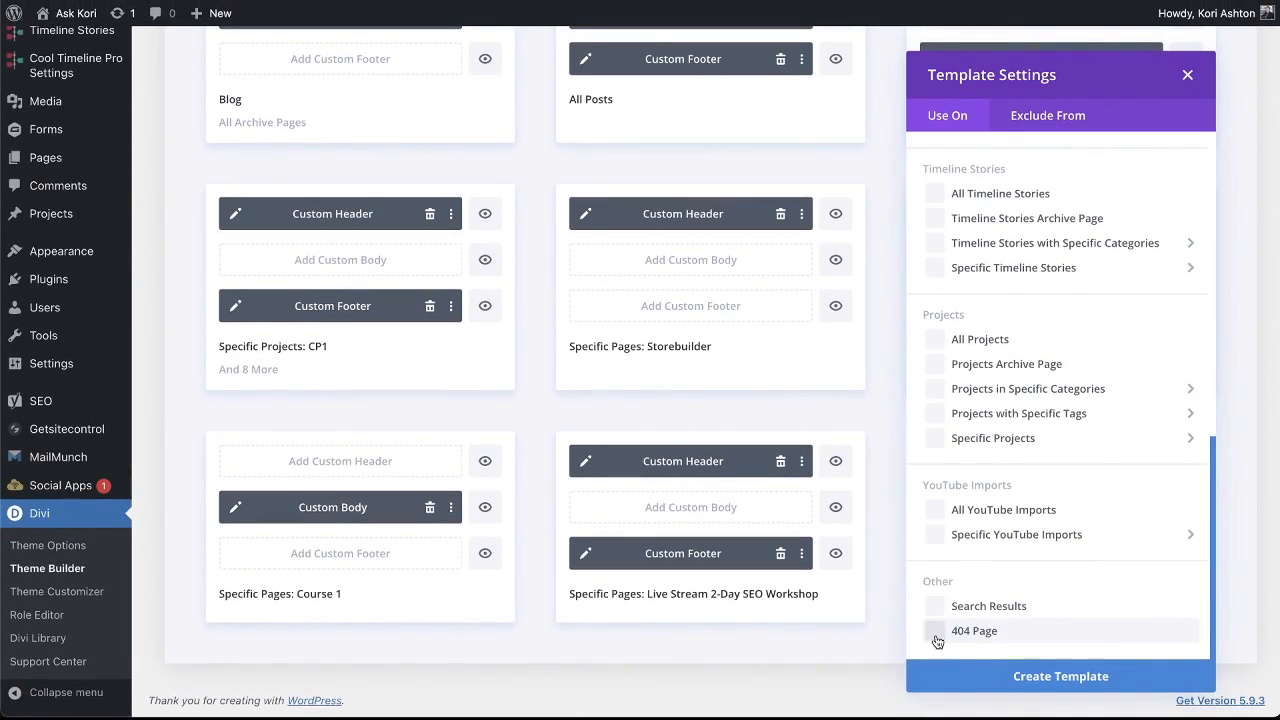
{"action": "left_click", "coordinate": [935, 631]}
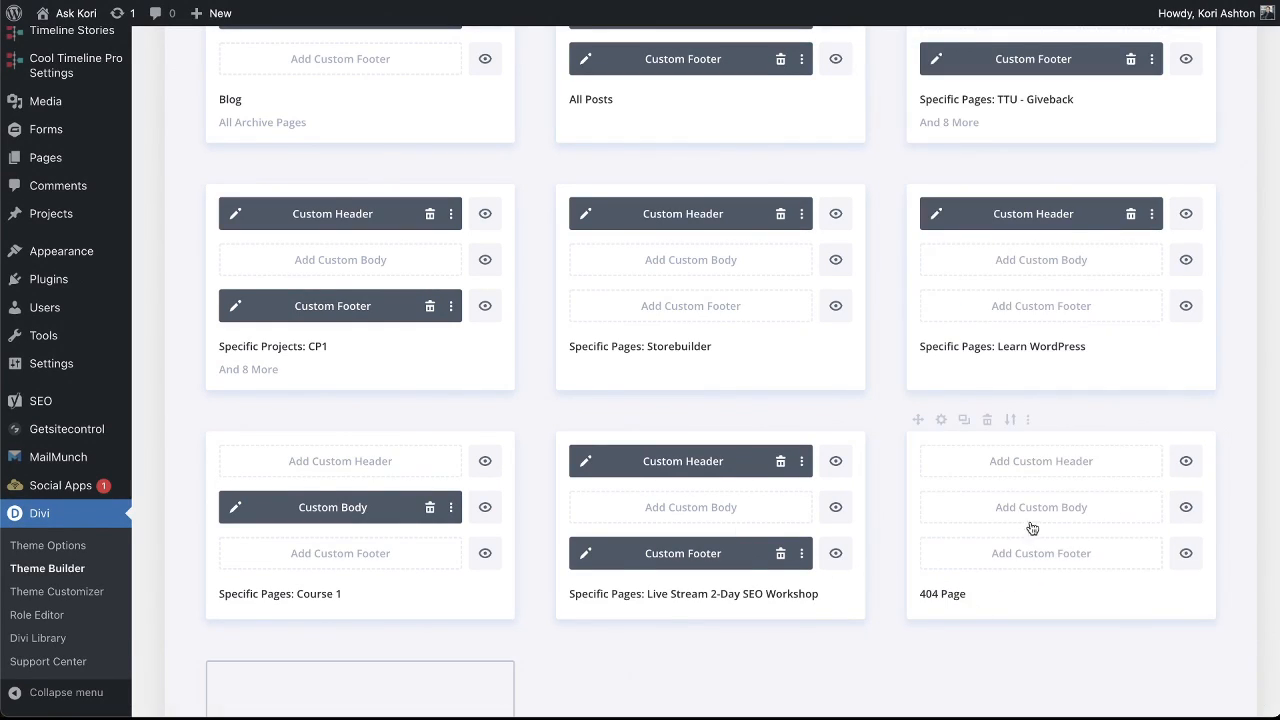
{"action": "mouse_move", "coordinate": [1055, 515]}
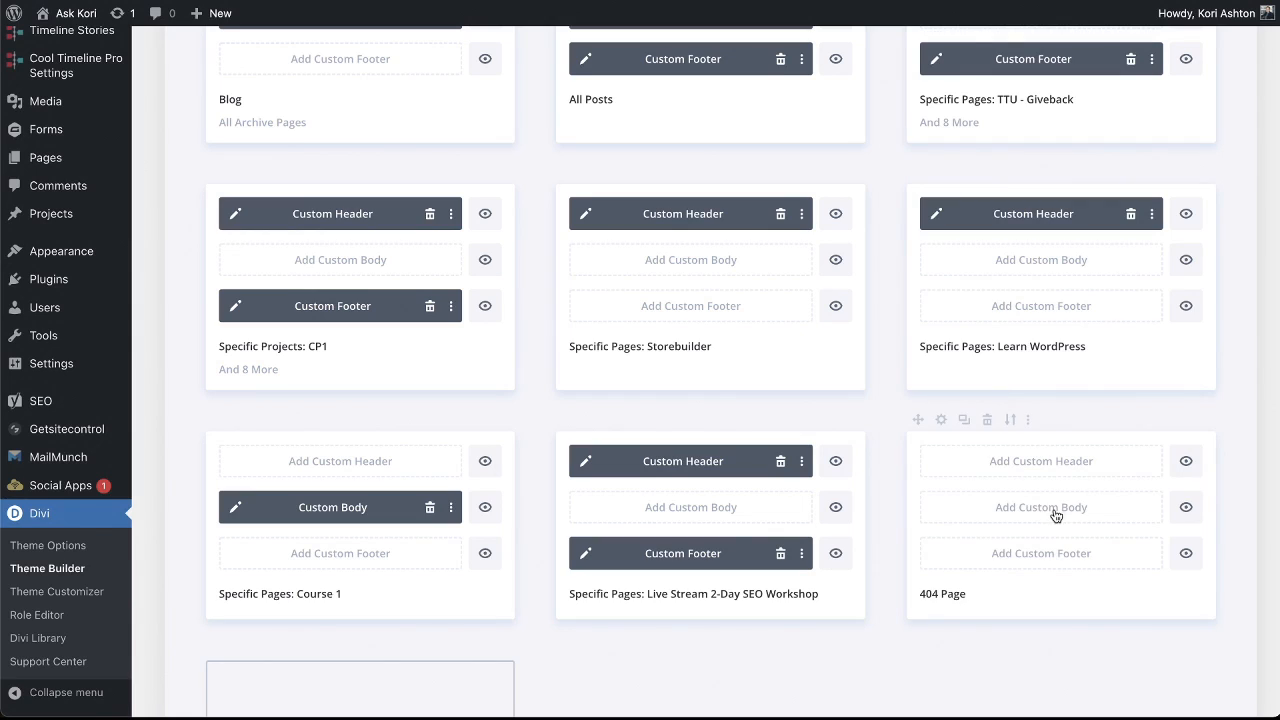
{"action": "left_click", "coordinate": [1041, 507]}
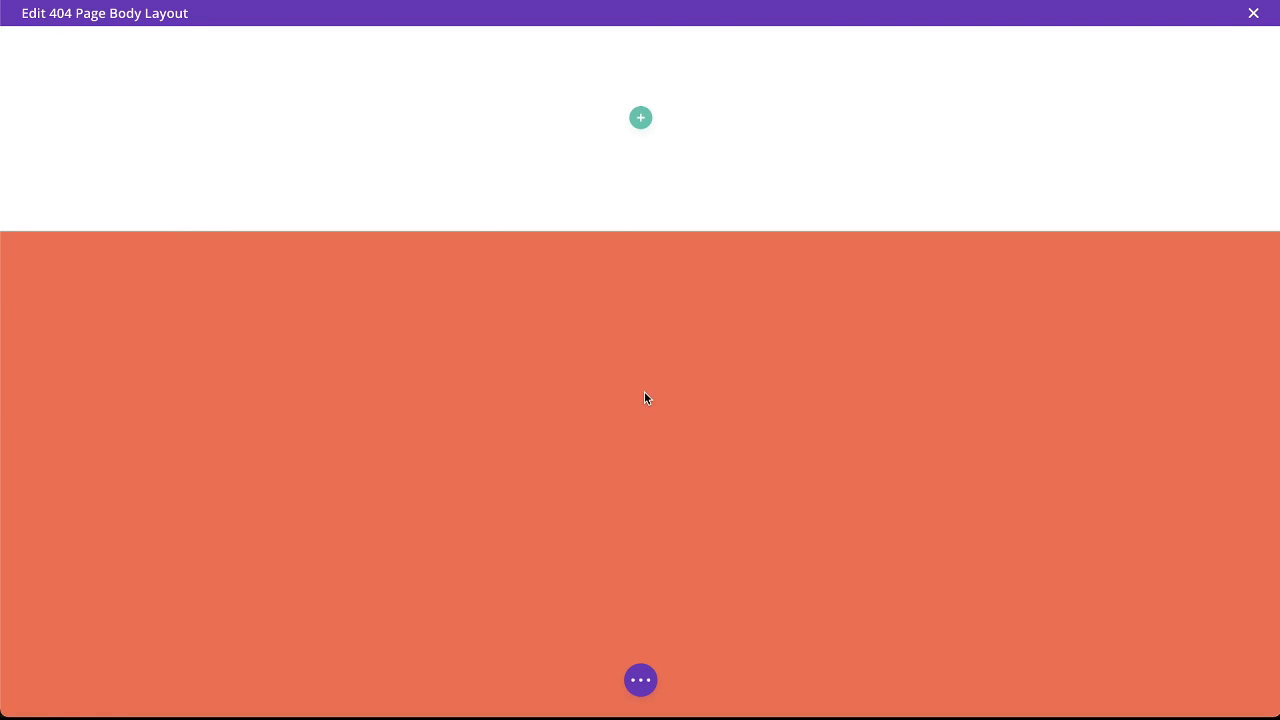
{"action": "mouse_move", "coordinate": [645, 194]}
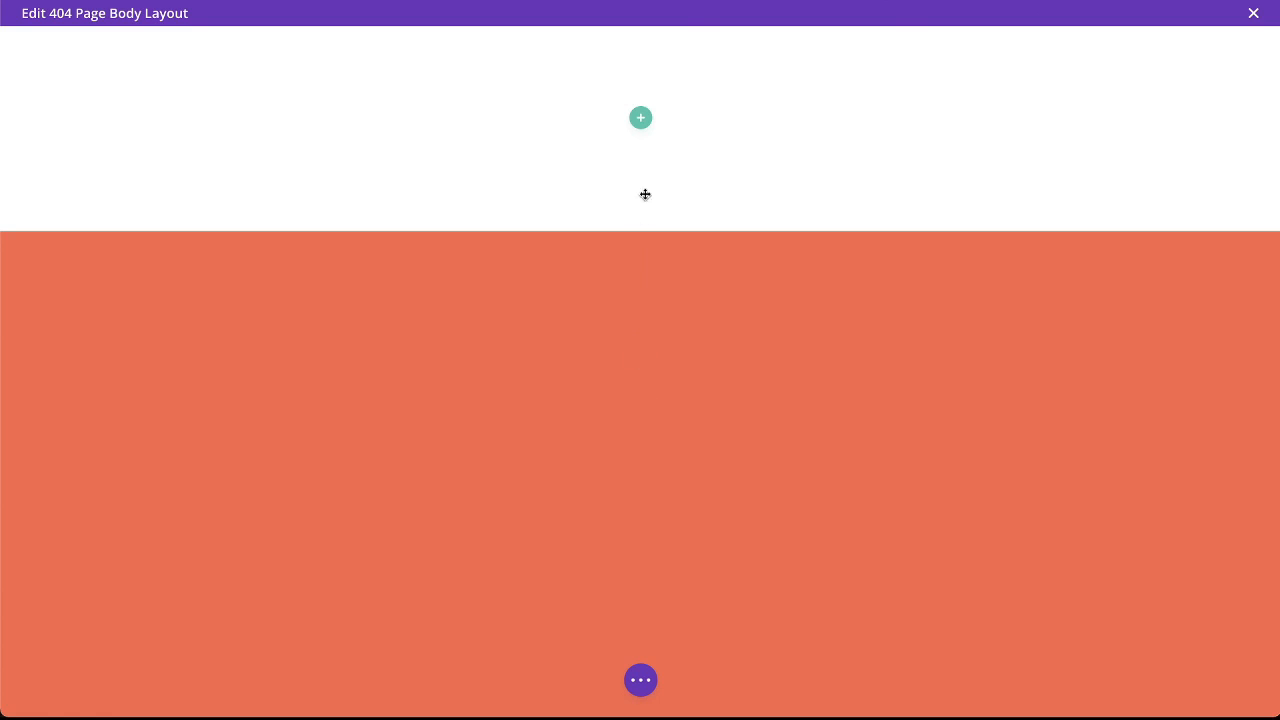
Step: Add a one-column row with a Text module holding the humor message wrapped in <h3>
{"action": "left_click", "coordinate": [640, 117]}
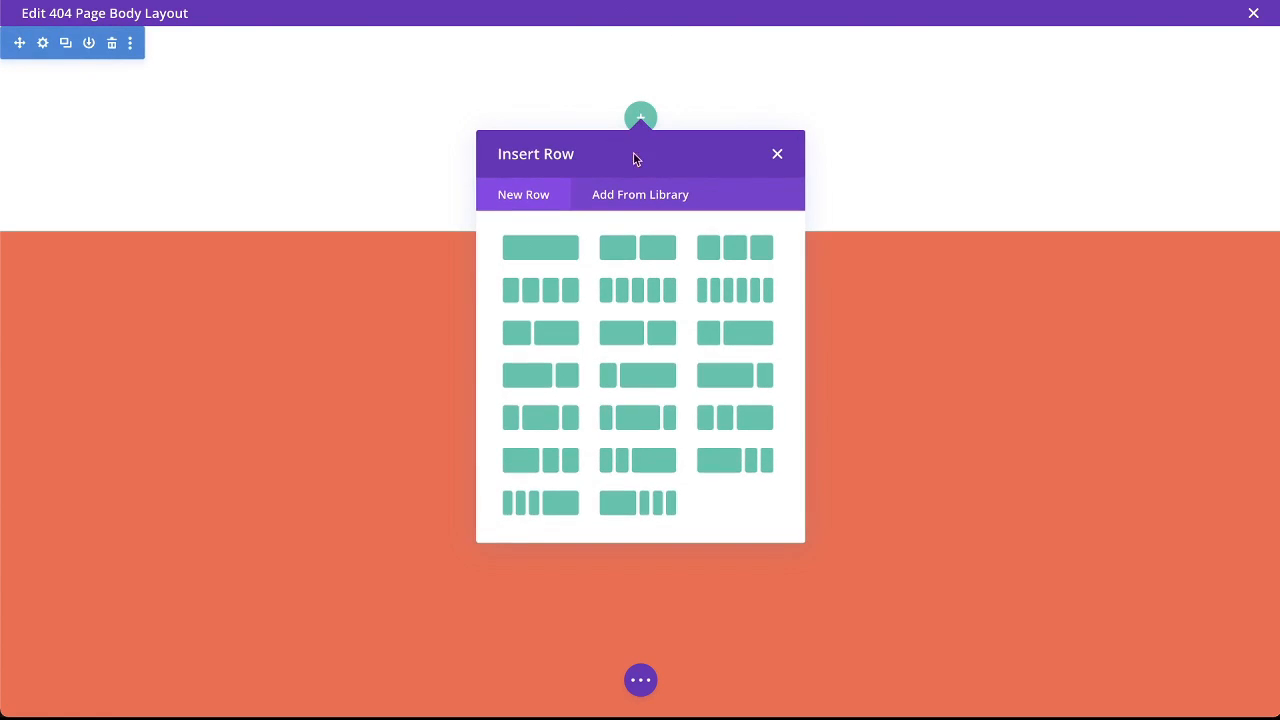
{"action": "left_click", "coordinate": [542, 247]}
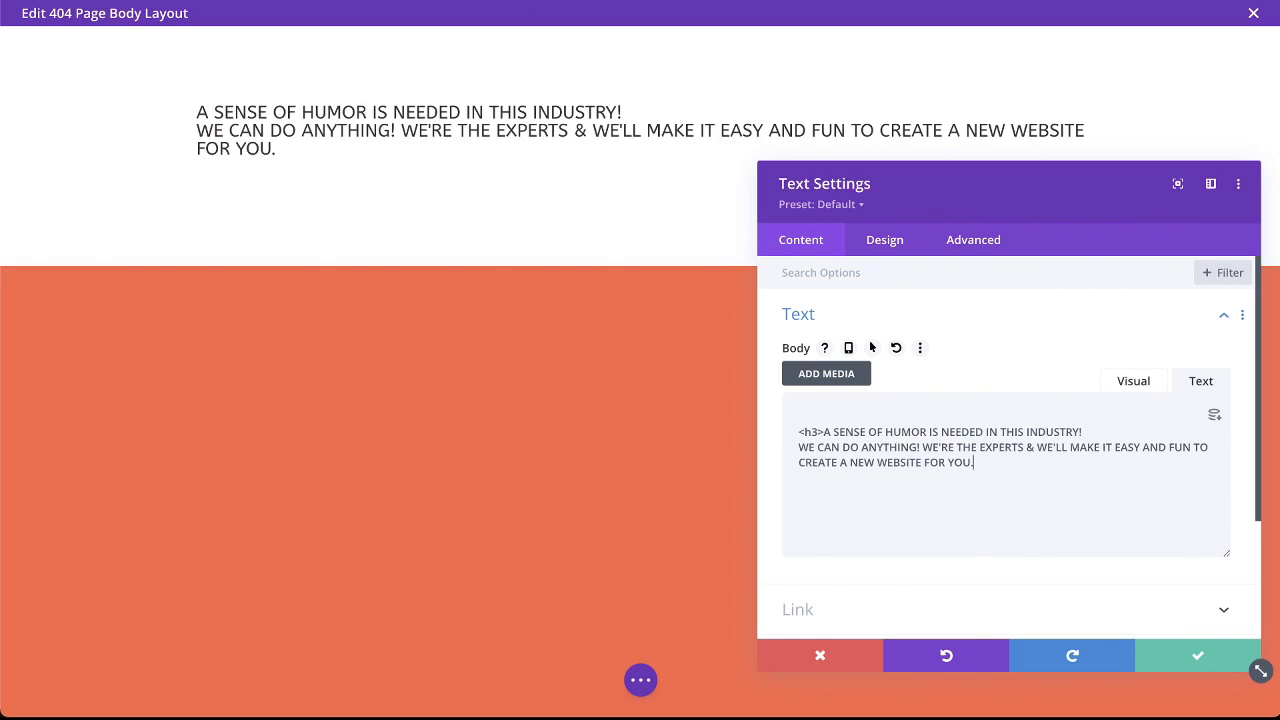
{"action": "type", "text": "</h3>"}
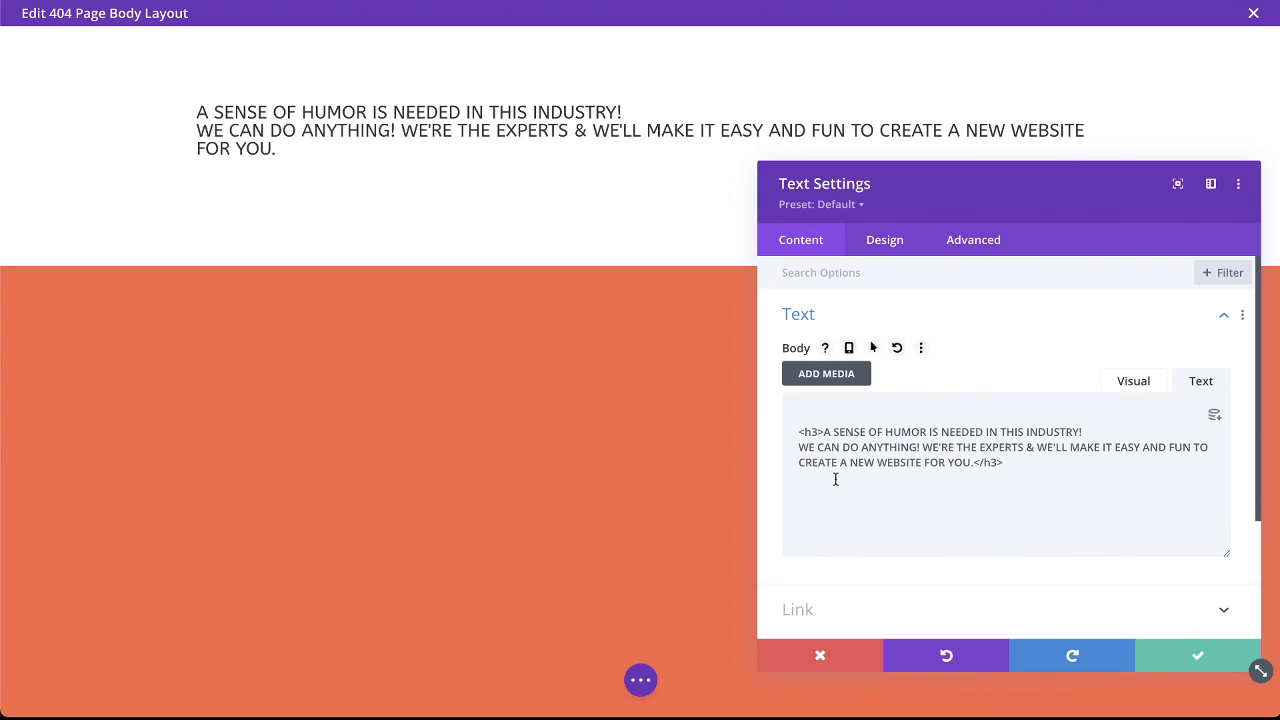
Step: Center the Heading 3 text and raise its line height in the Heading Text design options
{"action": "left_click", "coordinate": [884, 239]}
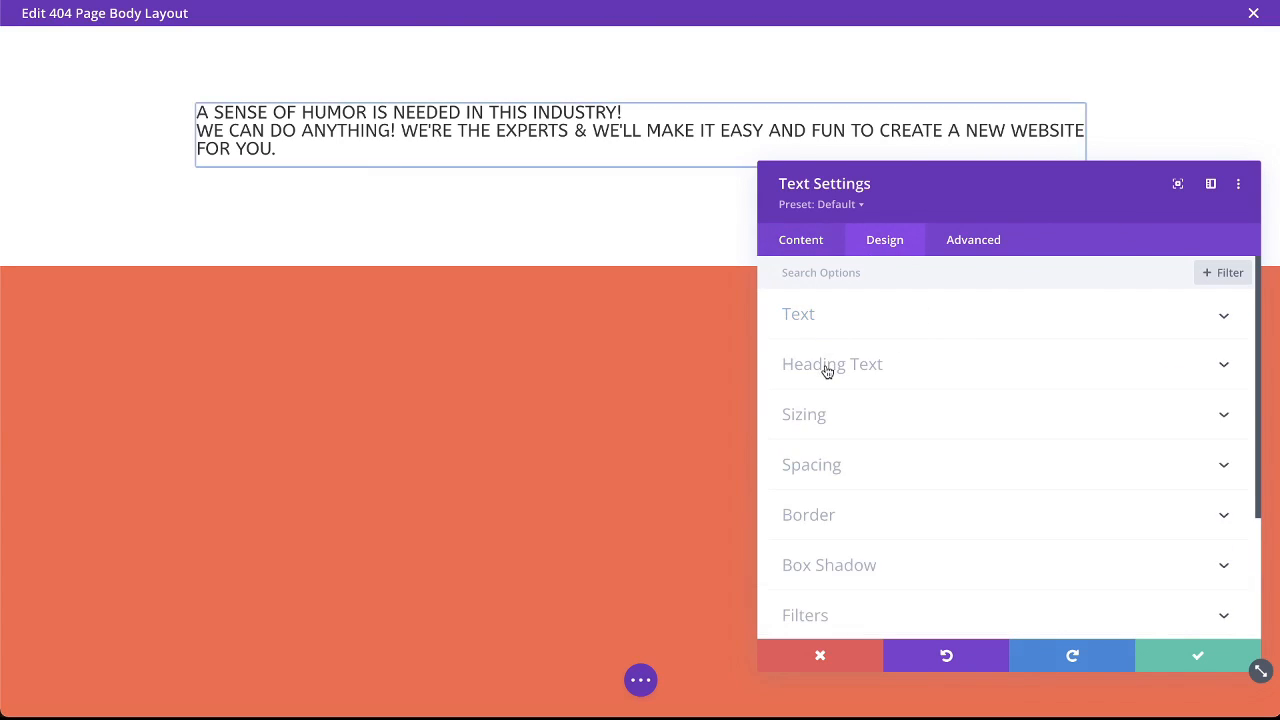
{"action": "left_click", "coordinate": [832, 364]}
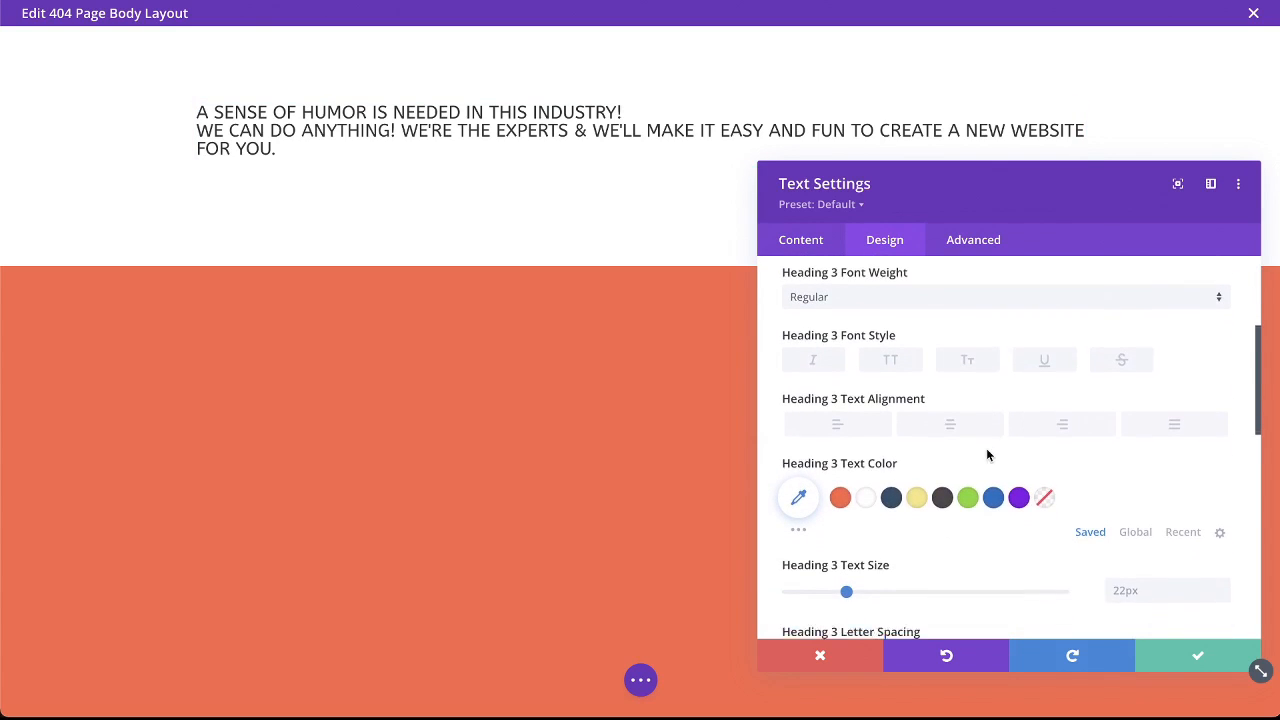
{"action": "left_click", "coordinate": [950, 420]}
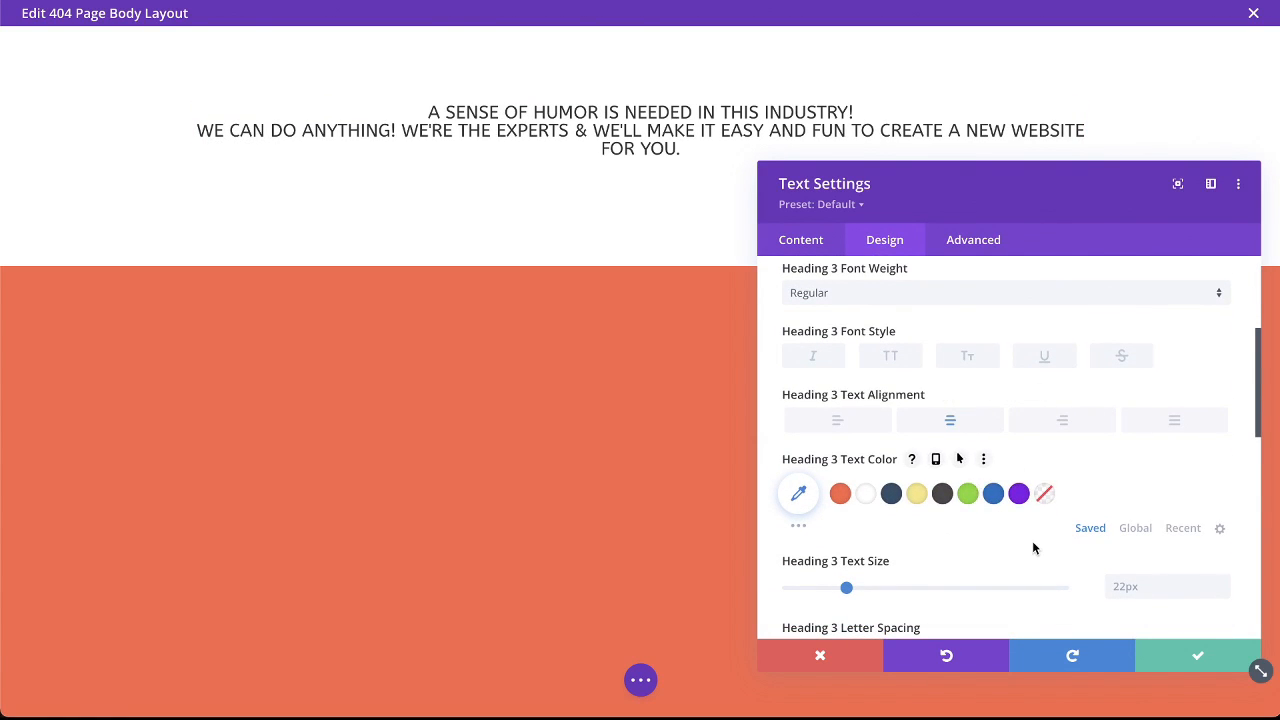
{"action": "scroll", "scroll_direction": "down", "scroll_amount": 3}
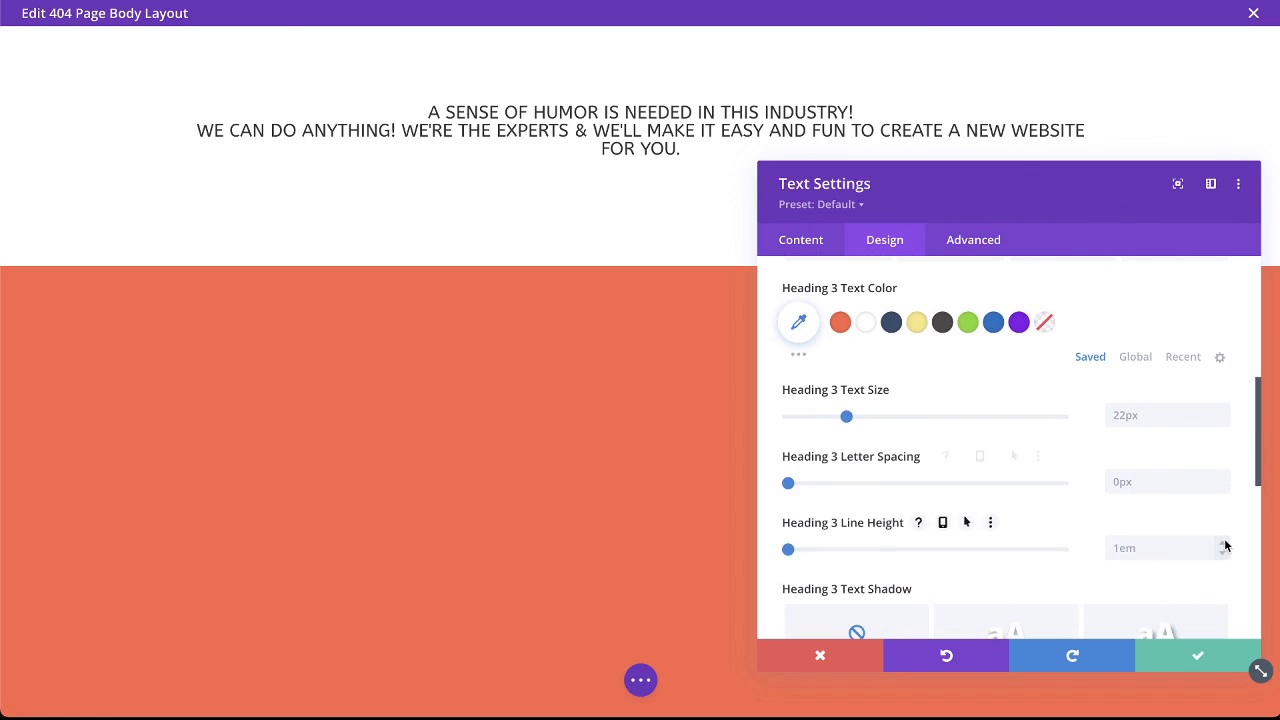
{"action": "left_click_drag", "start_coordinate": [788, 549], "coordinate": [884, 549]}
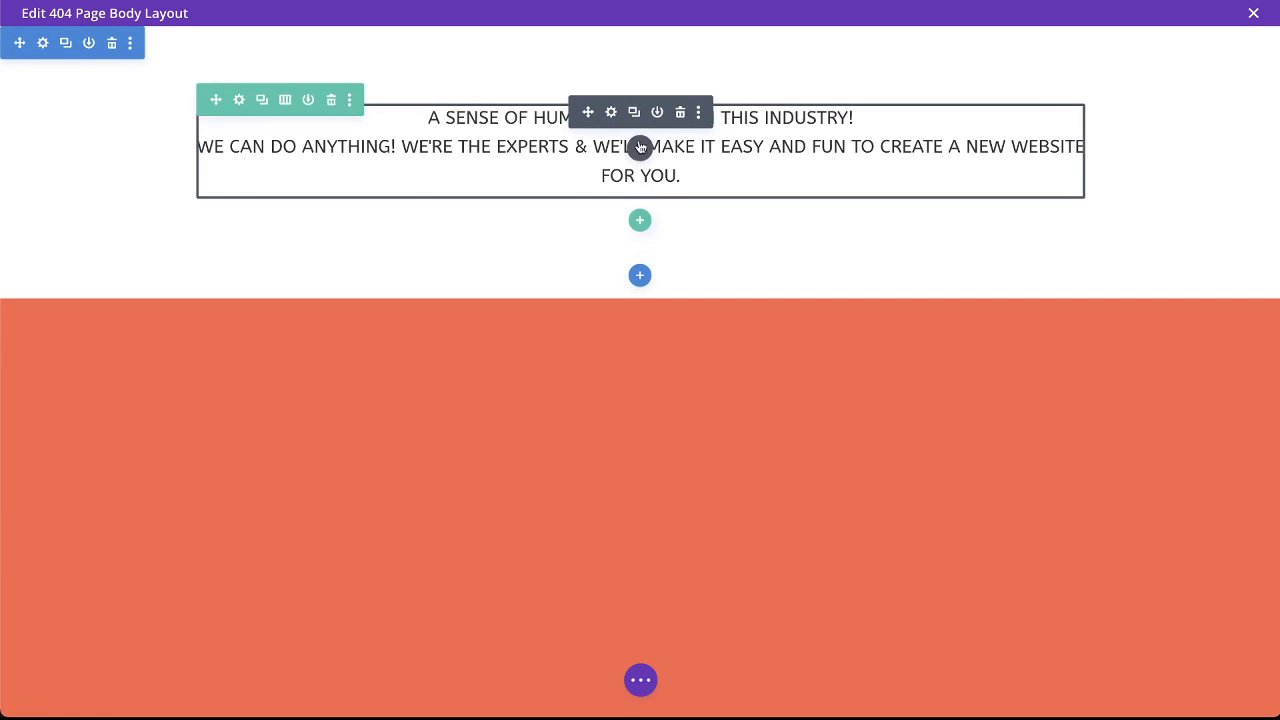
{"action": "left_click", "coordinate": [639, 147]}
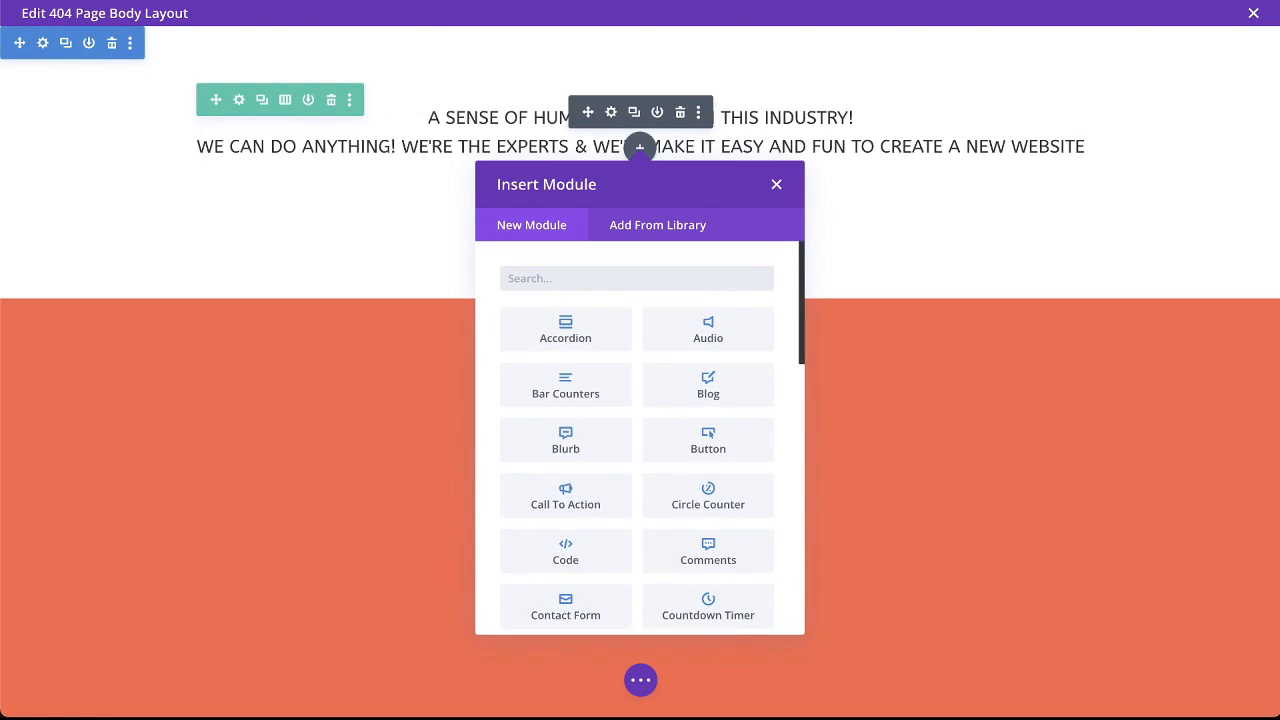
{"action": "type", "text": "vide"}
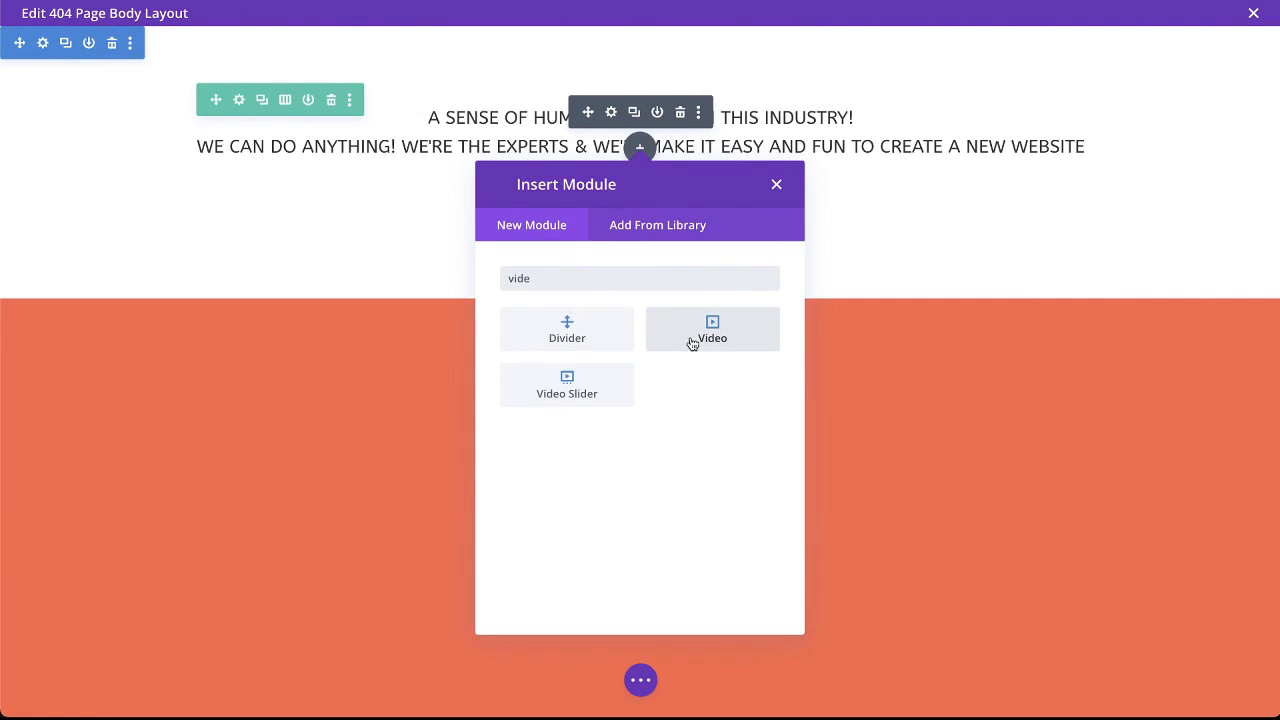
{"action": "left_click", "coordinate": [712, 330]}
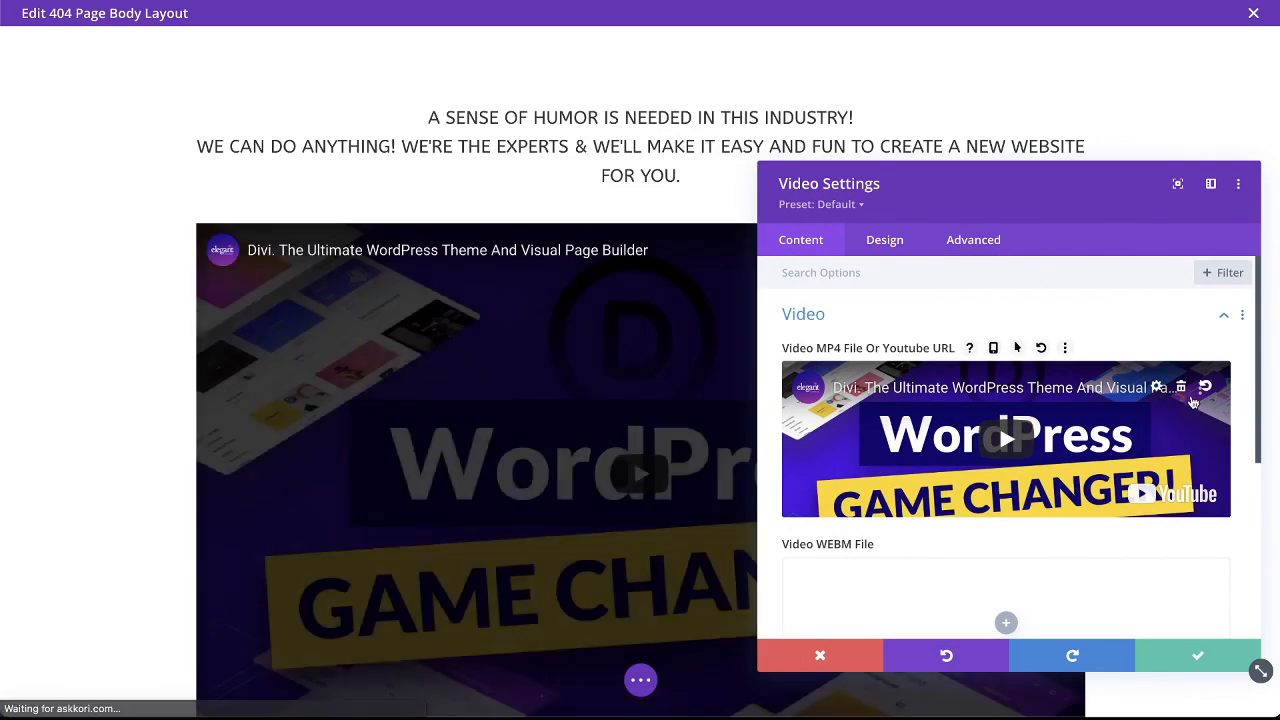
{"action": "left_click", "coordinate": [1181, 386]}
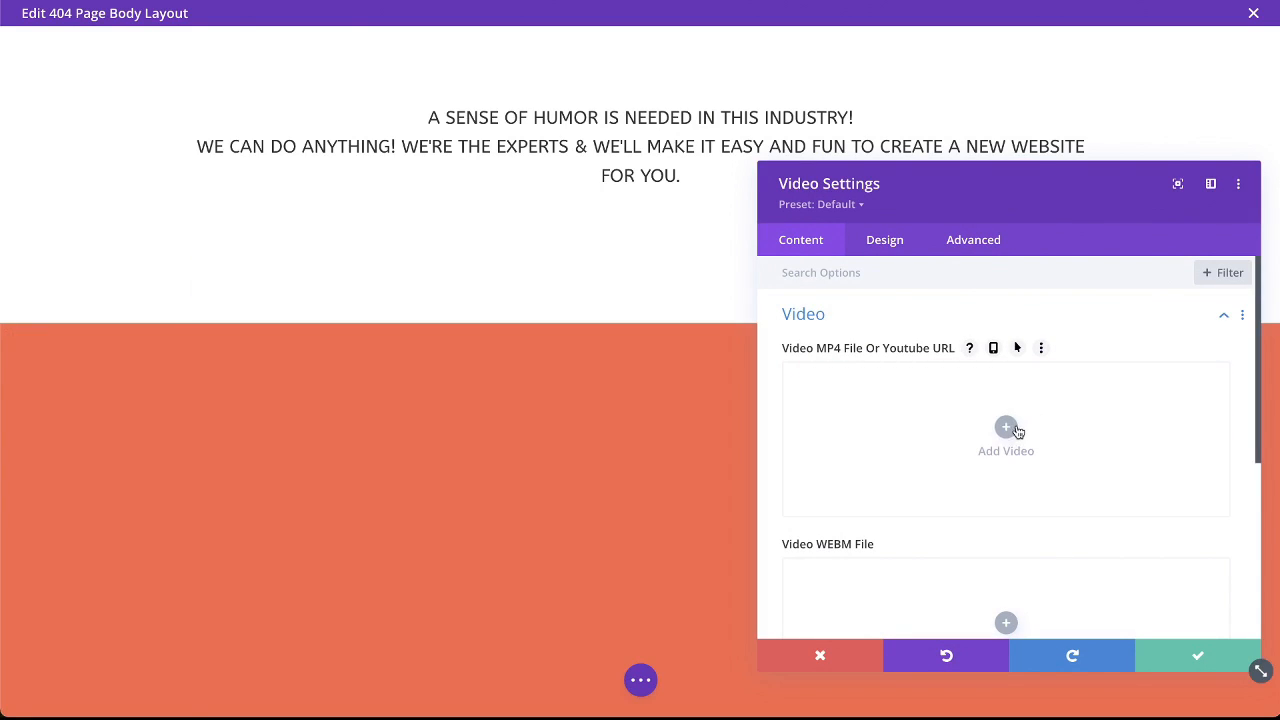
{"action": "left_click", "coordinate": [1005, 427]}
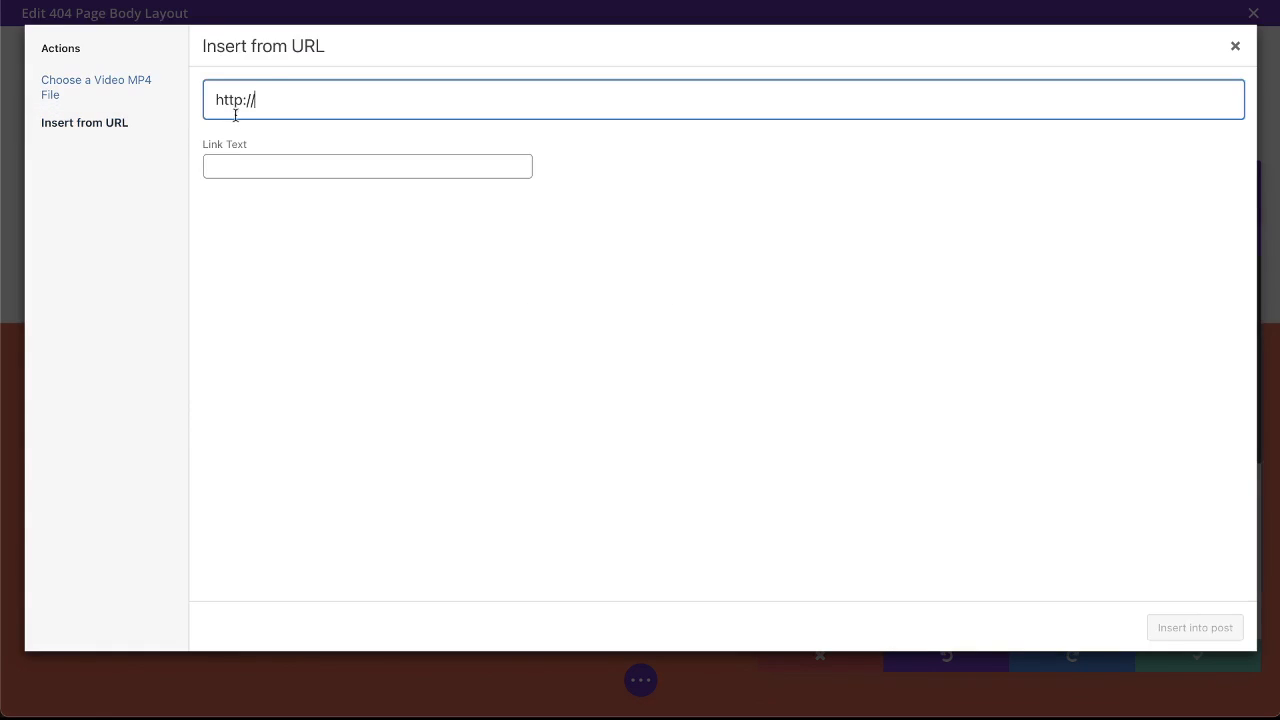
{"action": "type", "text": "https://youtu.be/BKorP55Aqvg"}
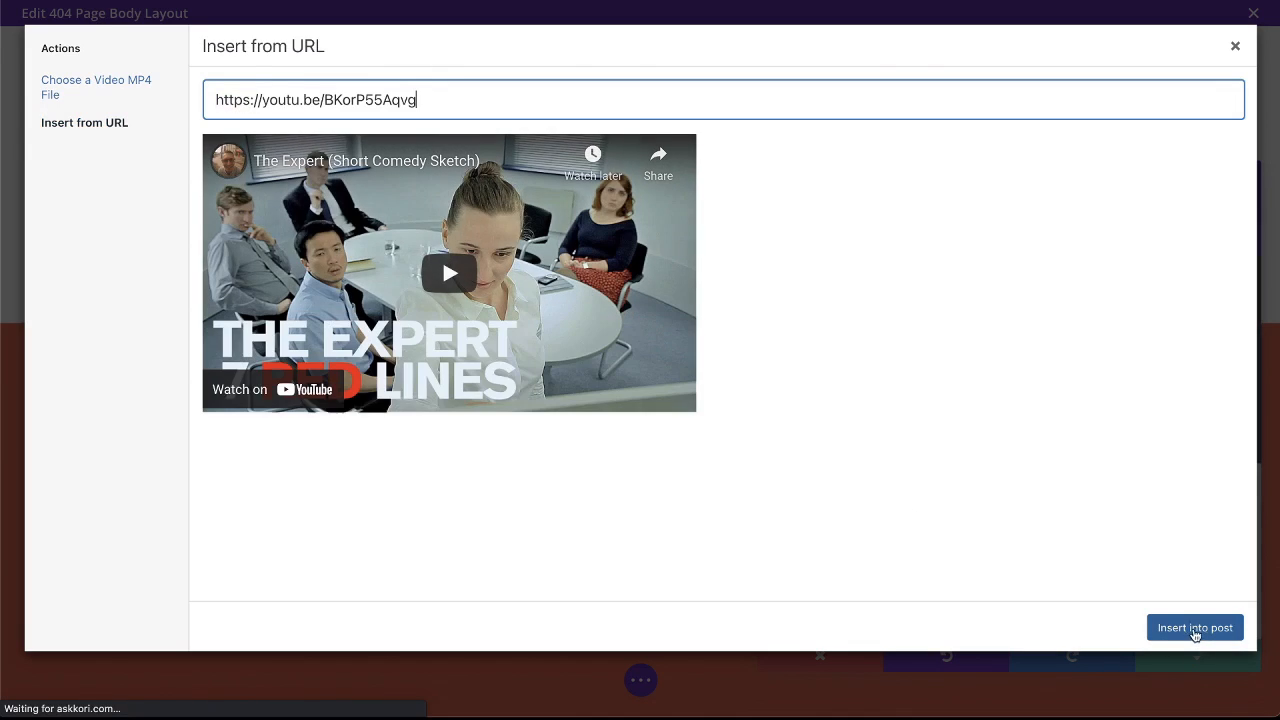
{"action": "left_click", "coordinate": [1195, 627]}
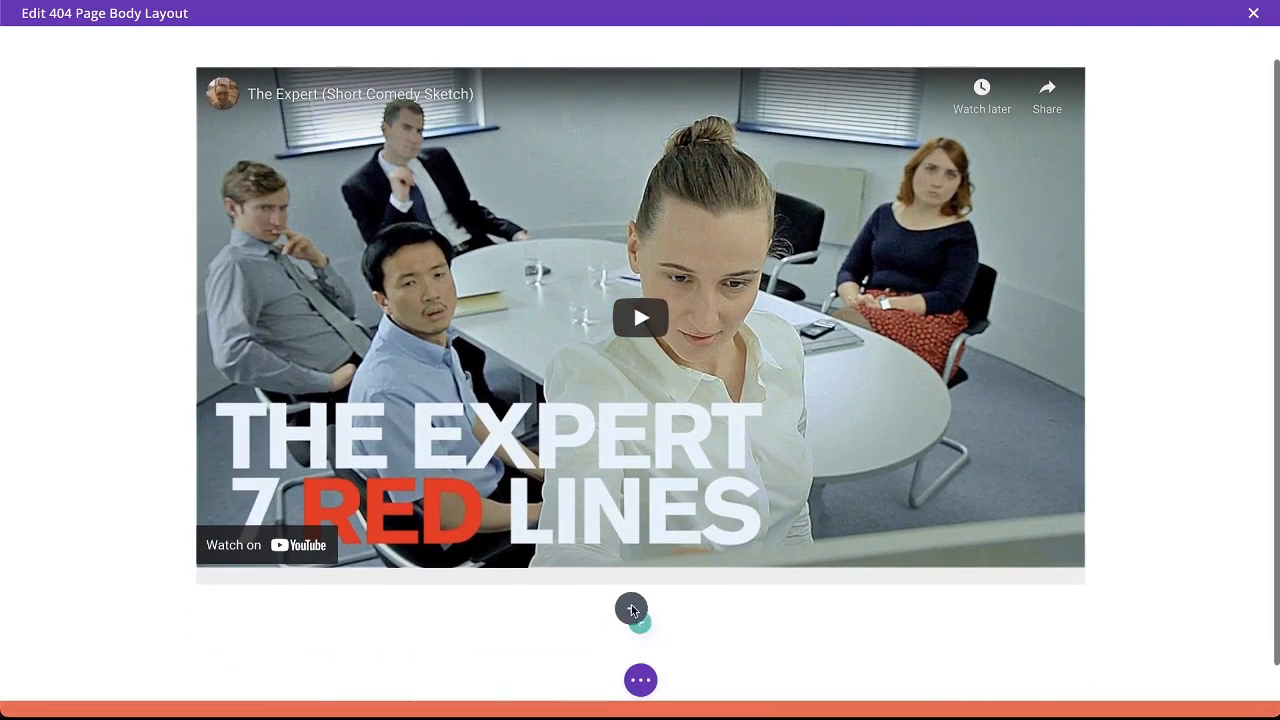
Step: Begin a new module slot below the intro text
{"action": "scroll", "scroll_direction": "down", "scroll_amount": 3}
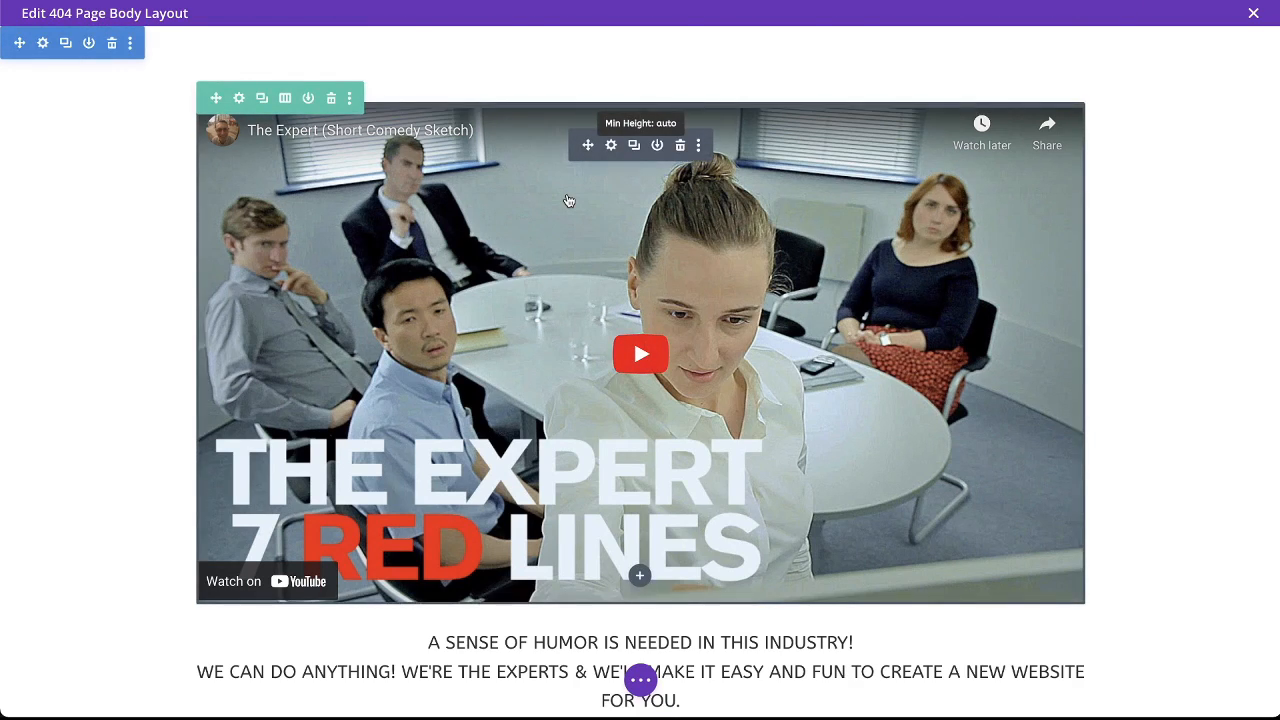
{"action": "mouse_move", "coordinate": [640, 576]}
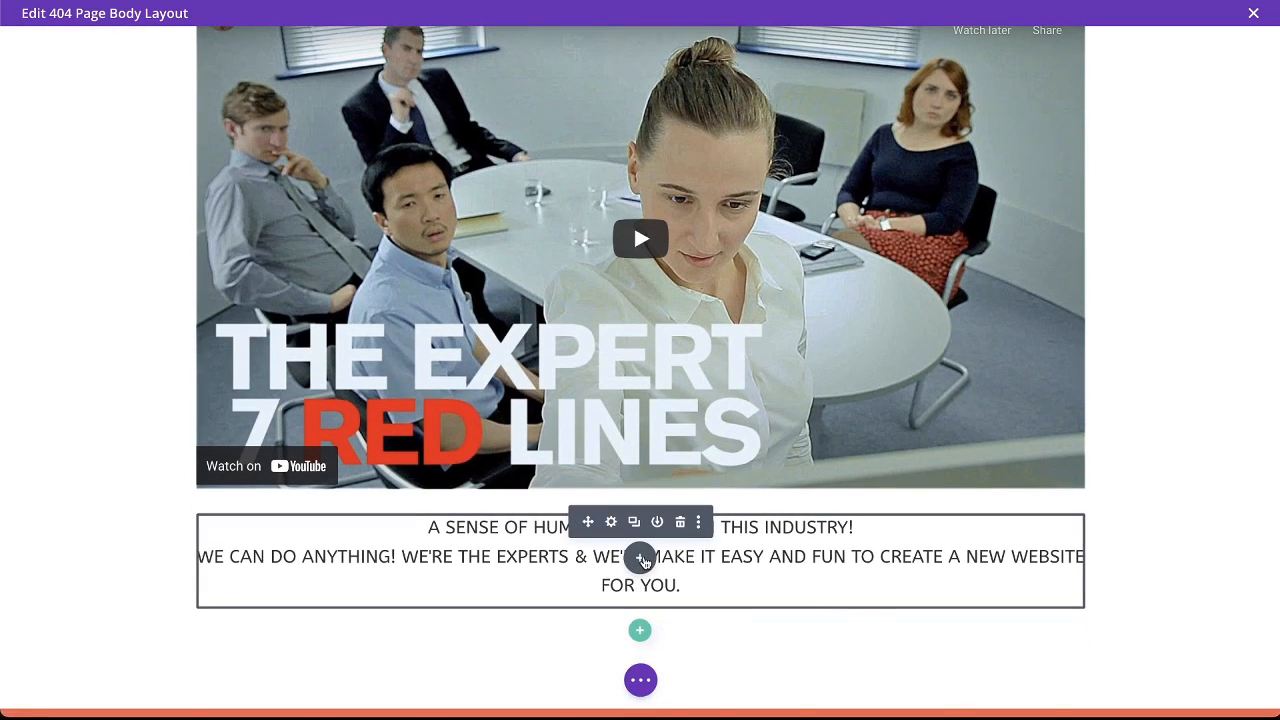
{"action": "left_click", "coordinate": [640, 558]}
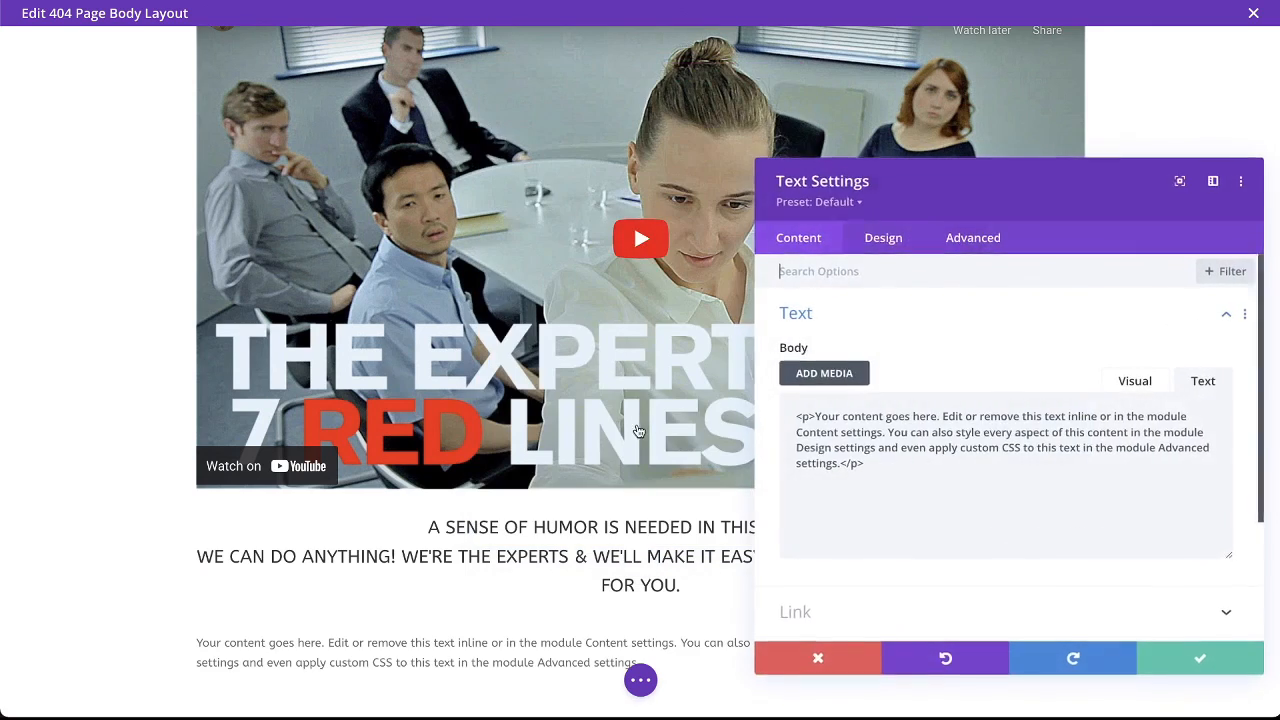
Step: Enter "OOPS! SOMETHIN' WENT MISSIN'." wrapped in <h1> in the new Text module
{"action": "type", "text": "OOPS! SOMETHIN' WENT MISSIN'."}
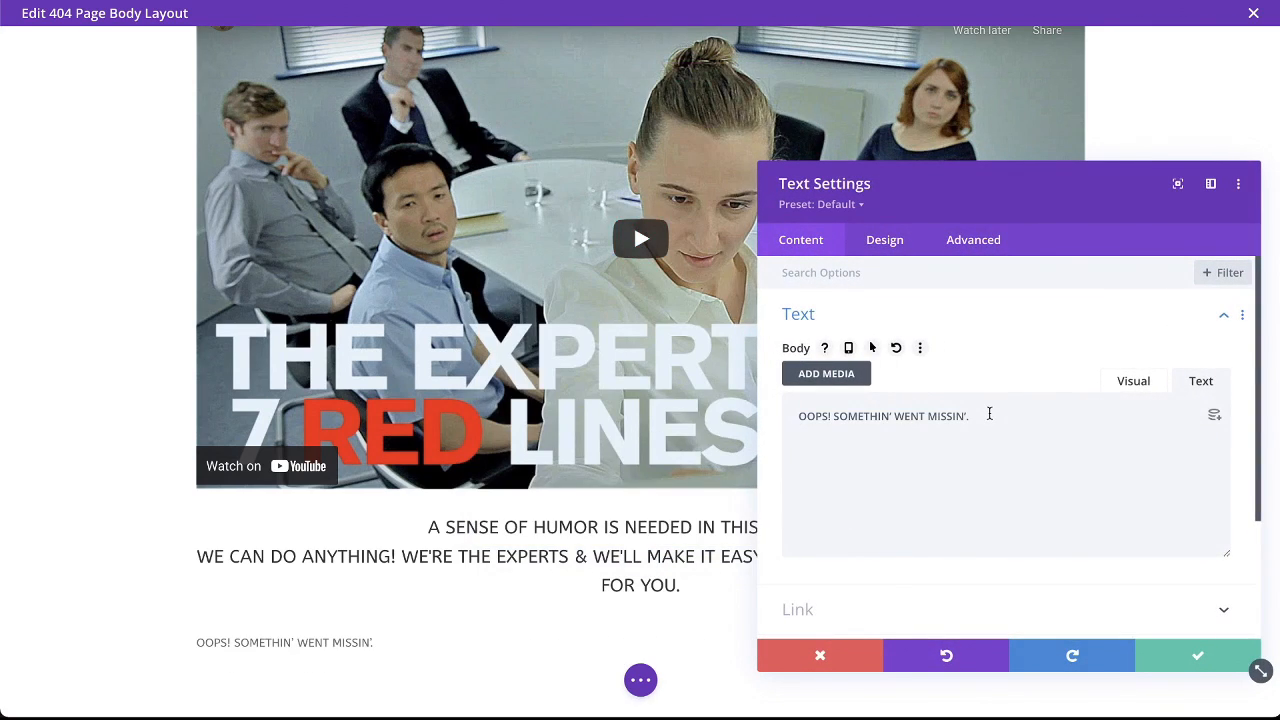
{"action": "type", "text": "<"}
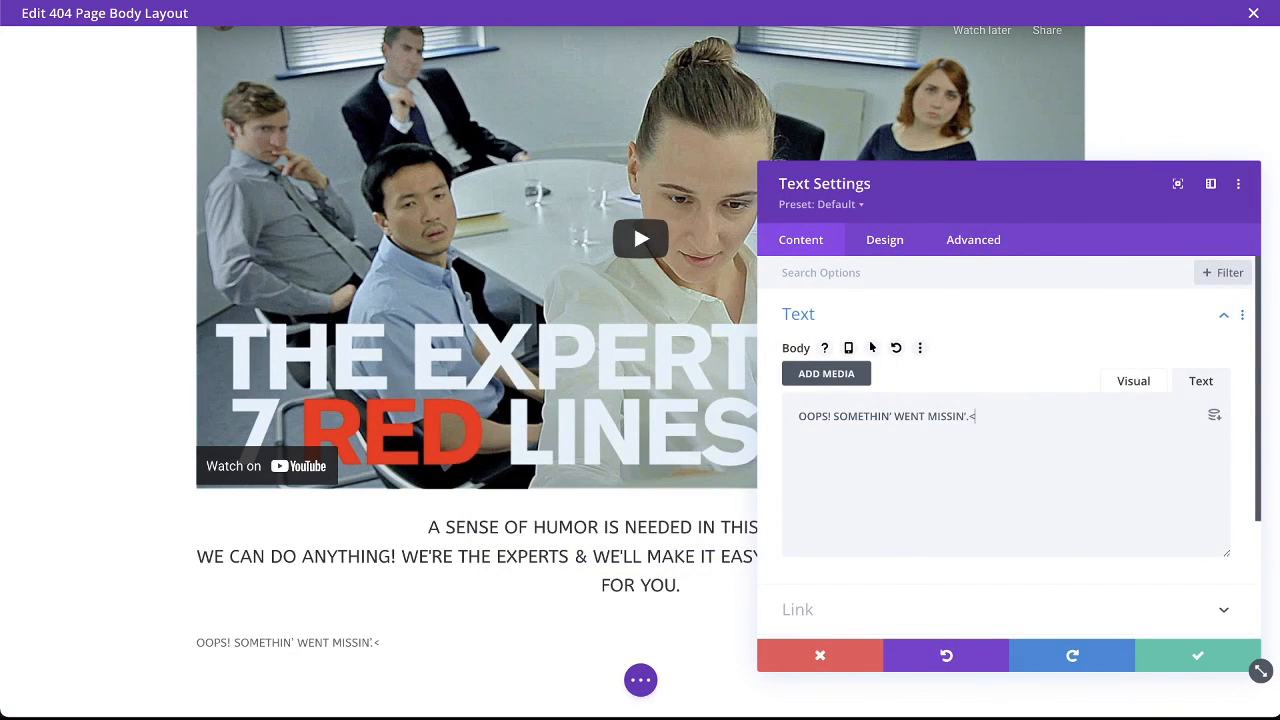
{"action": "type", "text": "/h1>"}
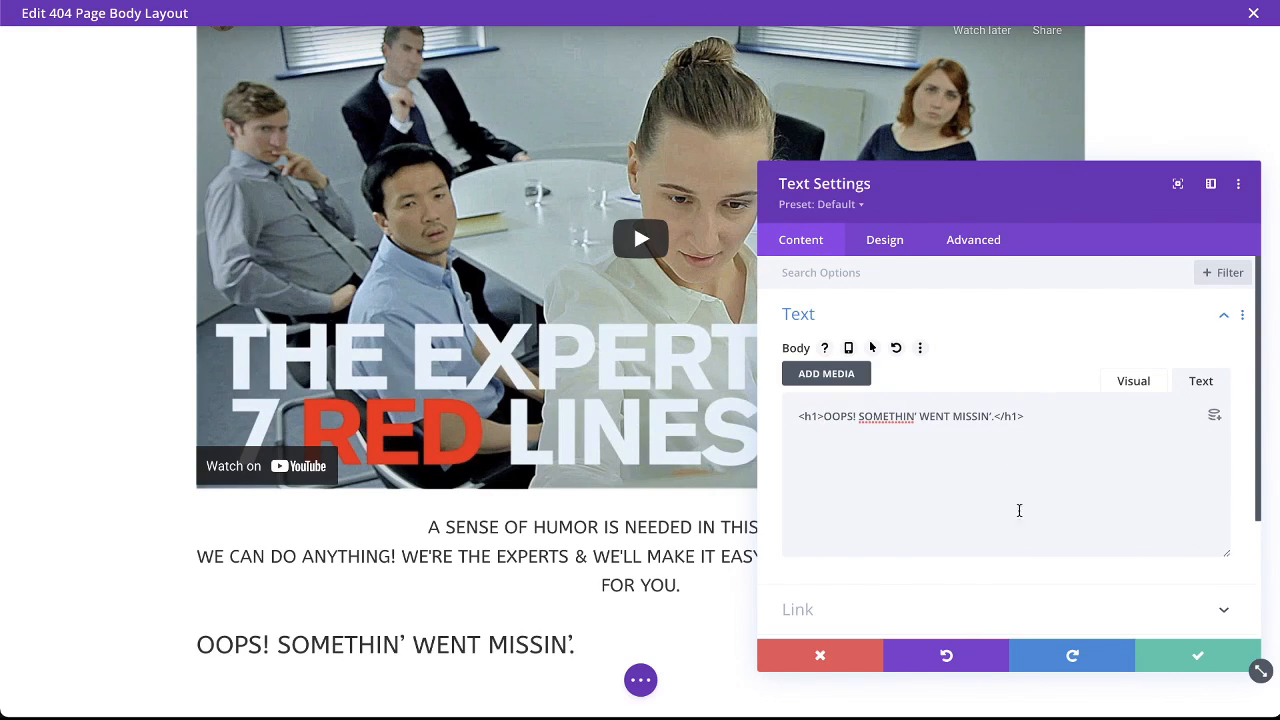
Step: Make the OOPS heading orange and enlarge it to 39px under Heading Text design
{"action": "left_click", "coordinate": [884, 239]}
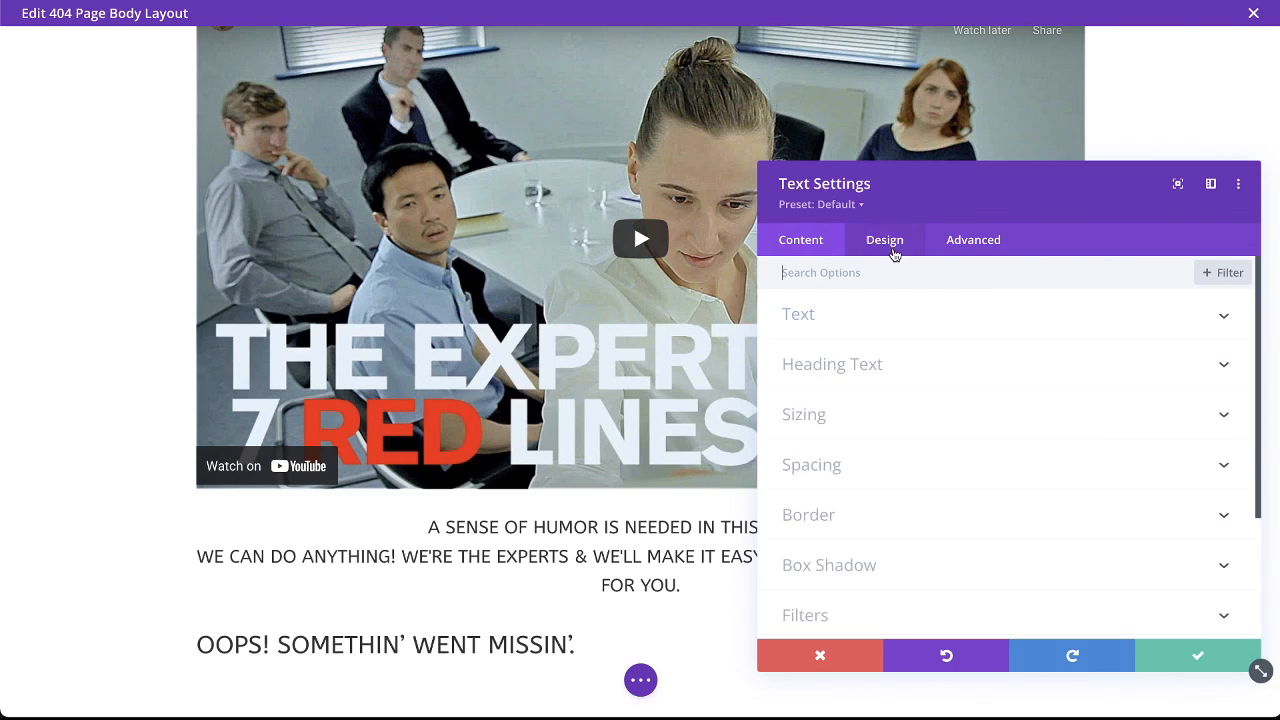
{"action": "left_click", "coordinate": [884, 239]}
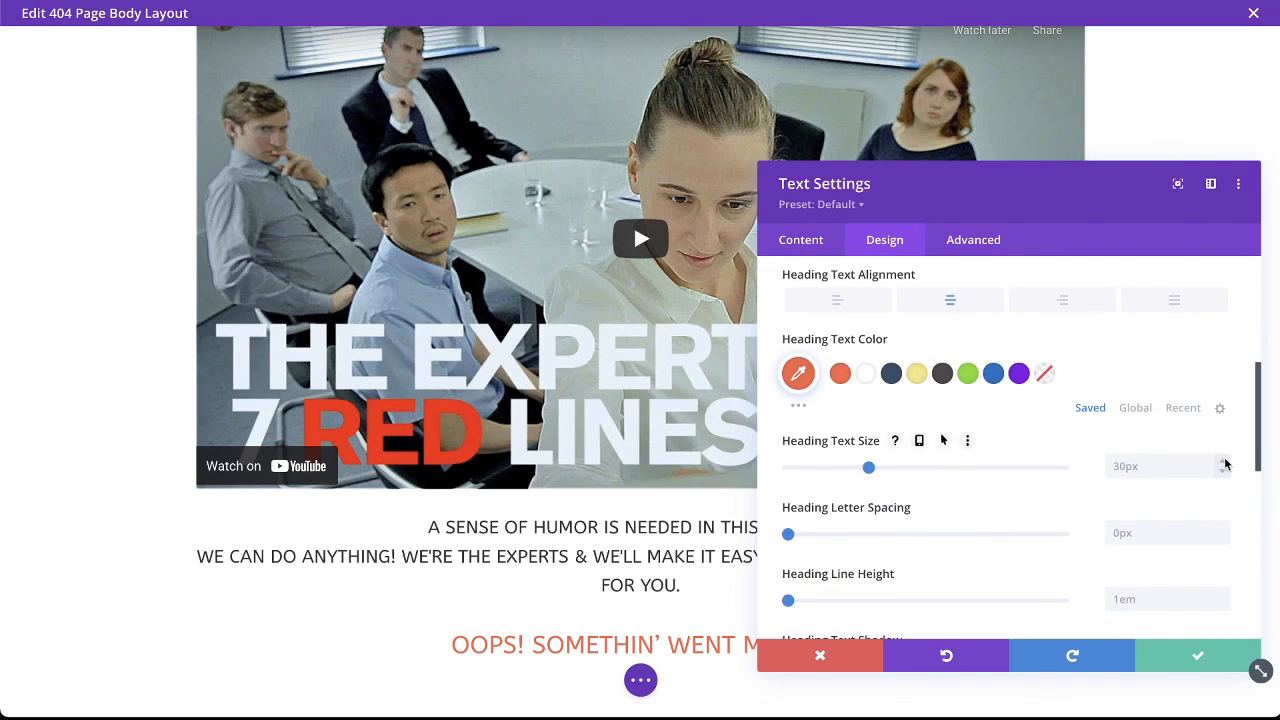
{"action": "left_click_drag", "start_coordinate": [869, 467], "coordinate": [894, 467]}
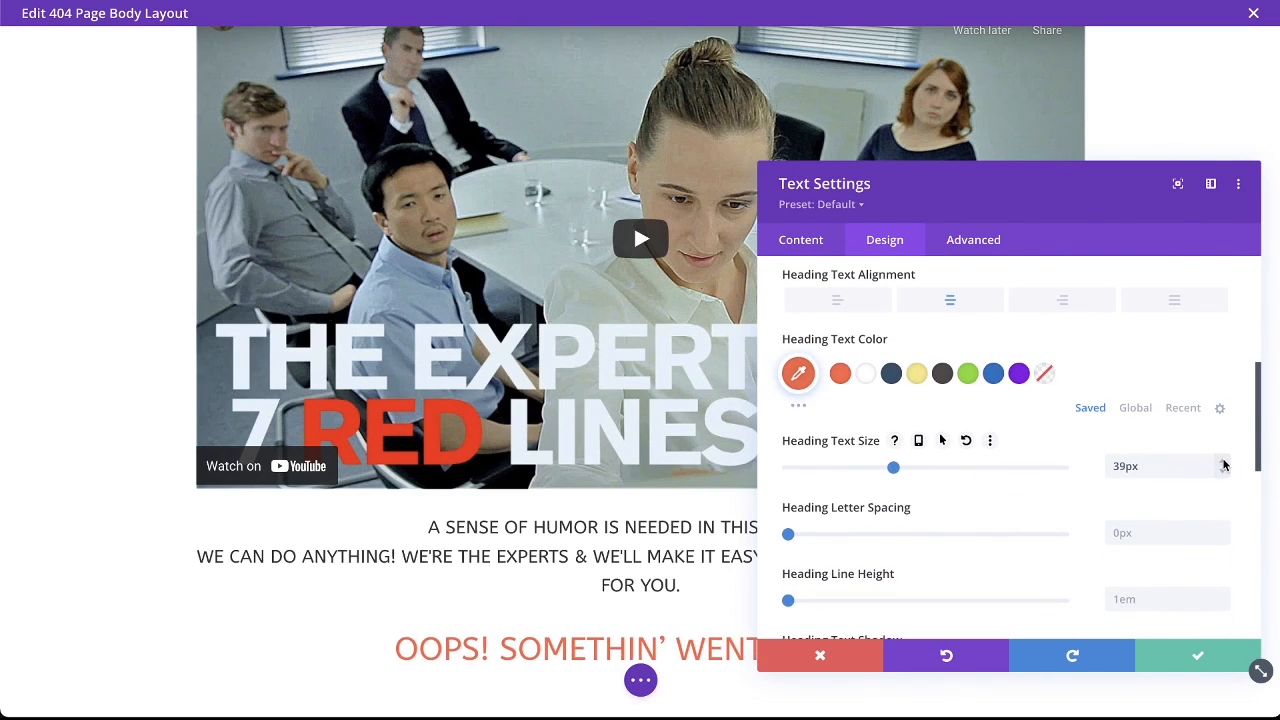
{"action": "left_click_drag", "start_coordinate": [894, 467], "coordinate": [919, 467]}
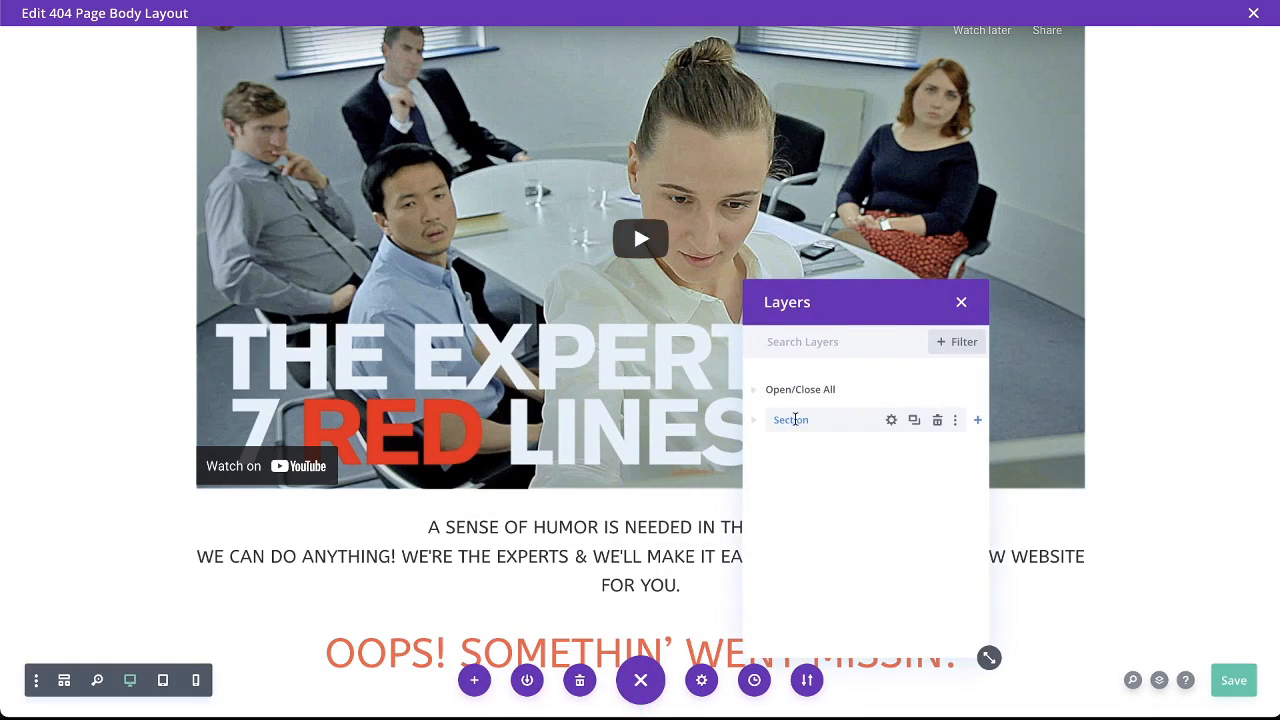
Step: Use the Layers panel to move the OOPS heading Text module above the Video, then close Layers
{"action": "left_click", "coordinate": [754, 419]}
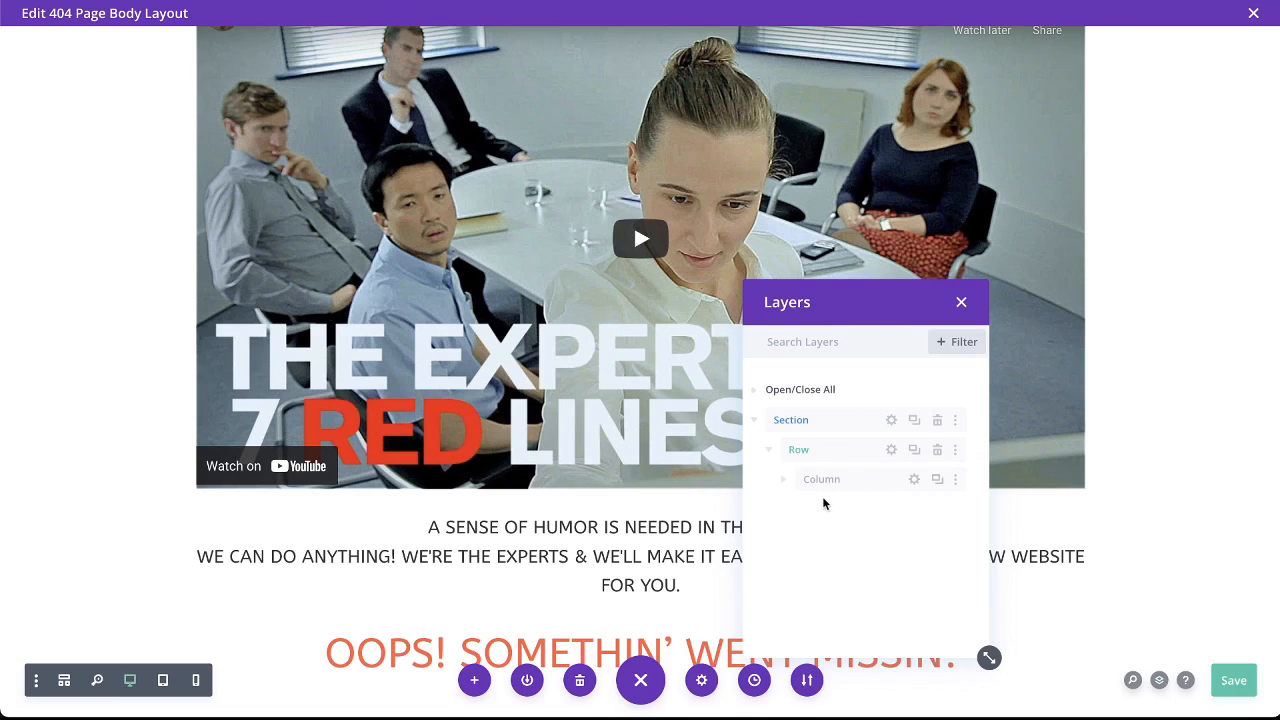
{"action": "left_click", "coordinate": [784, 479]}
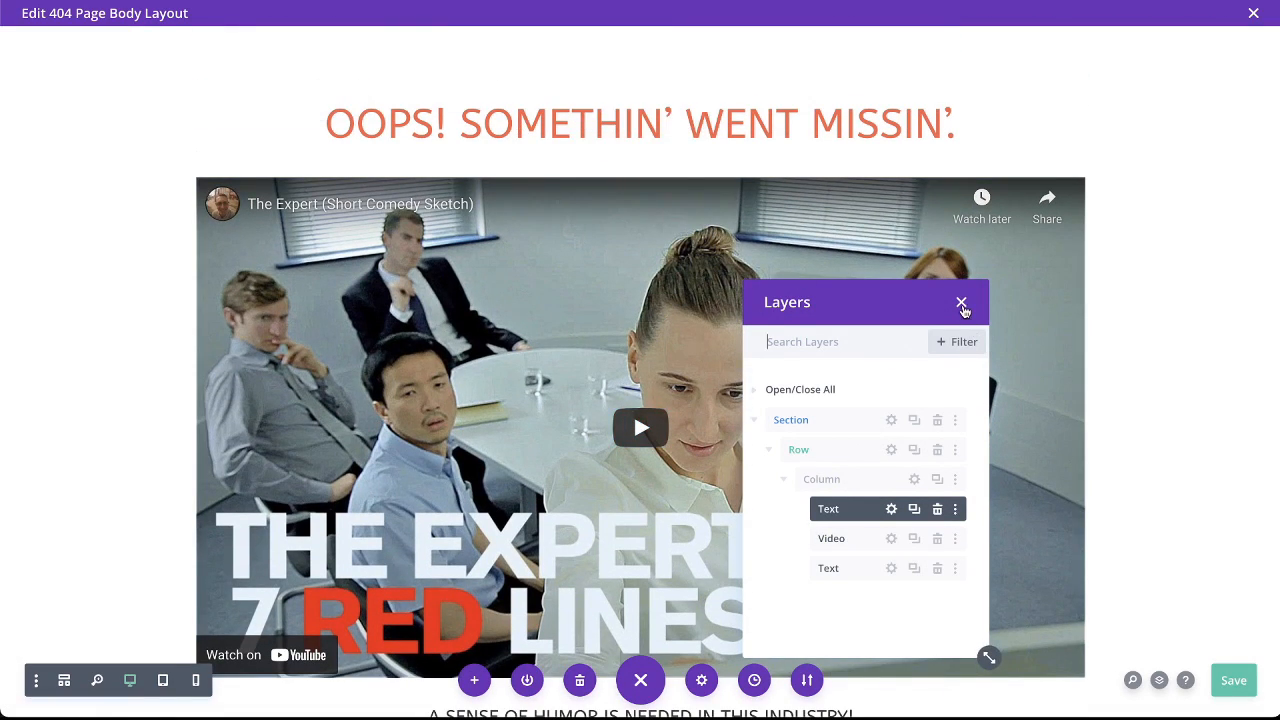
{"action": "left_click", "coordinate": [962, 302]}
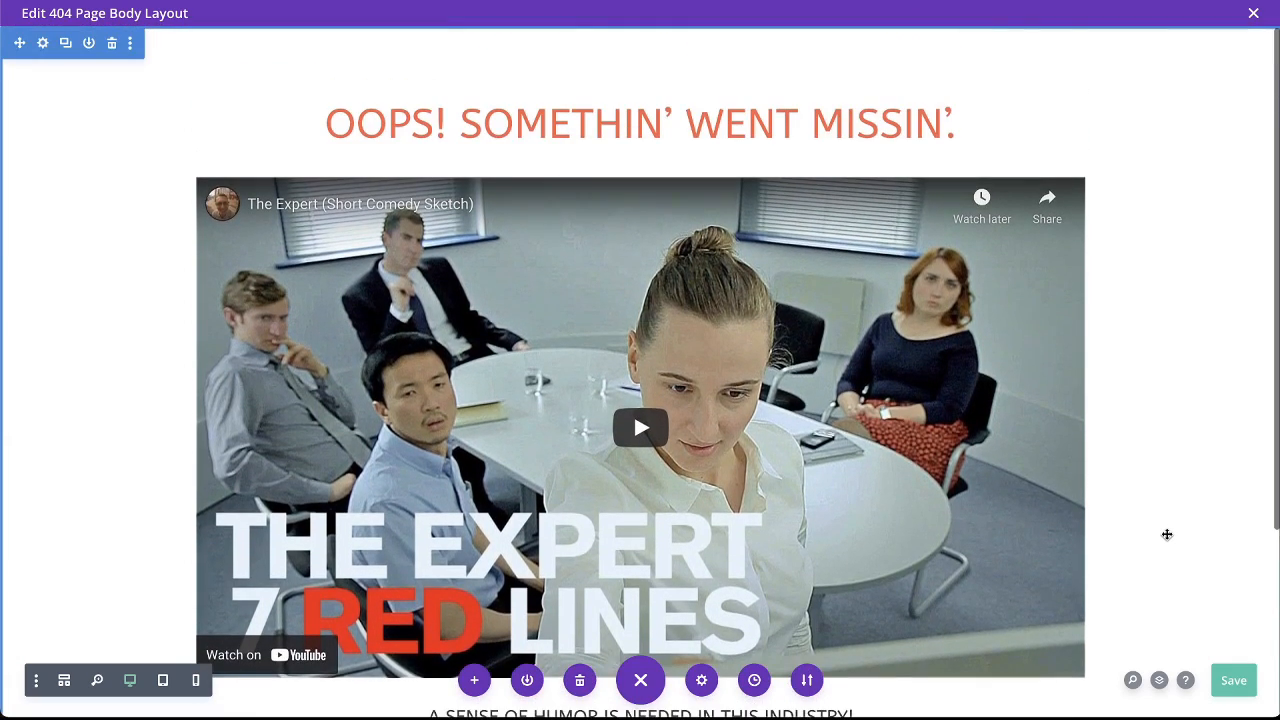
{"action": "scroll", "scroll_direction": "down", "scroll_amount": 3}
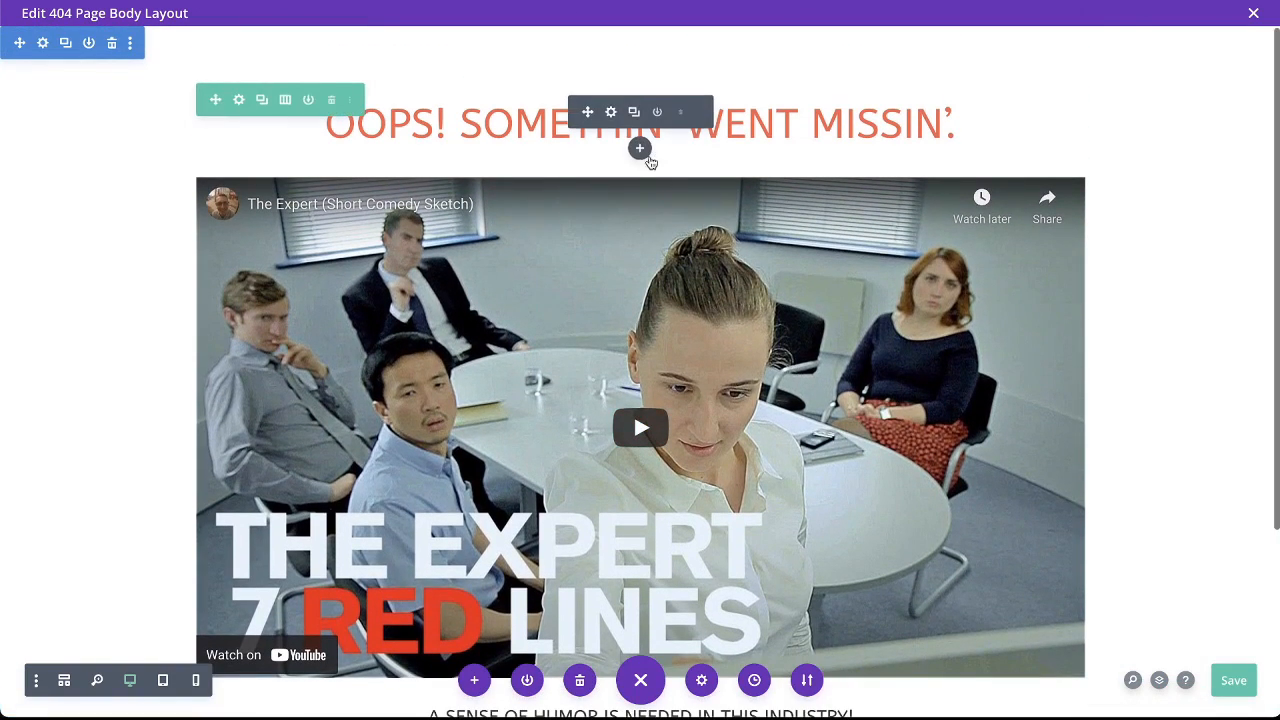
Step: Add a Text module with the nothing-found instructions and remove the stray period after home page
{"action": "left_click", "coordinate": [639, 148]}
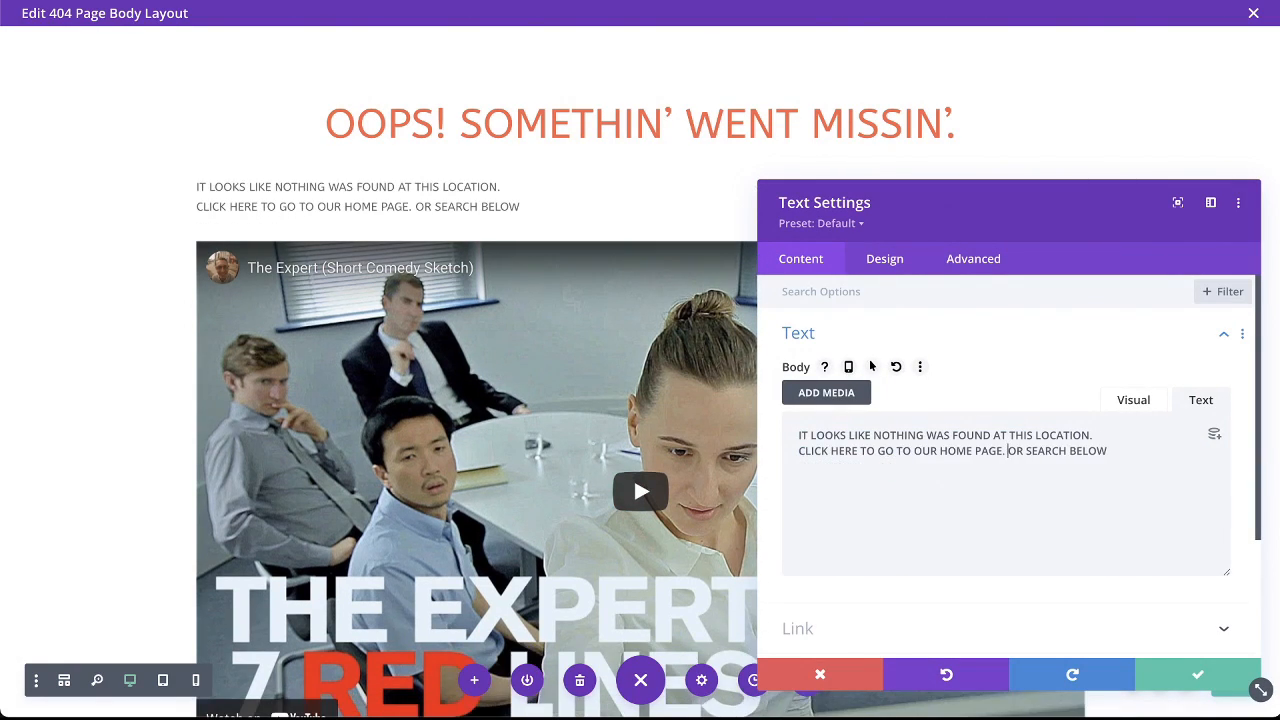
{"action": "key", "text": "Backspace"}
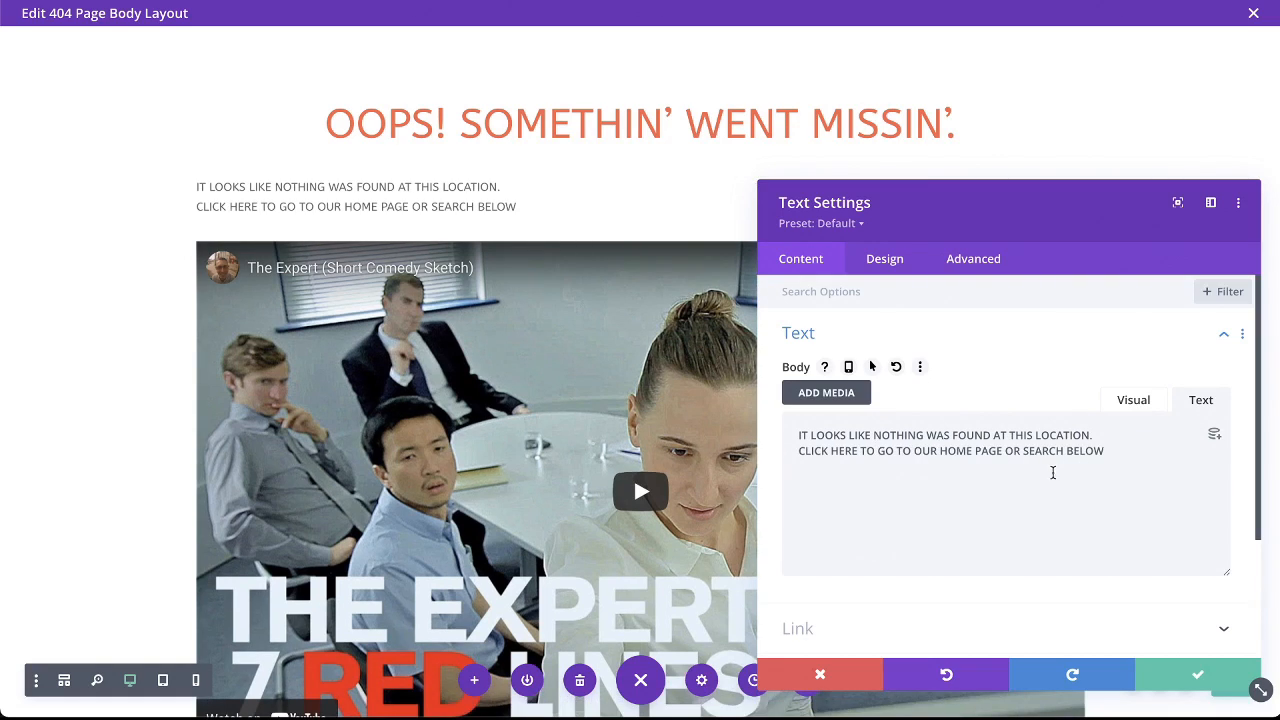
{"action": "mouse_move", "coordinate": [995, 357]}
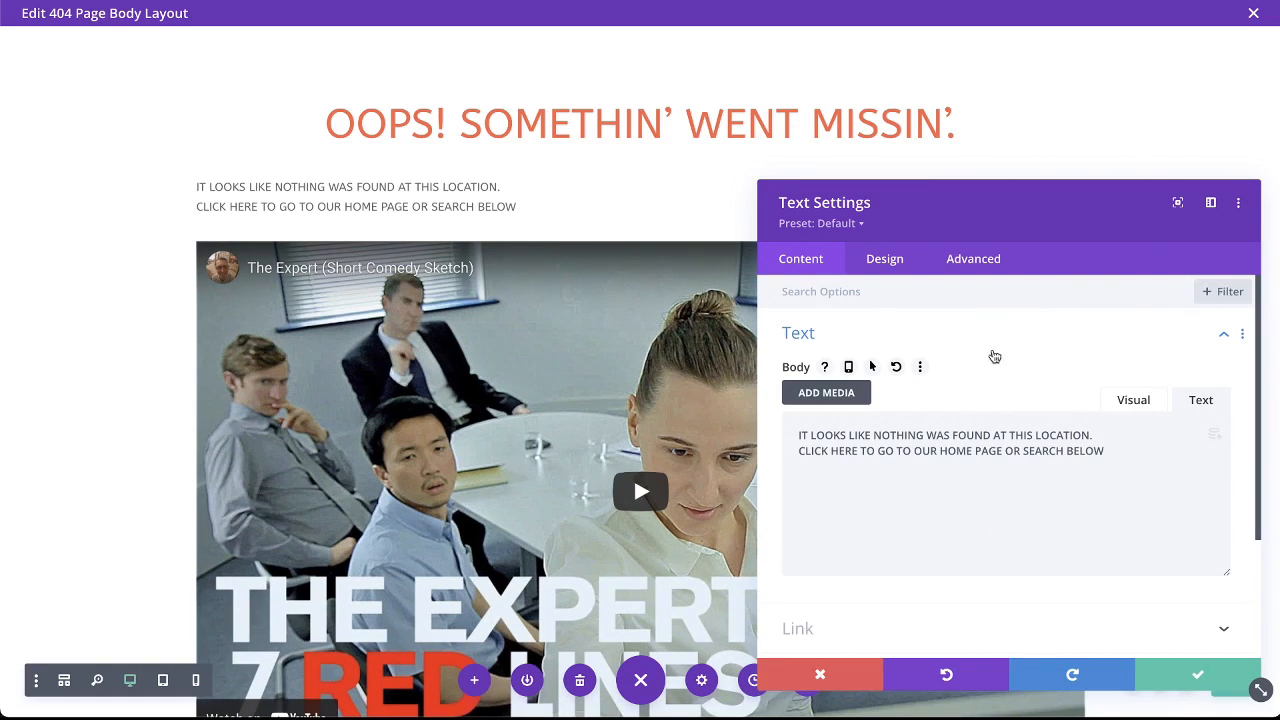
Step: Center the instructions text at 20px with 1.7em line height
{"action": "left_click", "coordinate": [884, 258]}
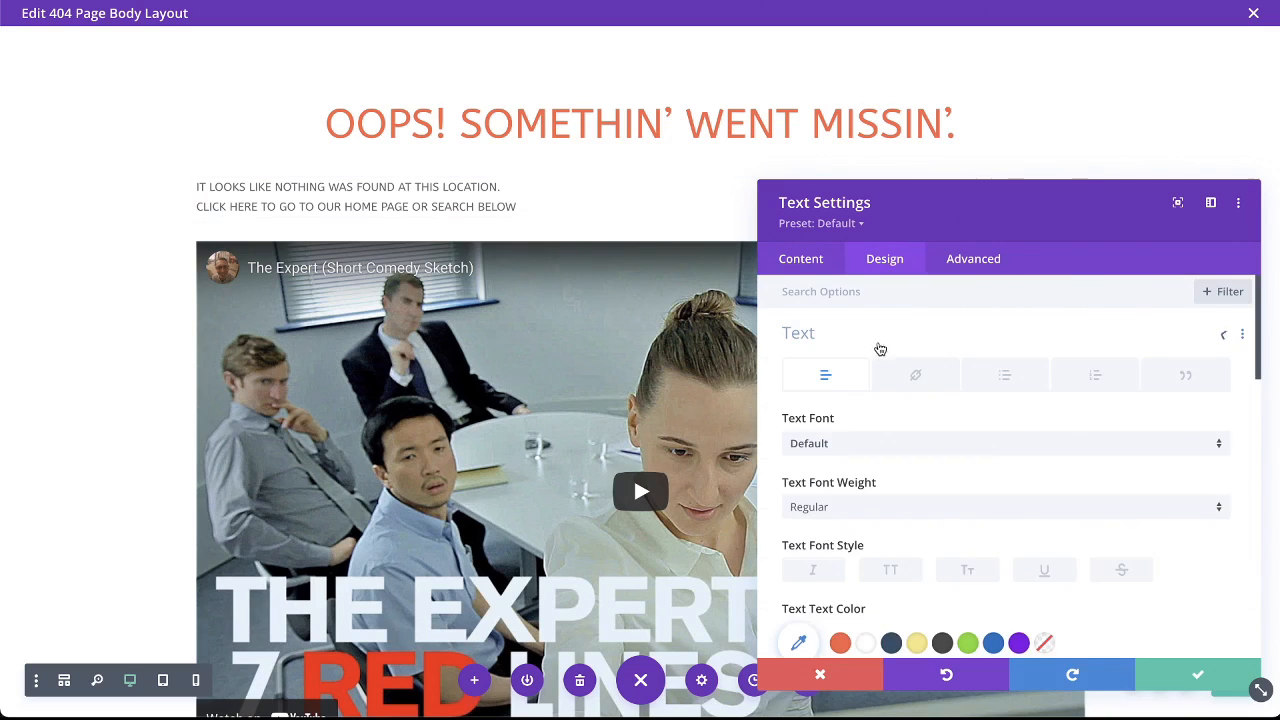
{"action": "scroll", "scroll_direction": "down", "scroll_amount": 3}
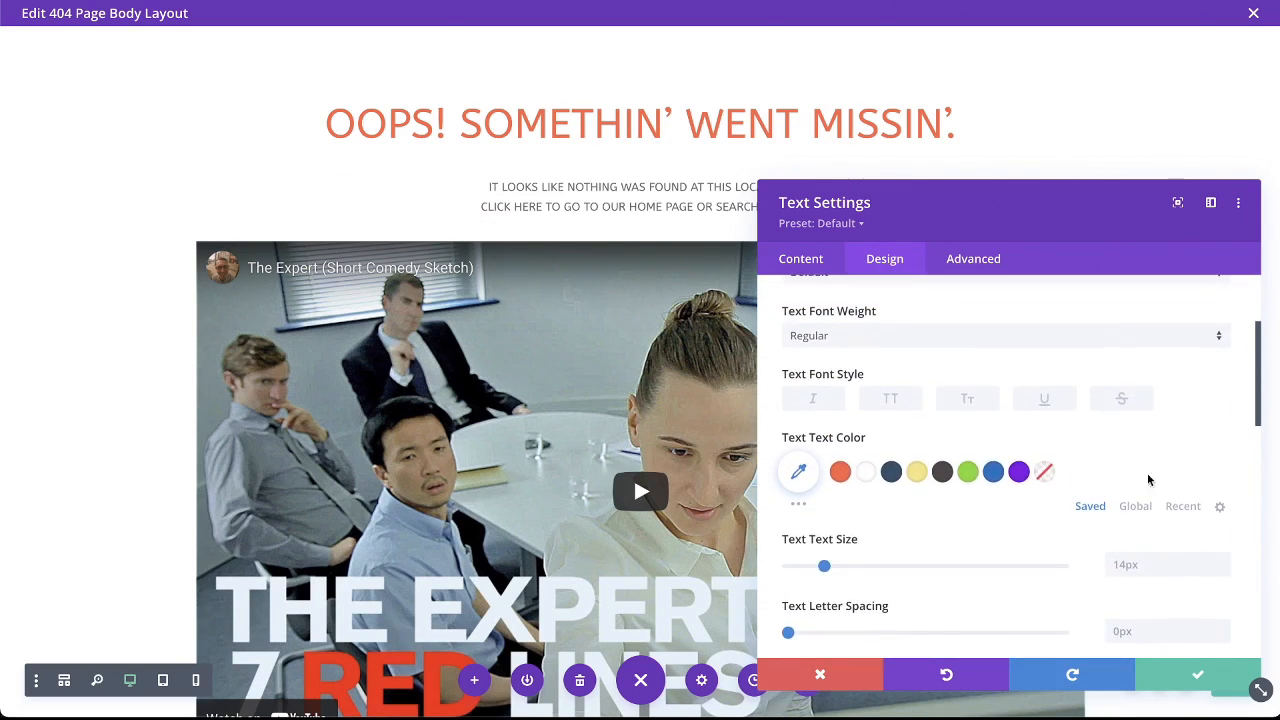
{"action": "left_click_drag", "start_coordinate": [824, 565], "coordinate": [840, 565]}
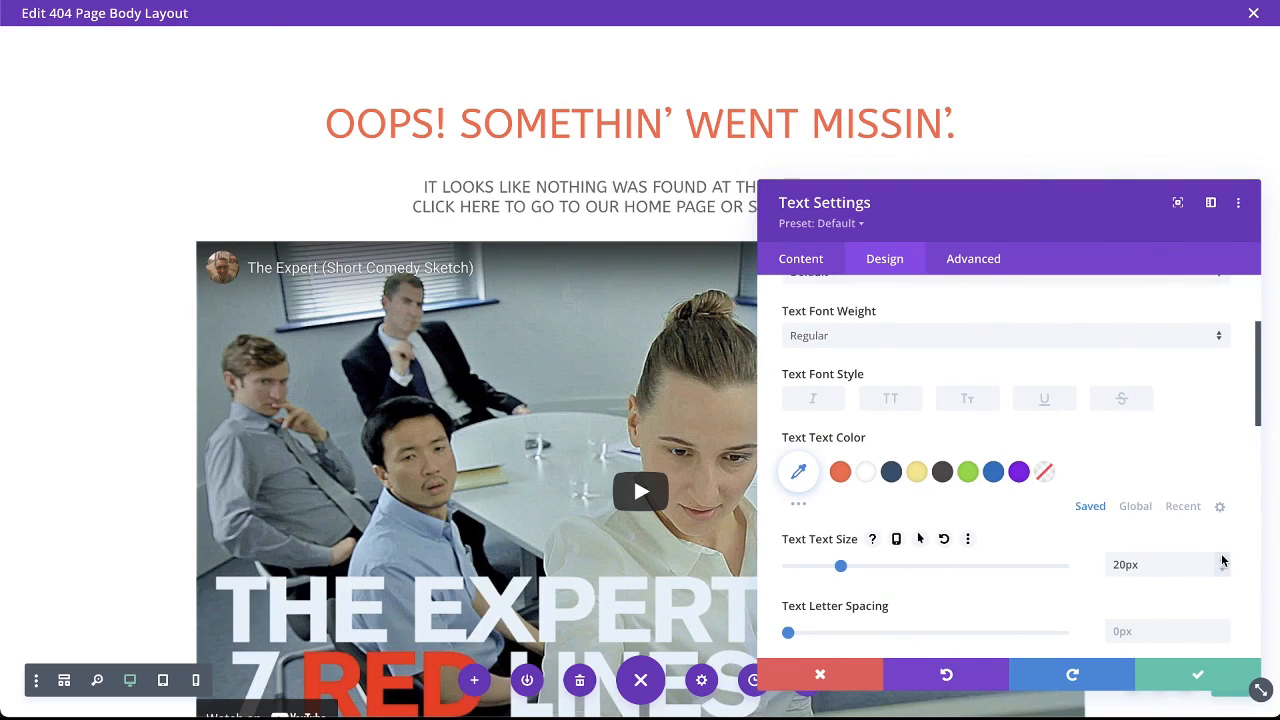
{"action": "scroll", "scroll_direction": "down", "scroll_amount": 3}
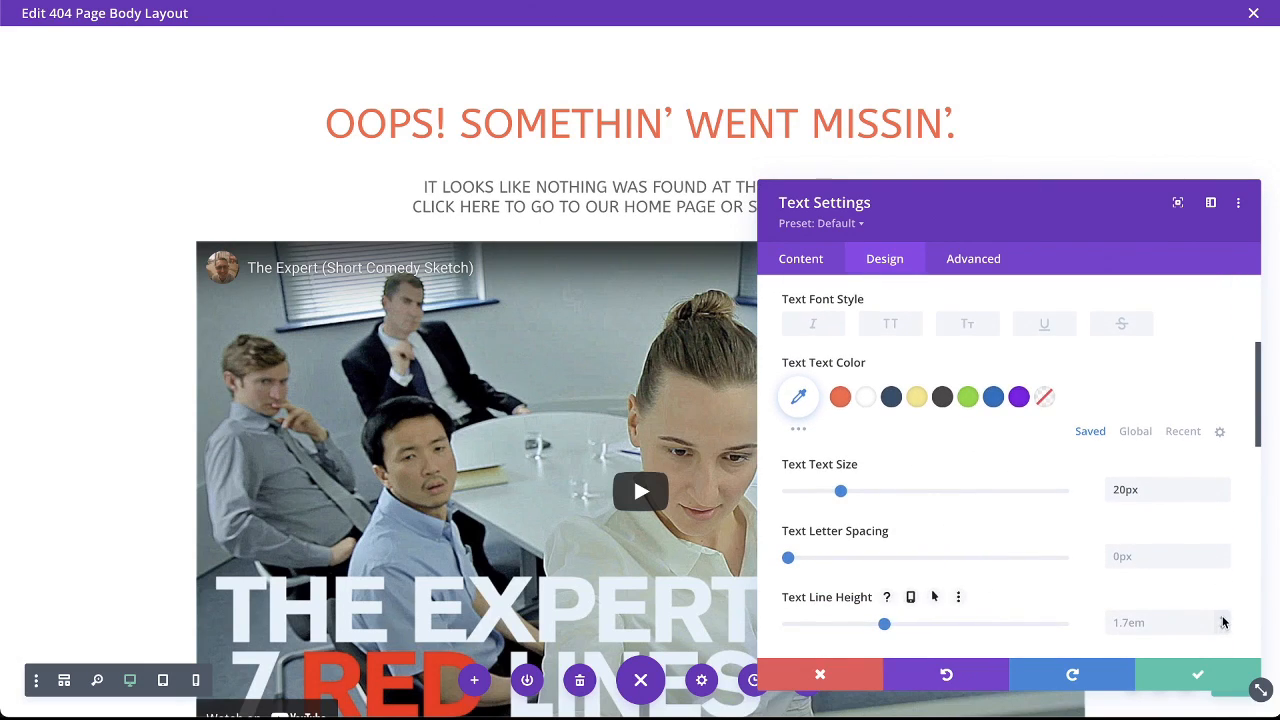
{"action": "left_click_drag", "start_coordinate": [884, 624], "coordinate": [898, 624]}
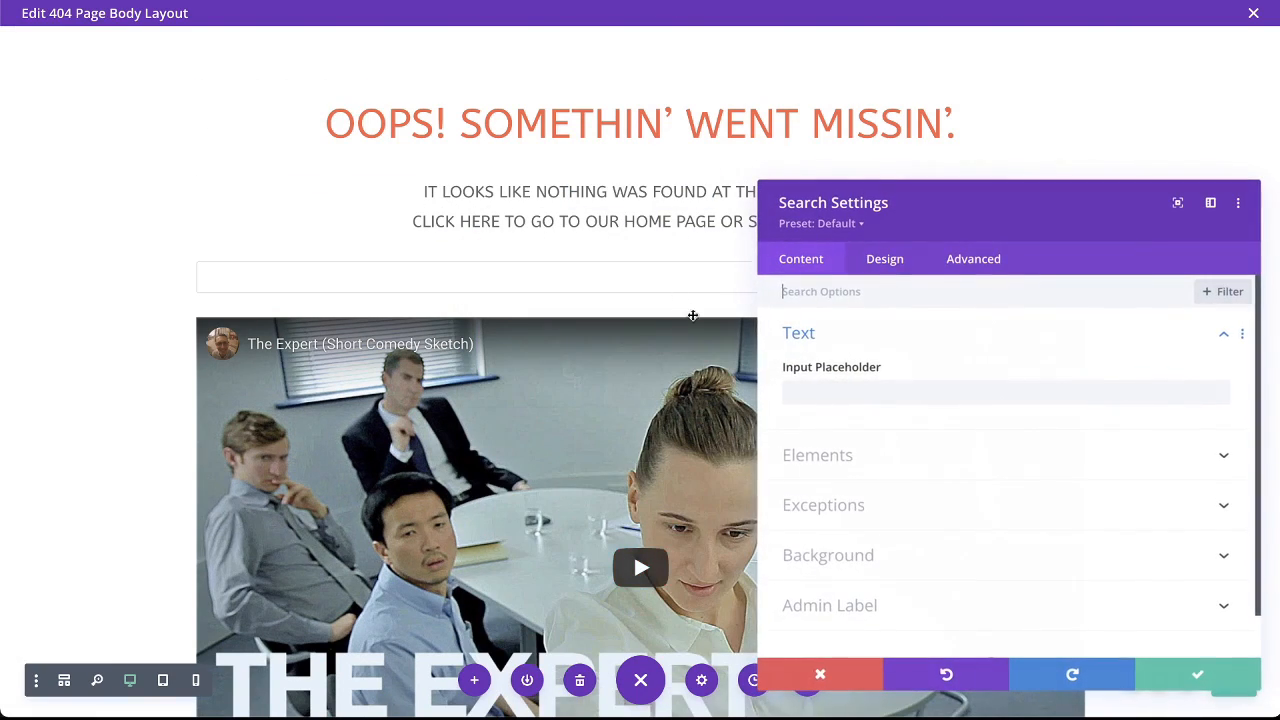
Step: Add a Search module and limit its Max Width to 600px so it sits centered
{"action": "type", "text": "search our site"}
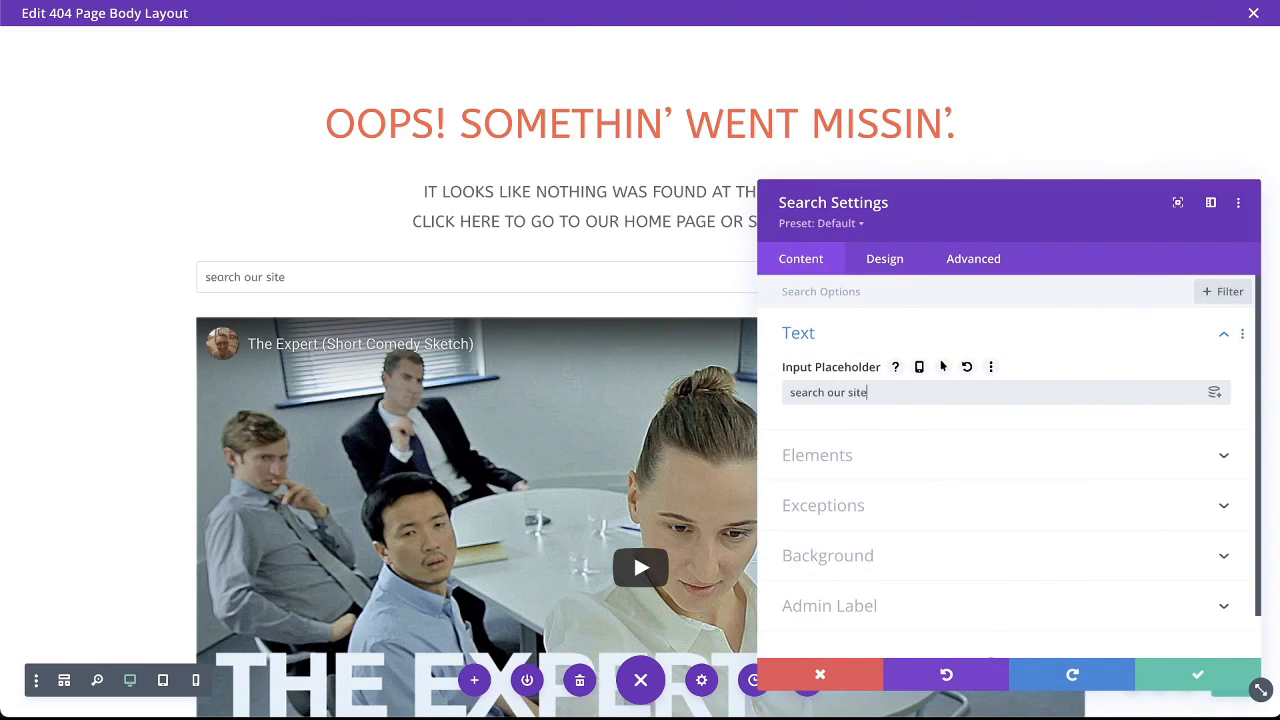
{"action": "left_click", "coordinate": [884, 258]}
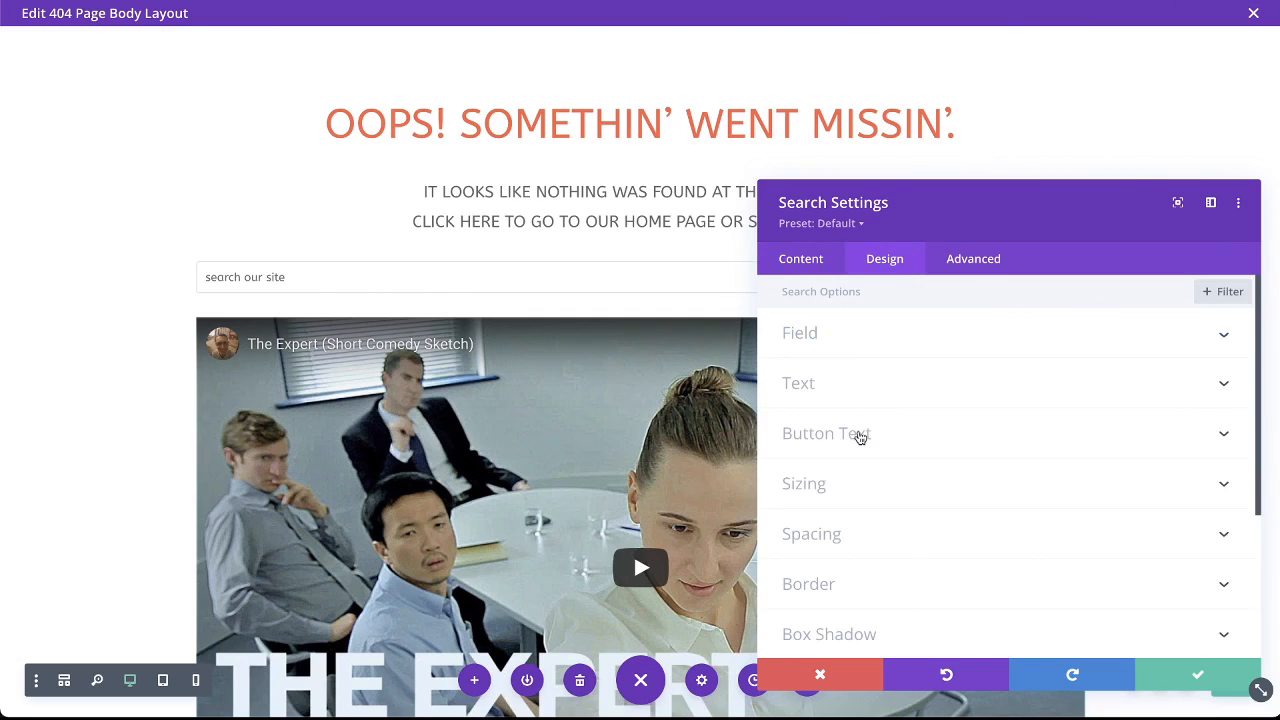
{"action": "left_click", "coordinate": [803, 483]}
{"action": "type", "text": "6"}
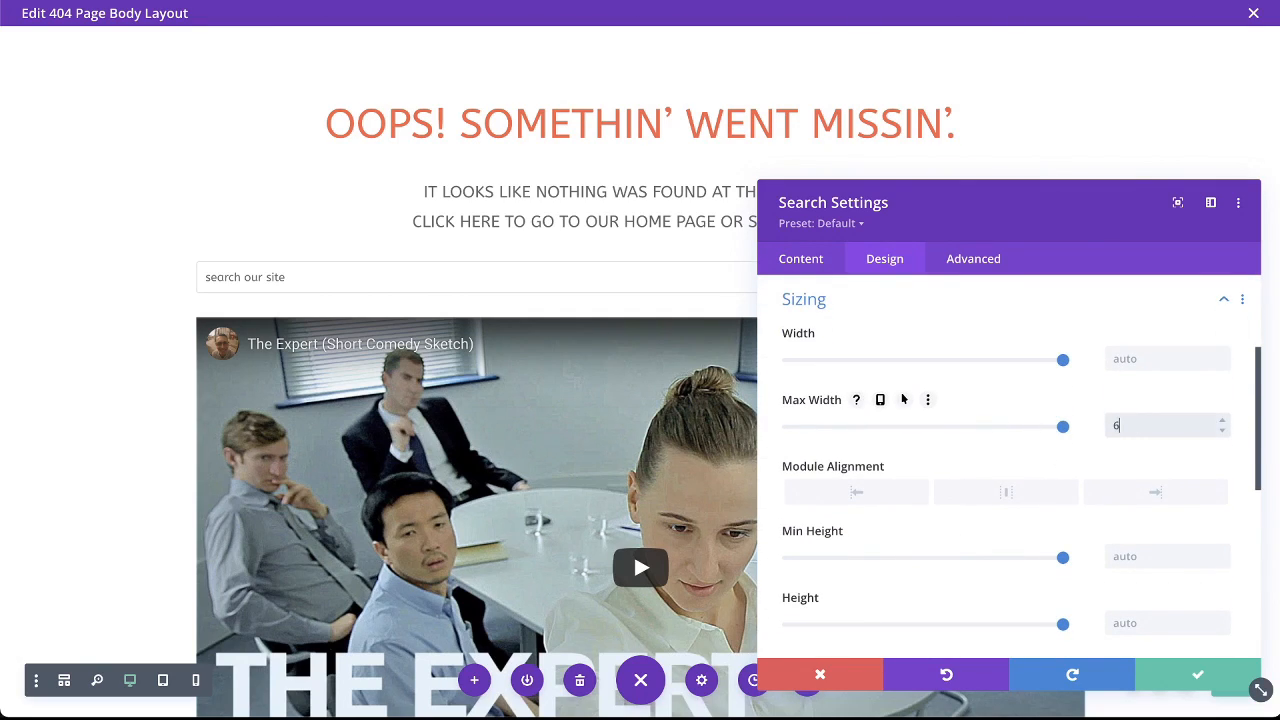
{"action": "type", "text": "00px"}
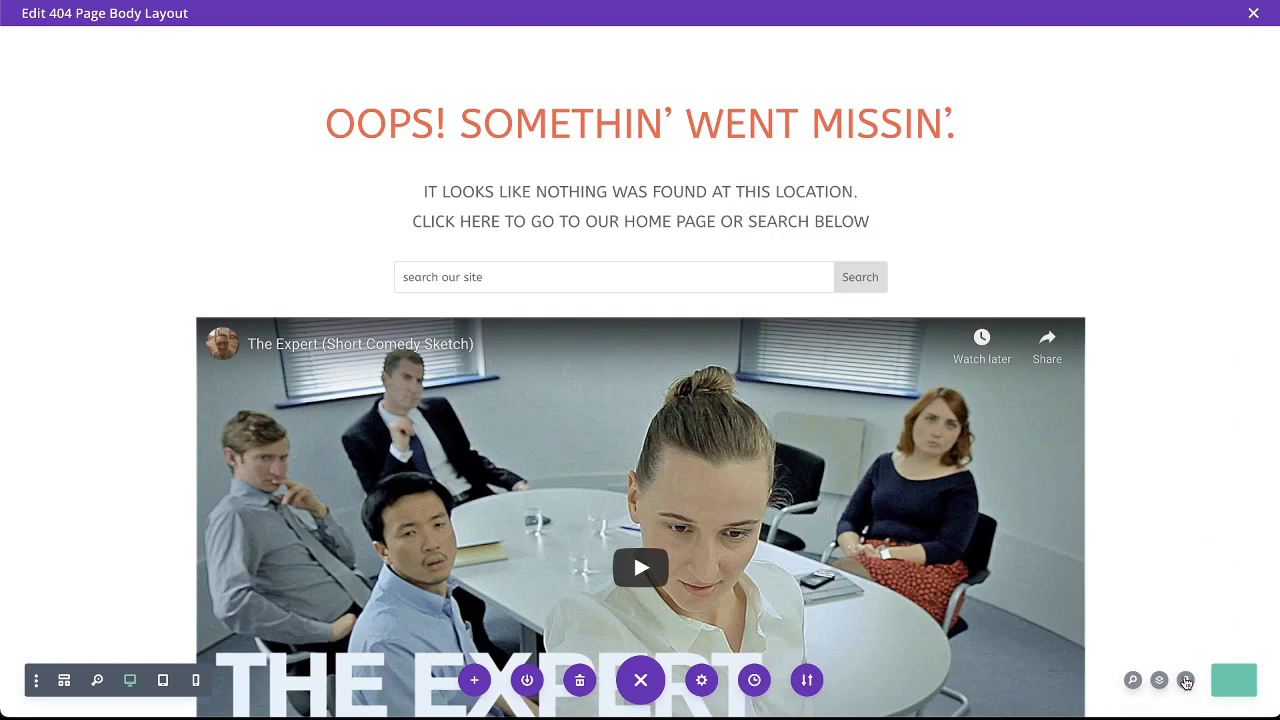
{"action": "scroll", "scroll_direction": "down", "scroll_amount": 3}
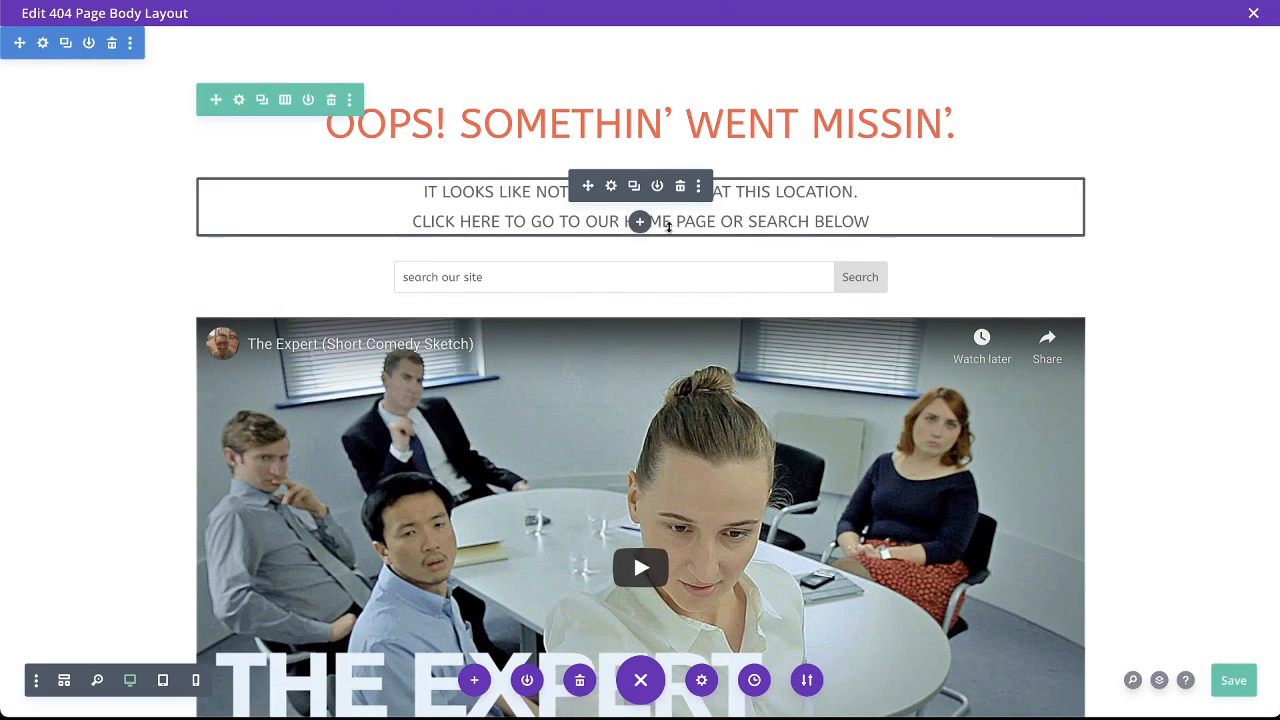
Step: Add an Image module loading the laughing Minions GIF from its wpengine URL
{"action": "left_click", "coordinate": [640, 222]}
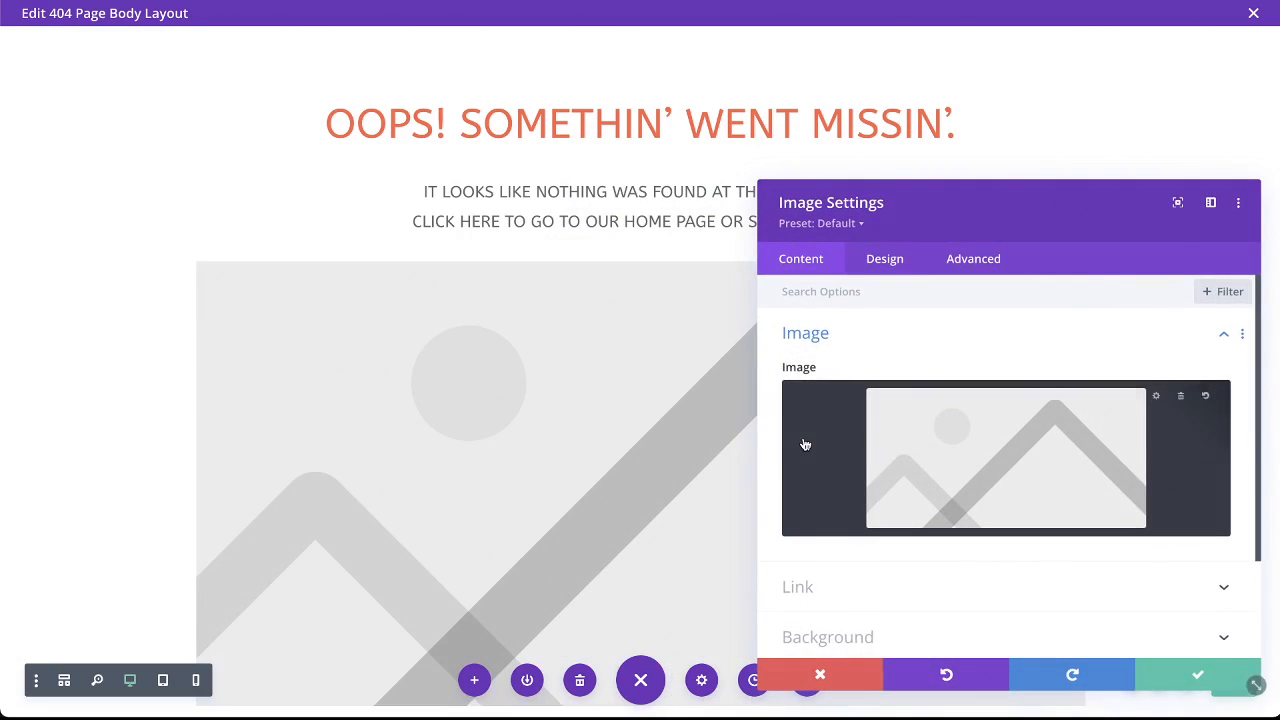
{"action": "left_click", "coordinate": [1007, 457]}
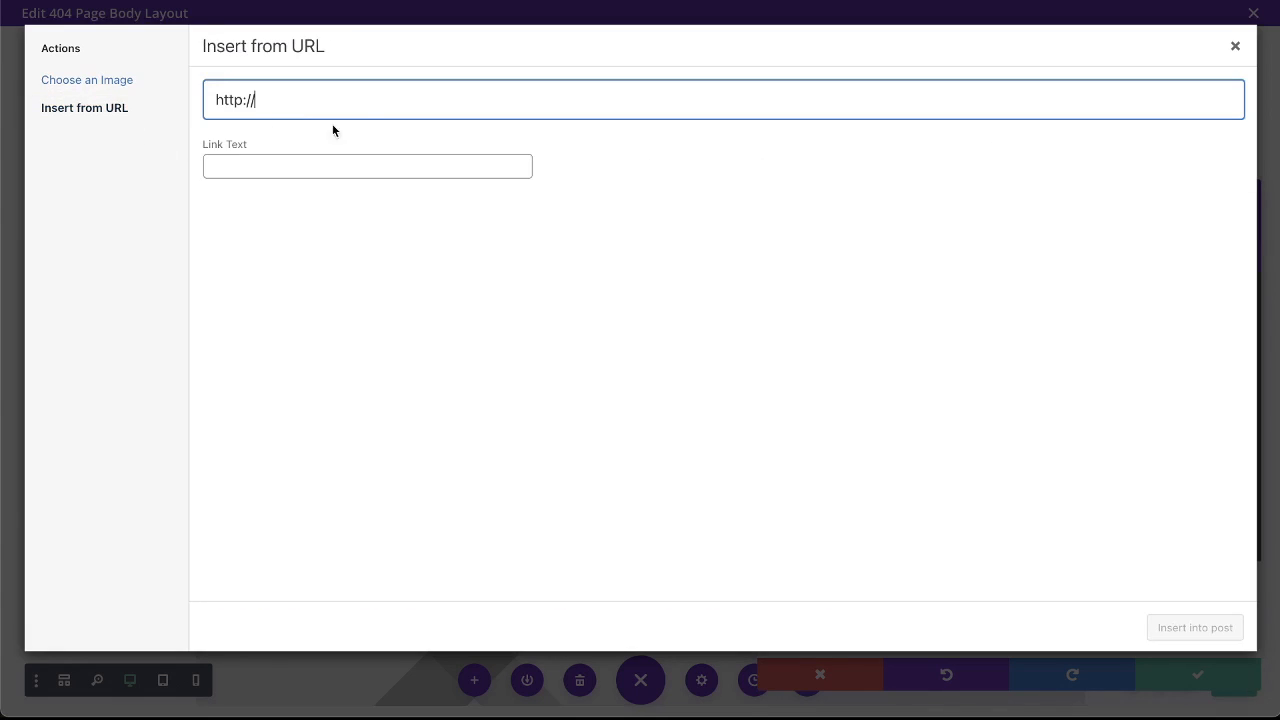
{"action": "type", "text": "https://1lwuoy1kwxqd2mov6g2bb21w-wpengine.netdna-ssl.com/wp-content/uploads/2015/04/ahhhh.gif"}
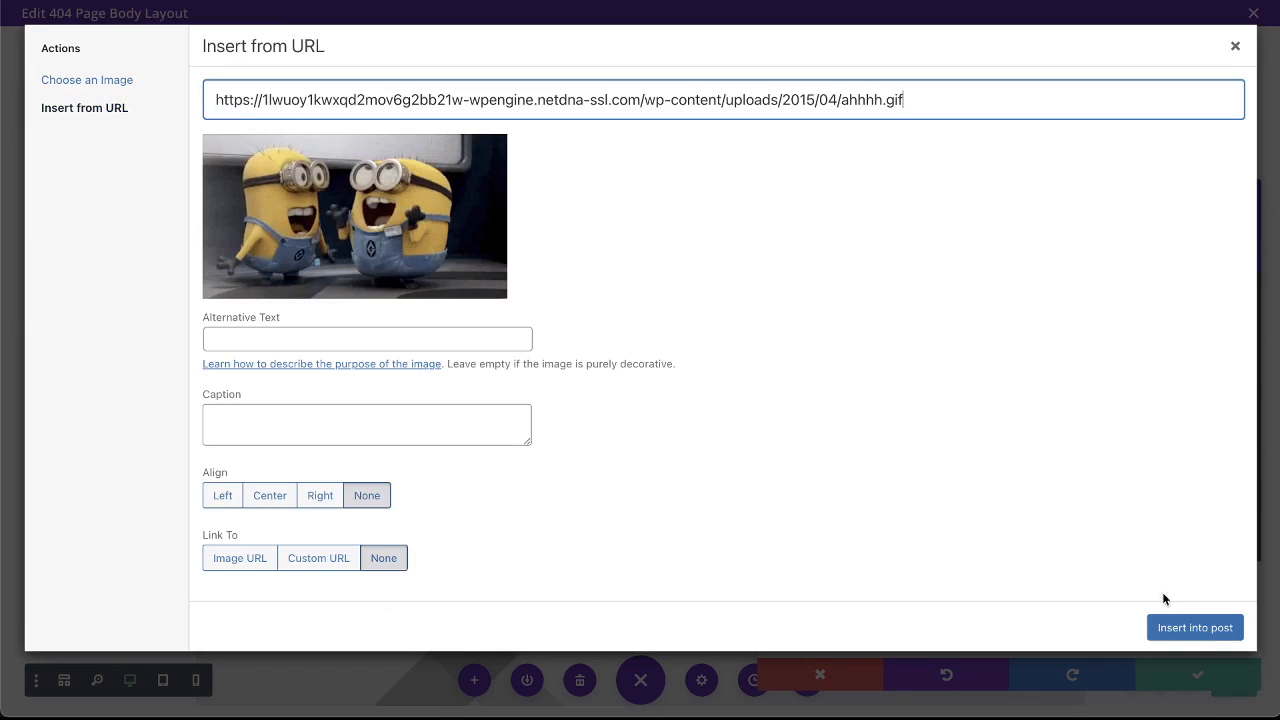
{"action": "left_click", "coordinate": [1195, 627]}
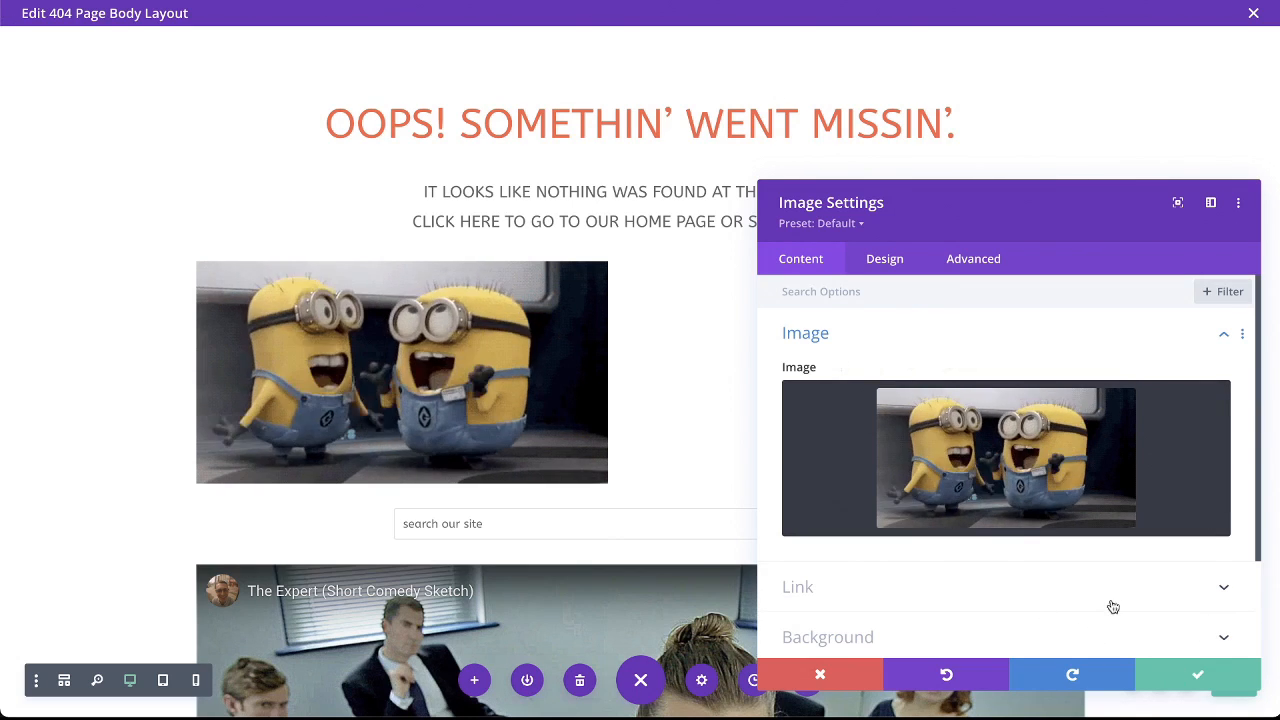
Step: Center the GIF horizontally and confirm the image settings
{"action": "left_click", "coordinate": [884, 258]}
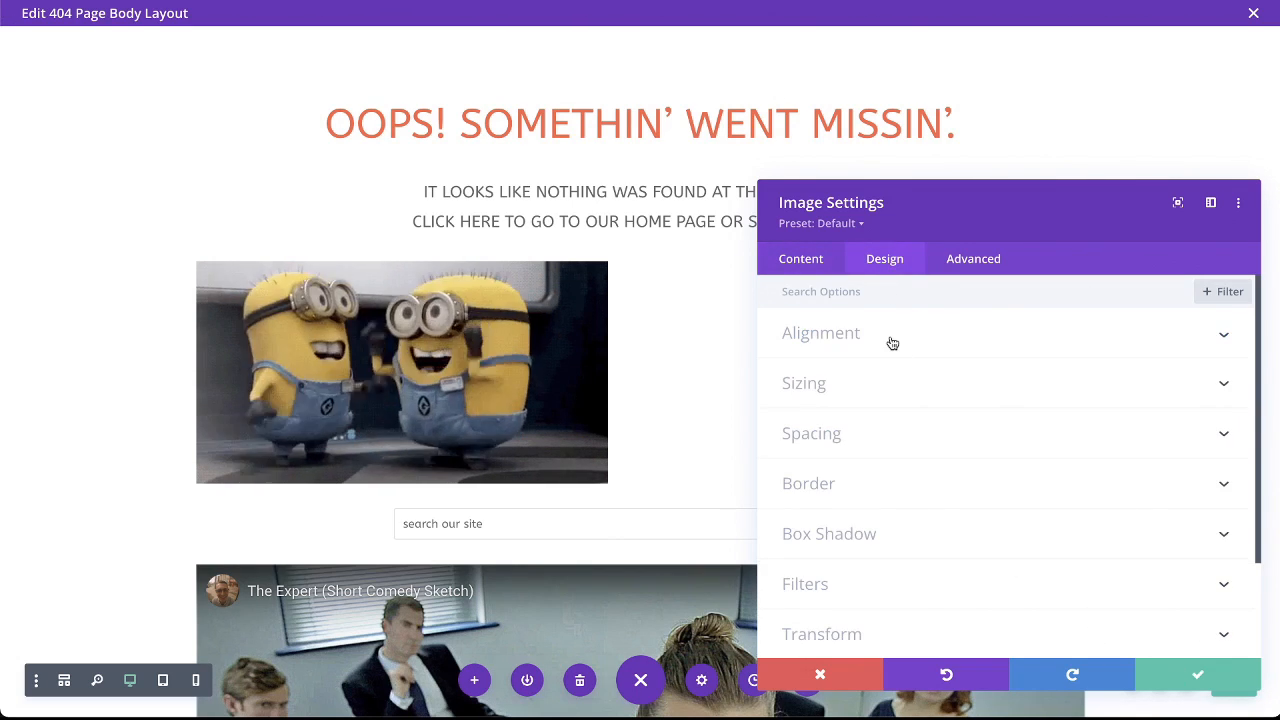
{"action": "left_click", "coordinate": [820, 332]}
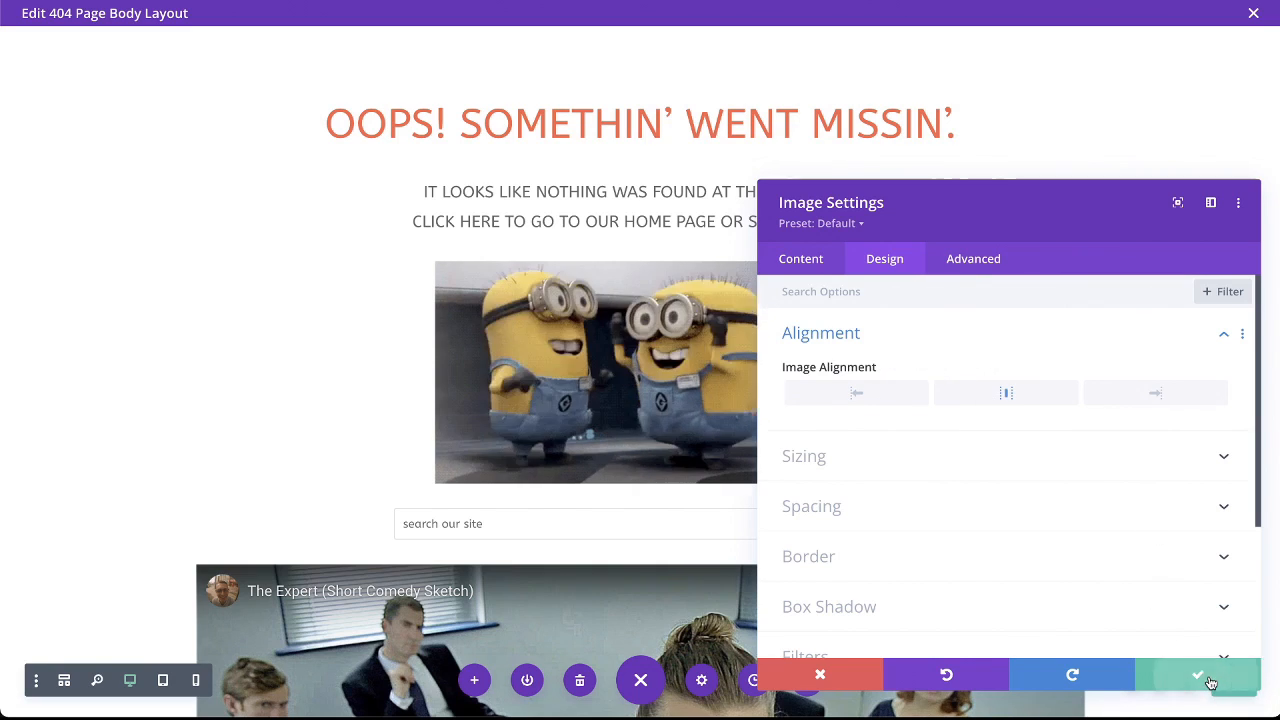
{"action": "left_click", "coordinate": [1197, 675]}
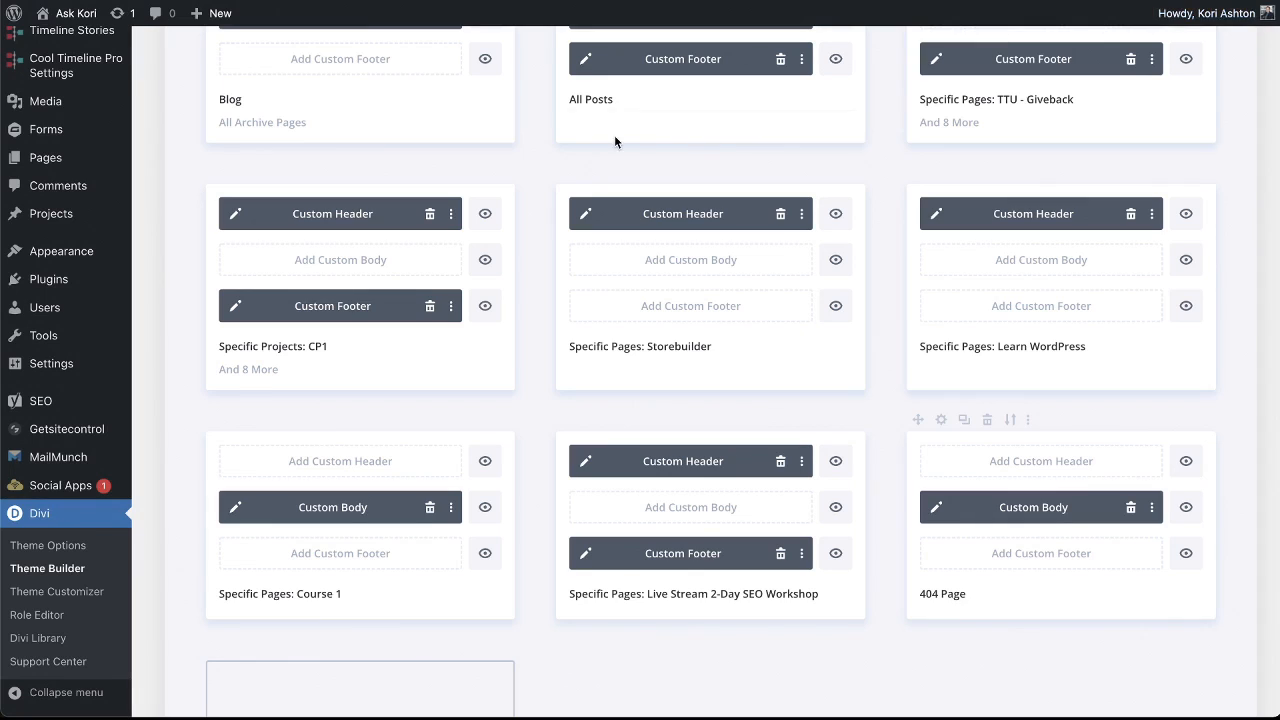
Step: Save the Theme Builder changes to publish the 404 template
{"action": "scroll", "scroll_direction": "up", "scroll_amount": 3}
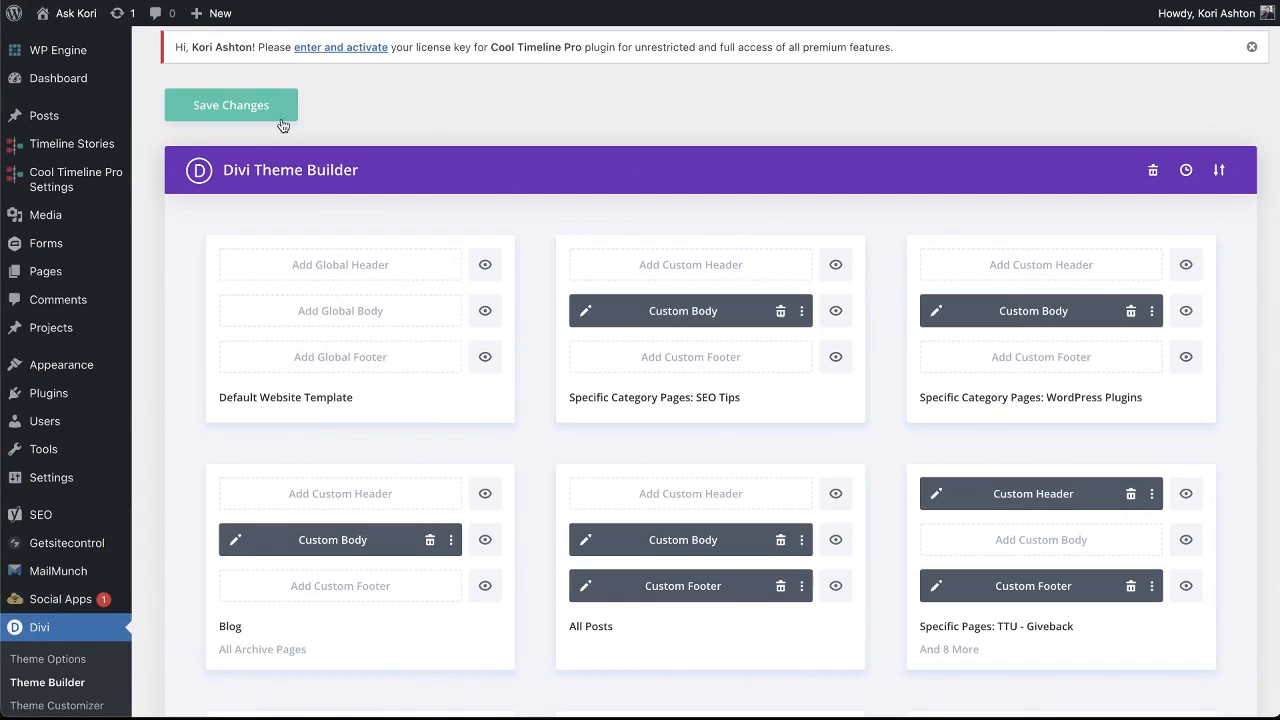
{"action": "left_click", "coordinate": [231, 105]}
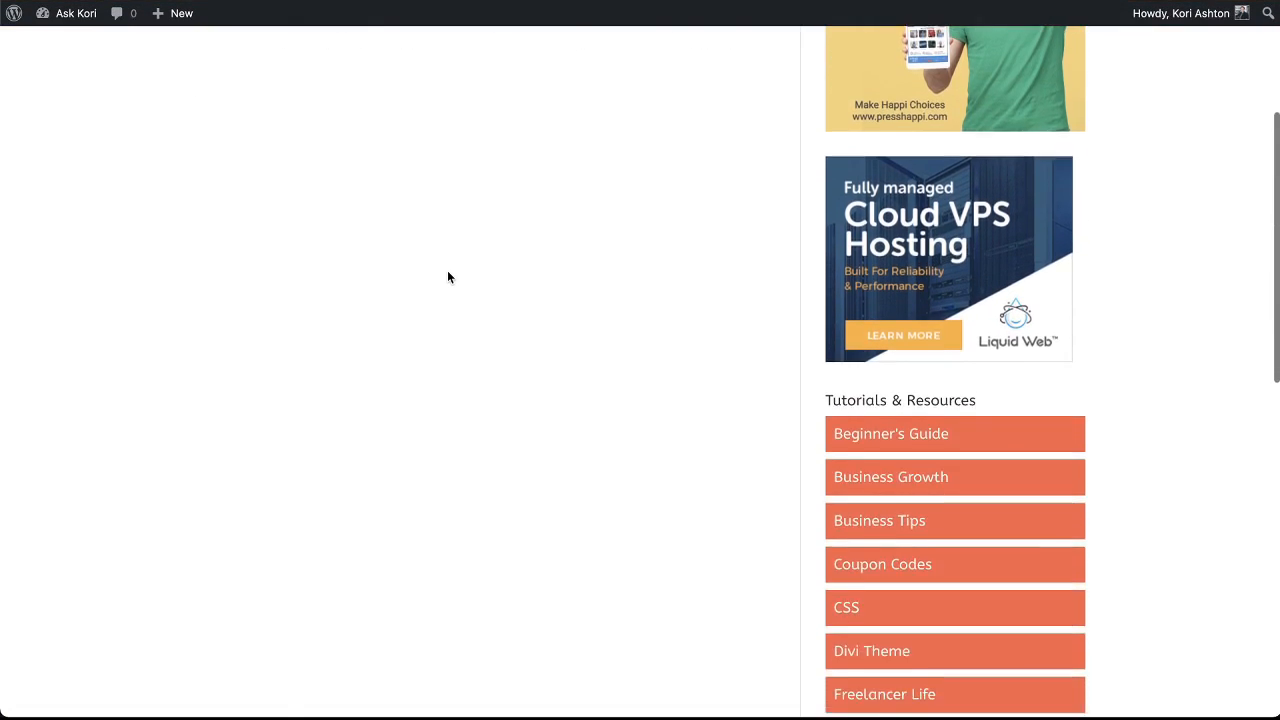
Step: Scroll through the live 404 page and test the search field with 'sear'
{"action": "scroll", "scroll_direction": "up", "scroll_amount": 3}
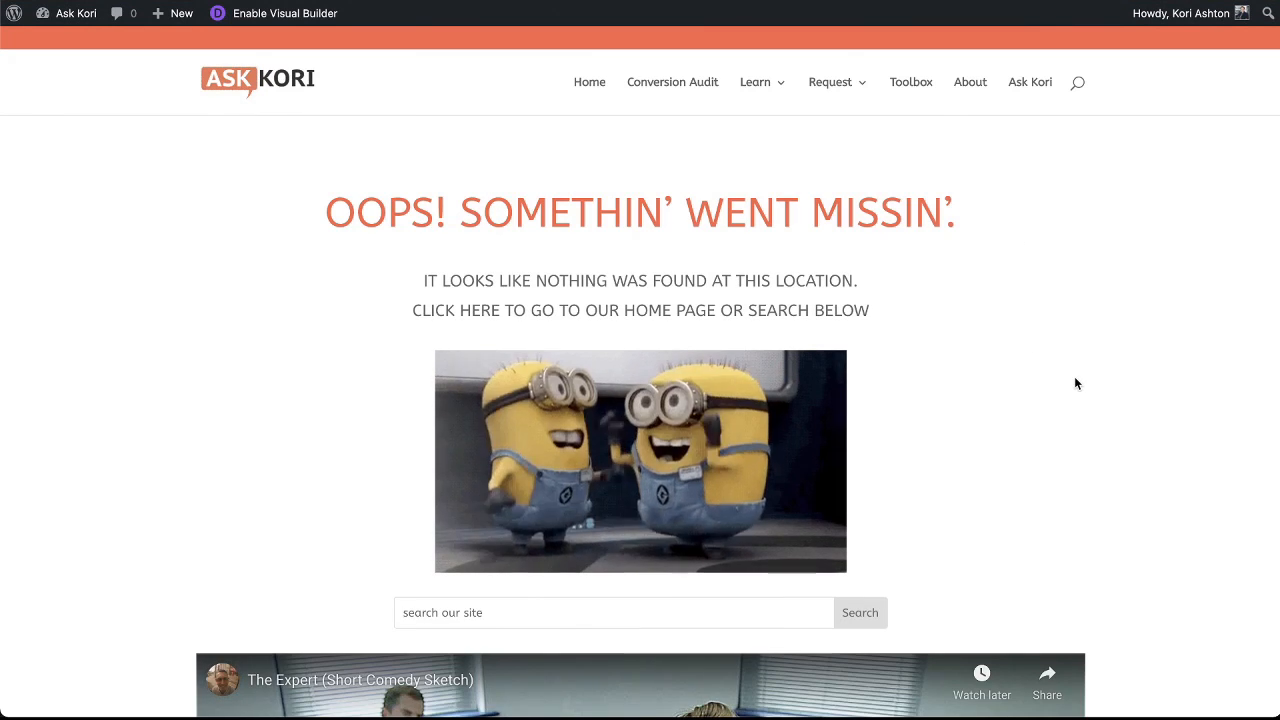
{"action": "scroll", "scroll_direction": "down", "scroll_amount": 3}
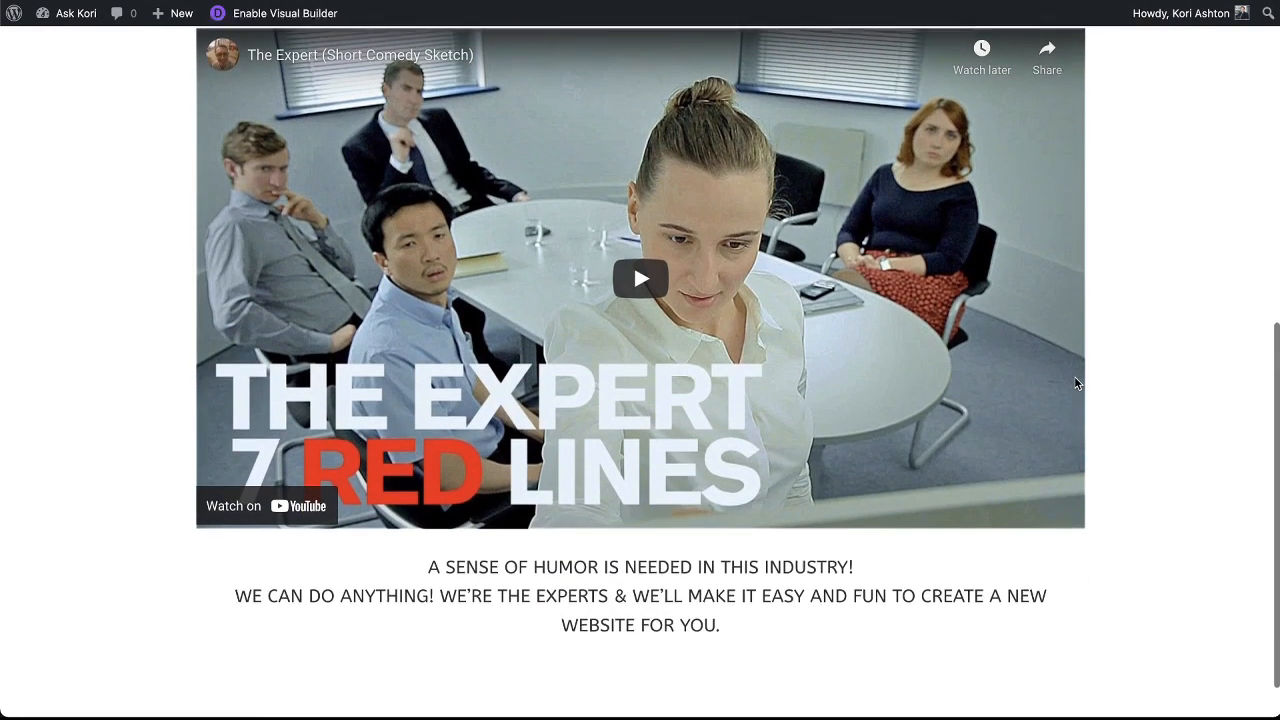
{"action": "scroll", "scroll_direction": "up", "scroll_amount": 3}
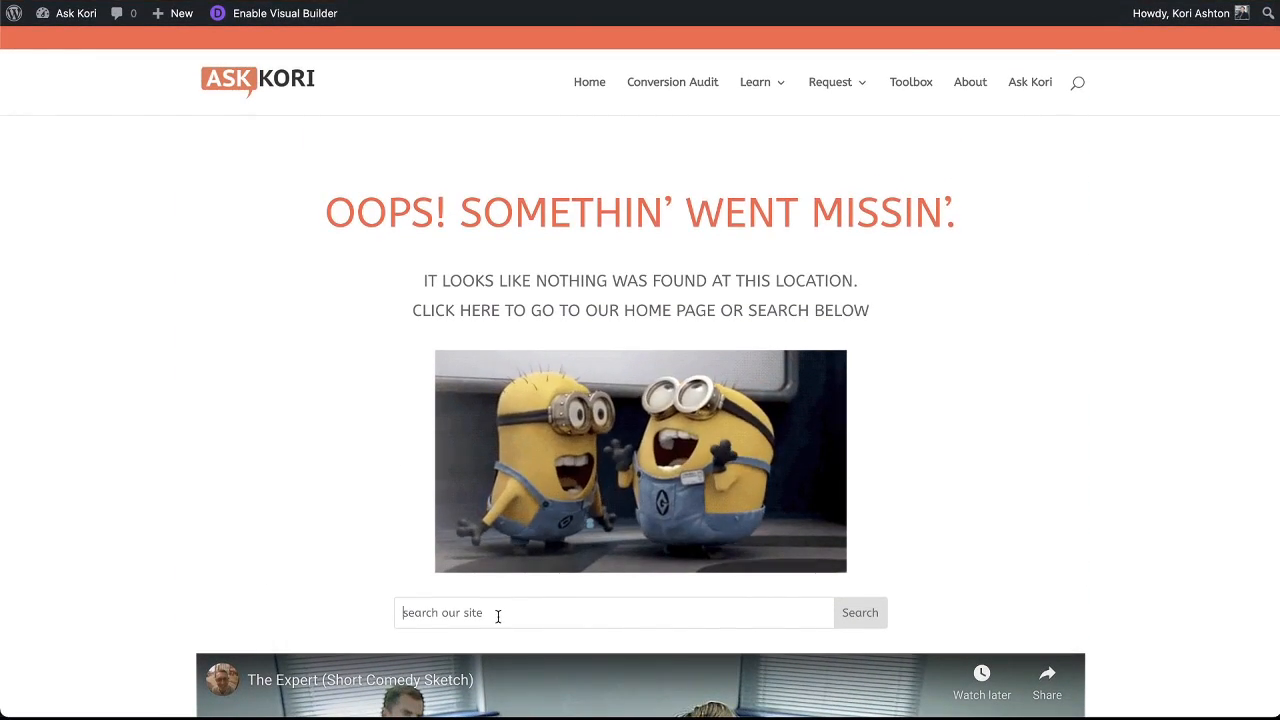
{"action": "type", "text": "sear"}
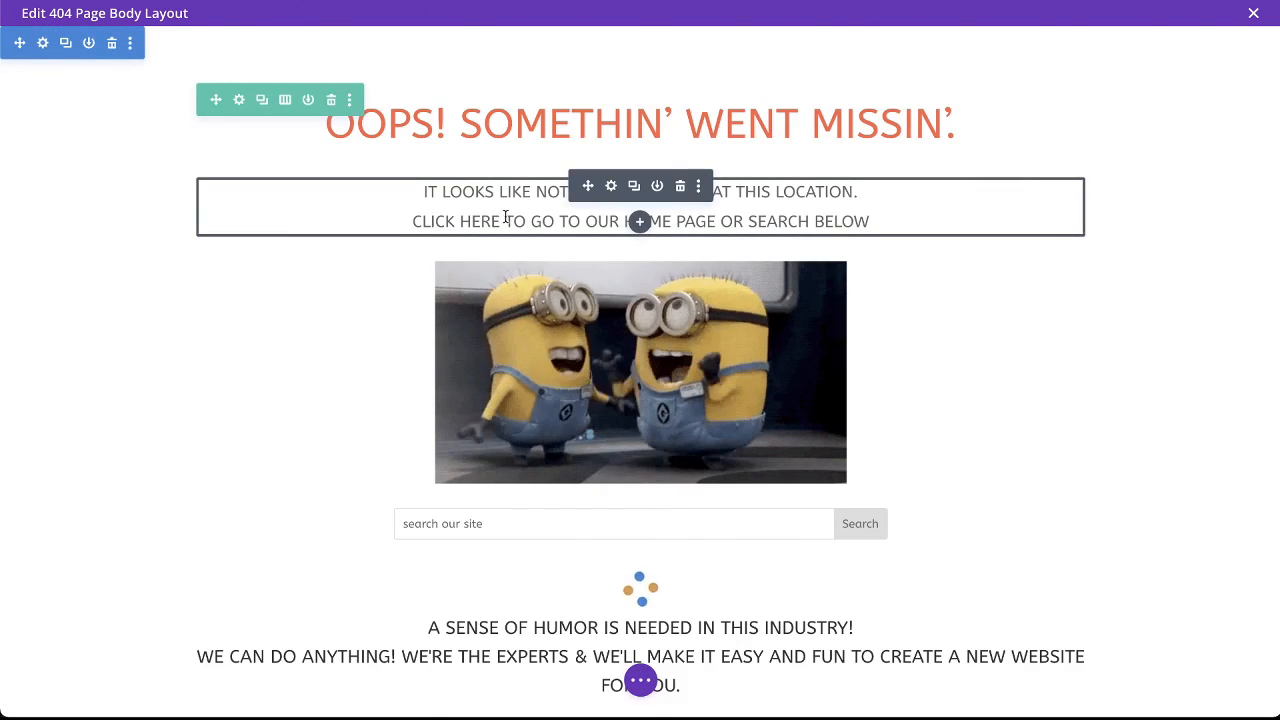
Step: Wrap CLICK HERE in an <a href="/index.php/"> home link in the instructions text
{"action": "left_click", "coordinate": [611, 186]}
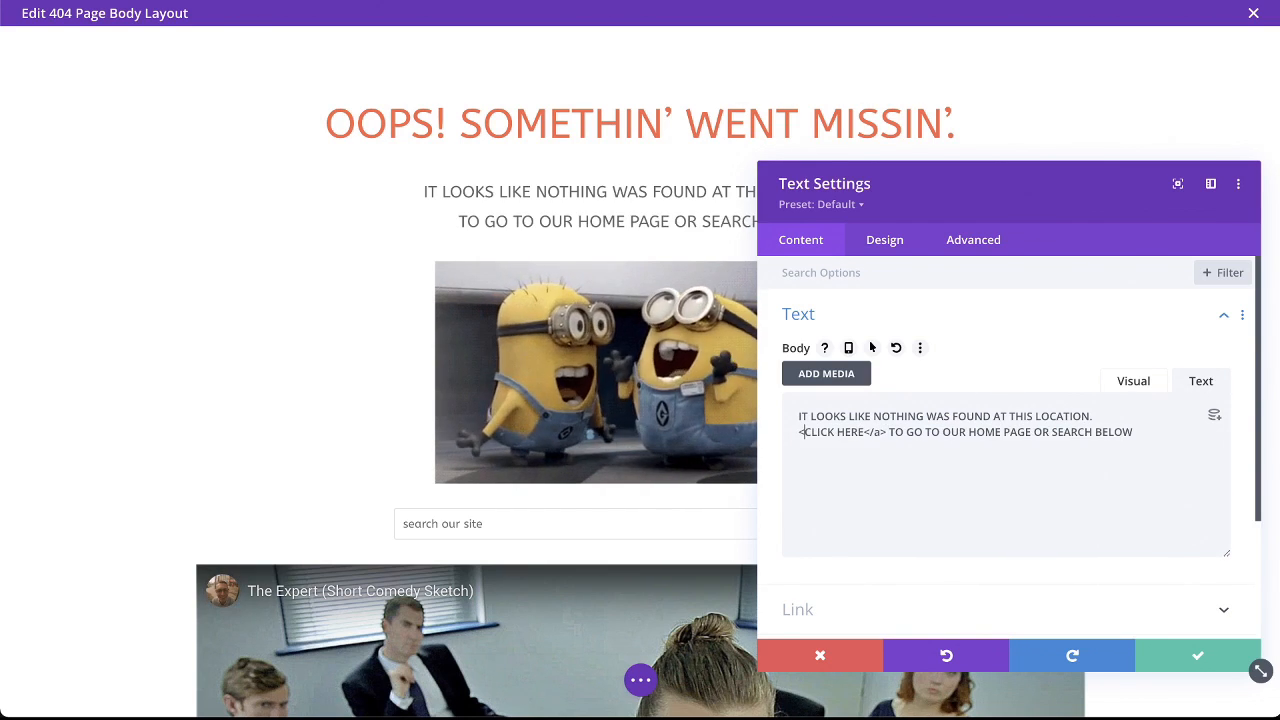
{"action": "type", "text": "<a href=\""}
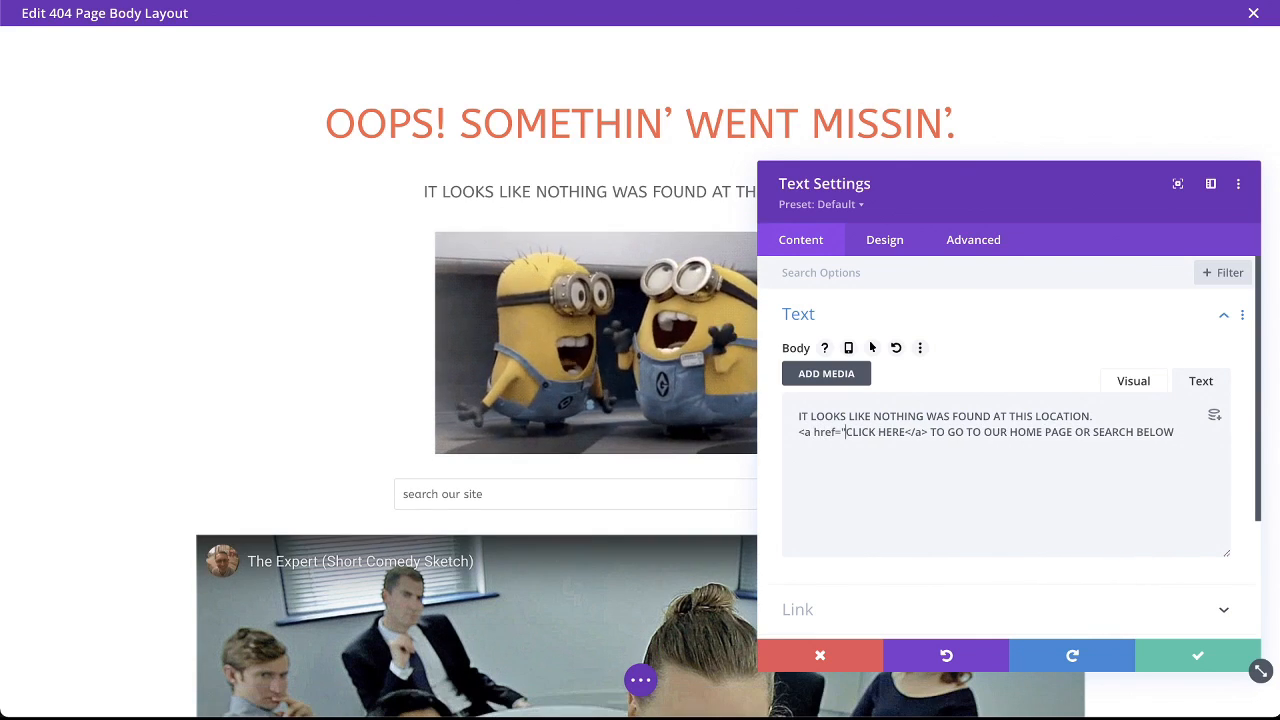
{"action": "type", "text": "index.php/\">"}
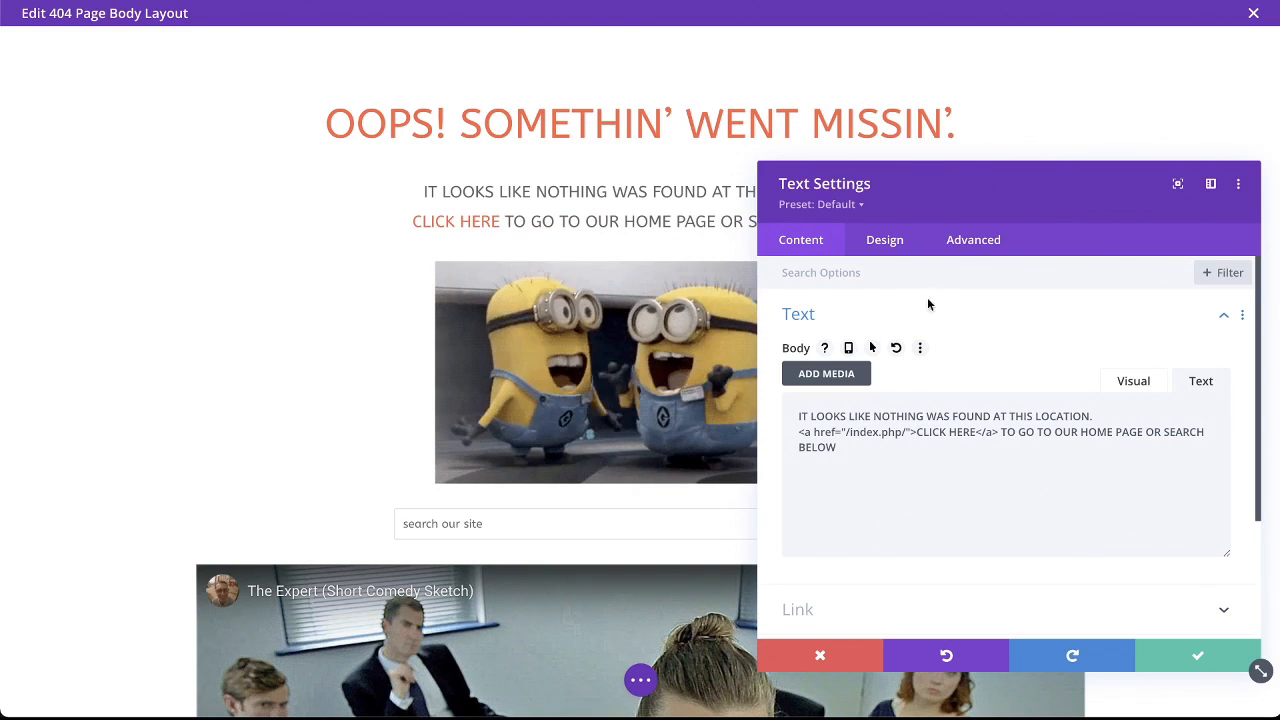
Step: Set the Link Font Weight to Bold under Design > Link
{"action": "left_click", "coordinate": [884, 239]}
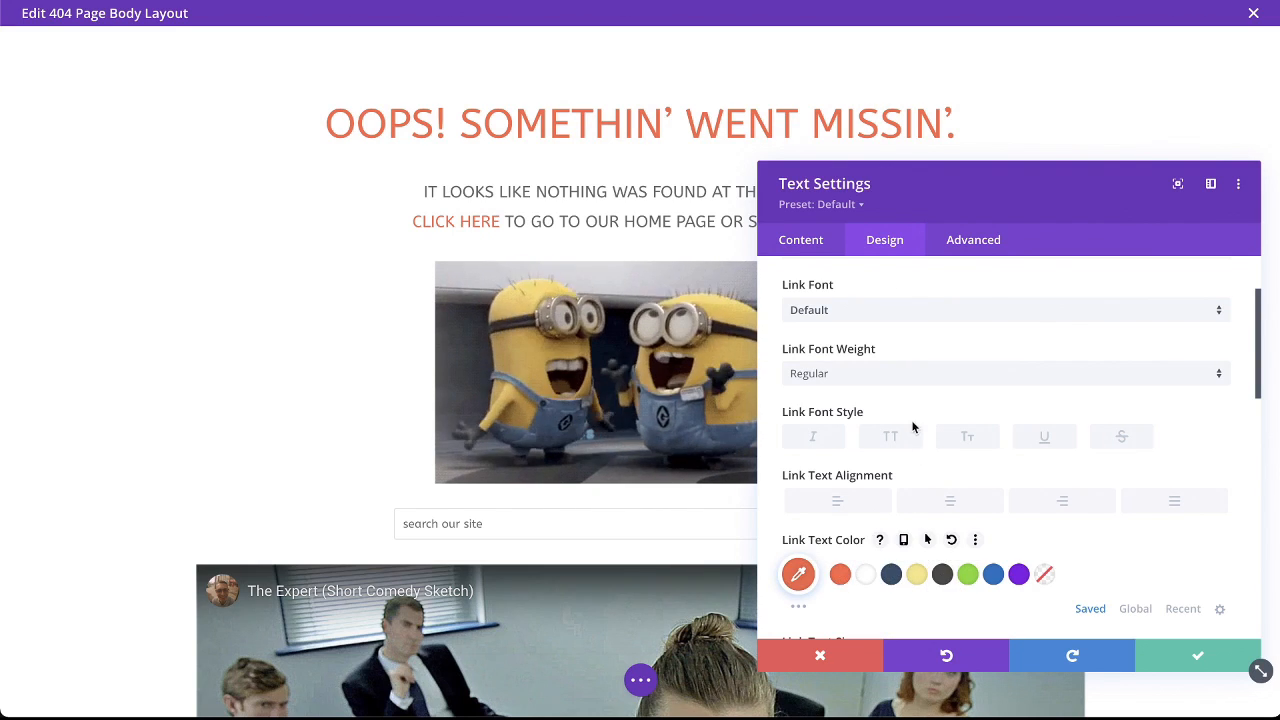
{"action": "left_click", "coordinate": [1006, 373]}
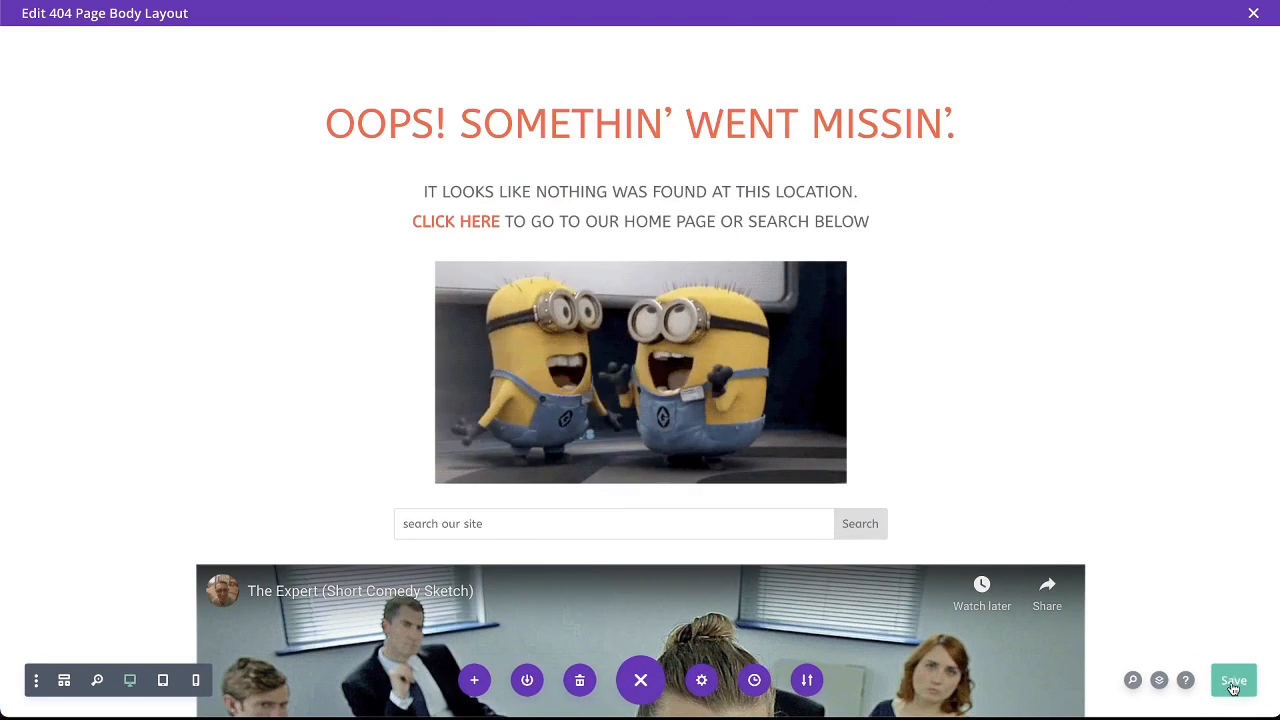
Step: Save the 404 layout and exit the Visual Builder to the live page
{"action": "left_click", "coordinate": [1233, 680]}
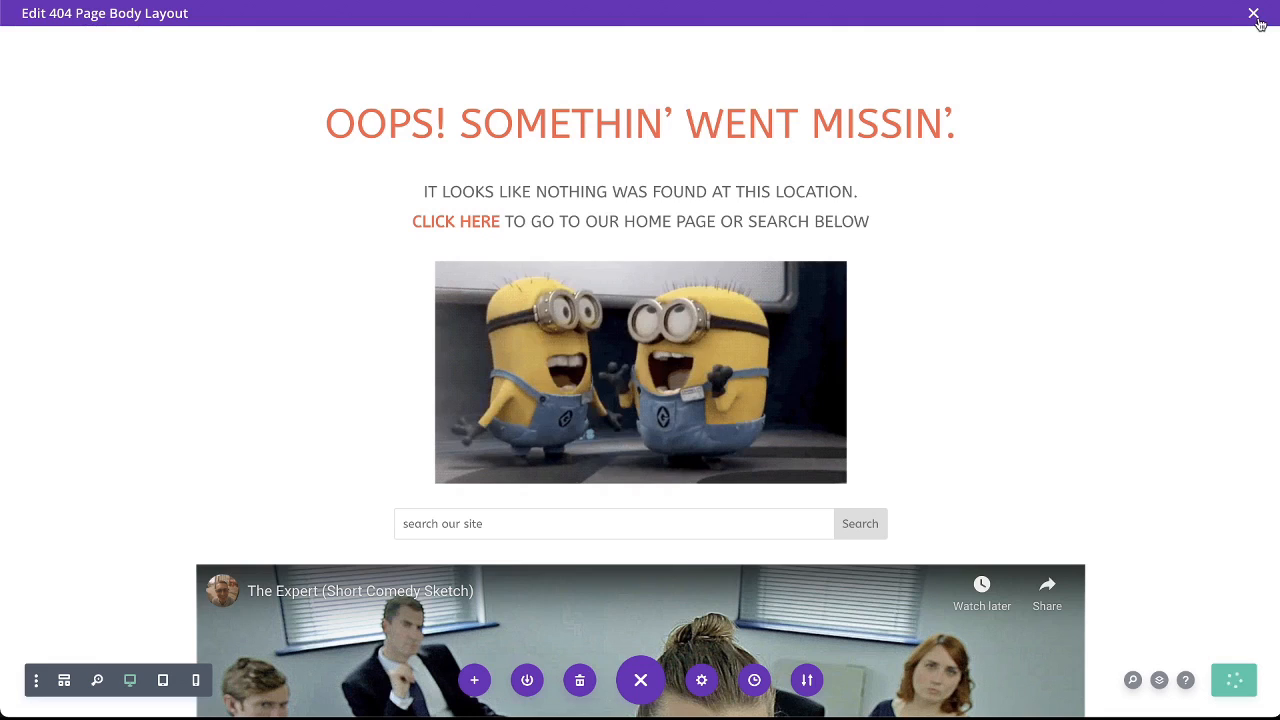
{"action": "left_click", "coordinate": [1253, 13]}
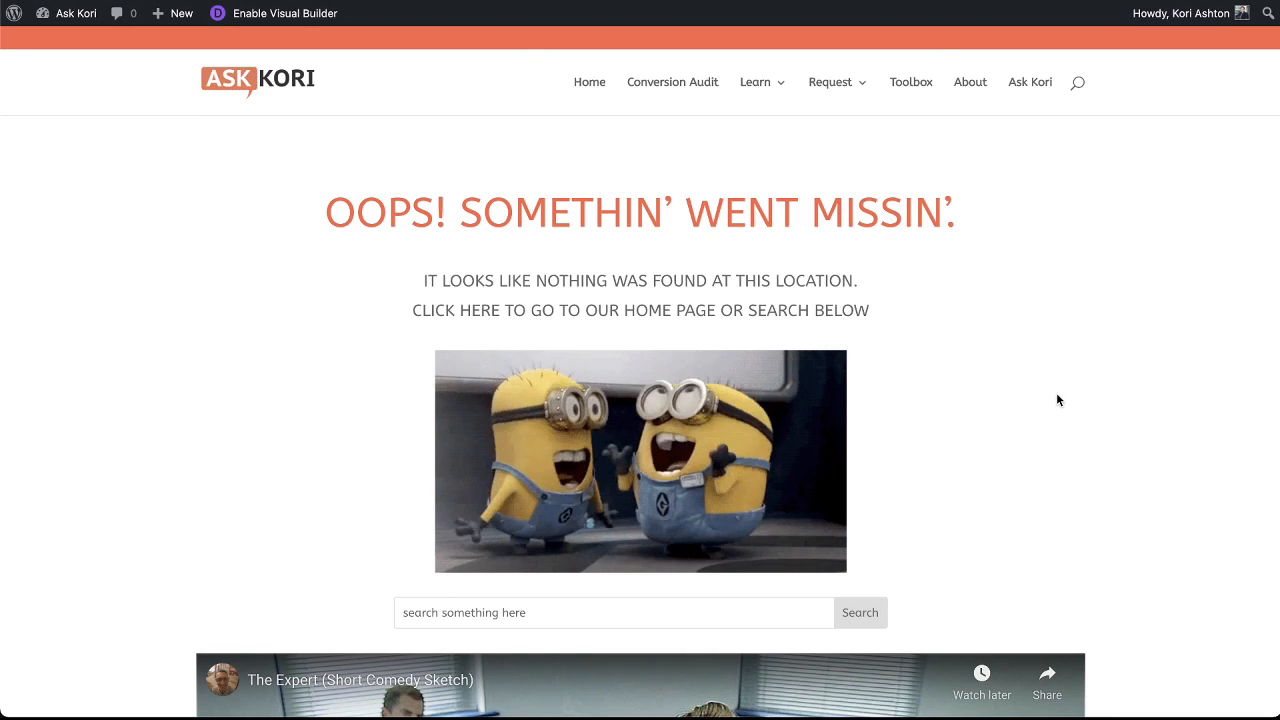
{"action": "mouse_move", "coordinate": [441, 314]}
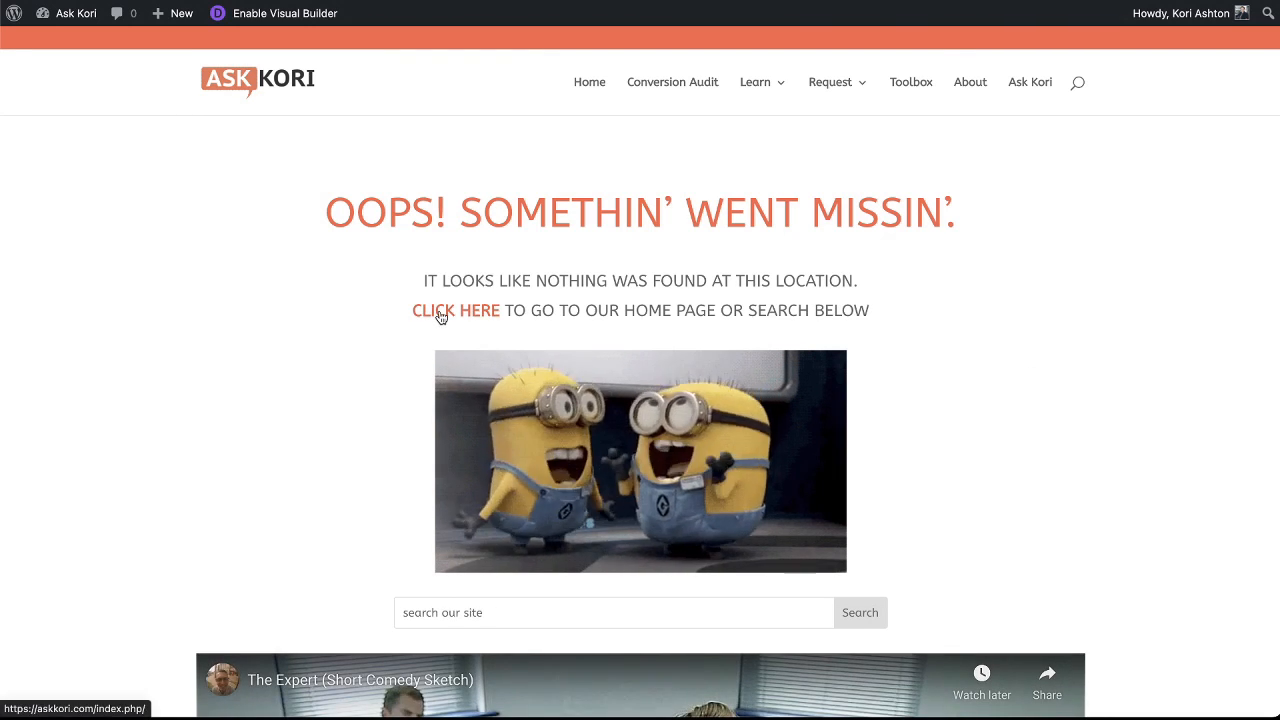